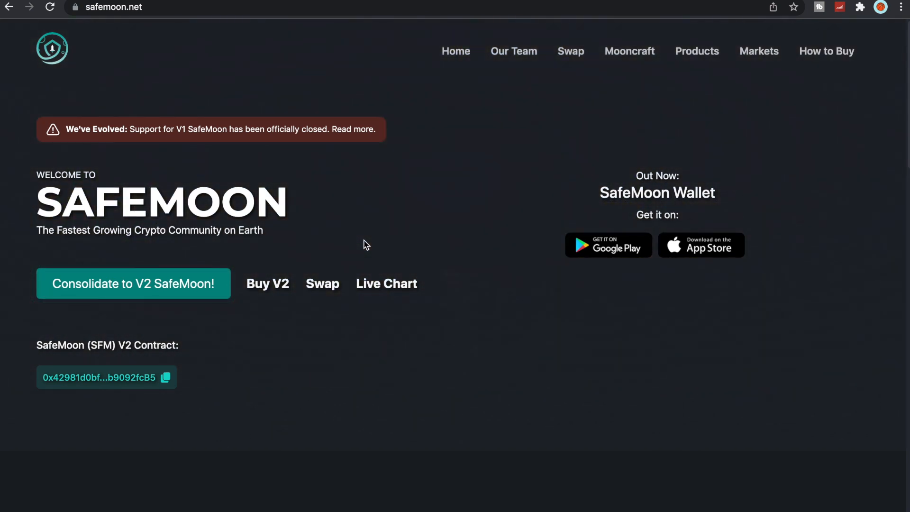
Step: Scroll the safemoon.net home page down to the About Us section with the four trade functions
{"action": "scroll", "scroll_direction": "down", "scroll_amount": 3}
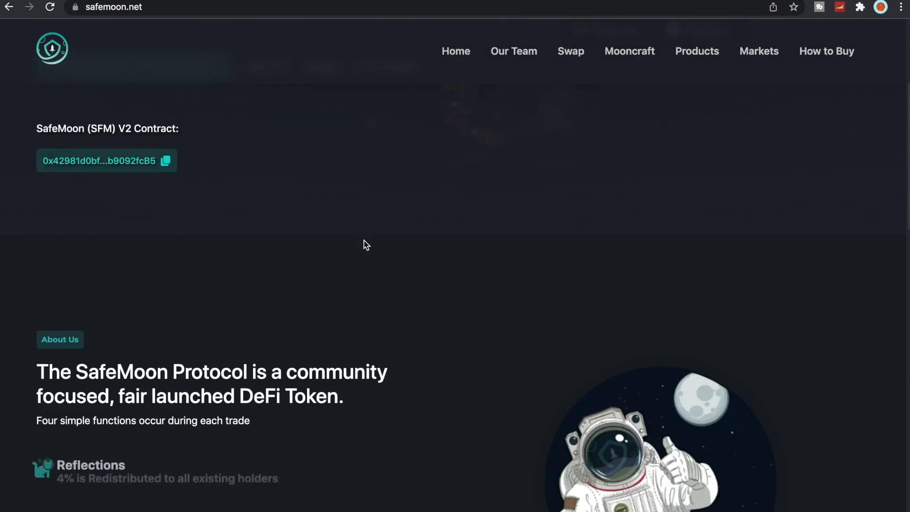
{"action": "scroll", "scroll_direction": "down", "scroll_amount": 3}
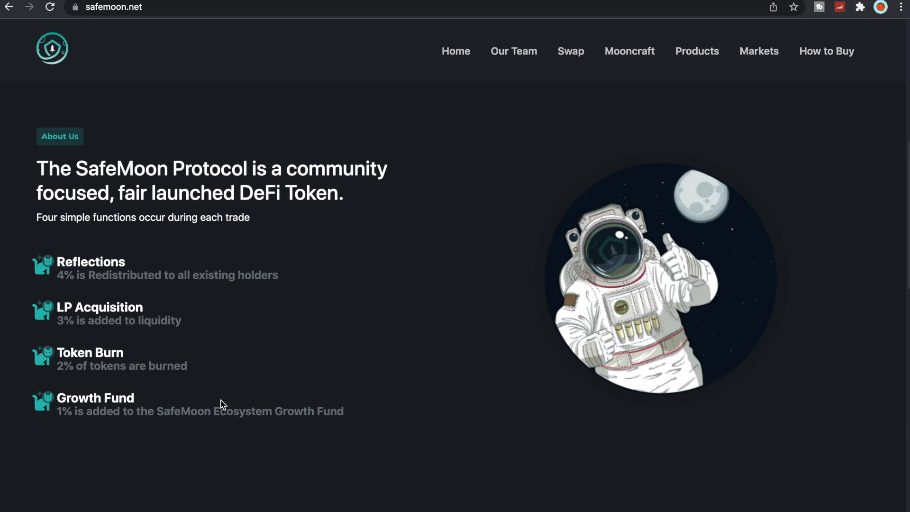
{"action": "scroll", "scroll_direction": "down", "scroll_amount": 3}
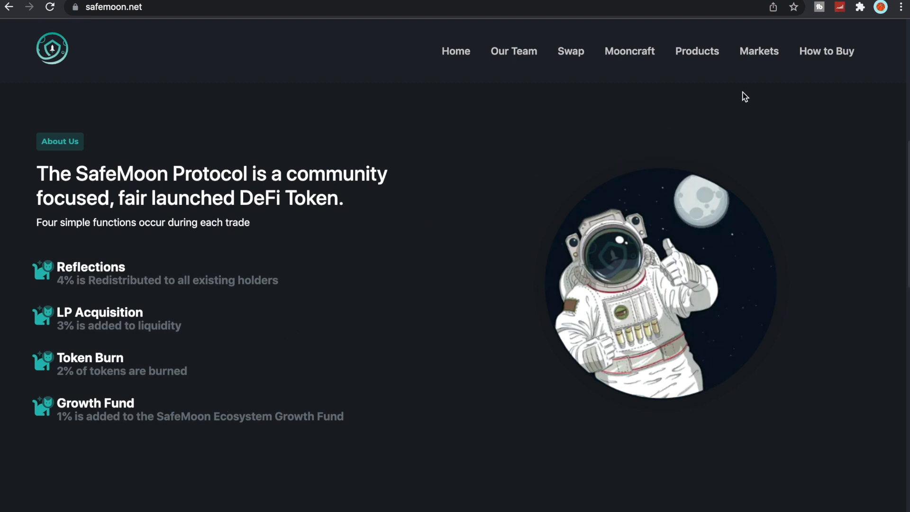
{"action": "mouse_move", "coordinate": [648, 153]}
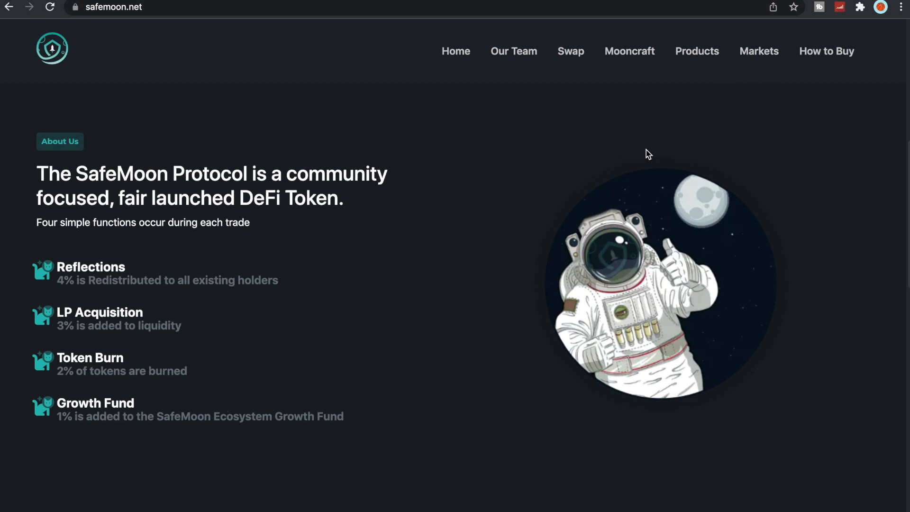
Step: Open Markets and scroll through the Exchange Listings table of SFM/USDT exchanges
{"action": "left_click", "coordinate": [759, 51]}
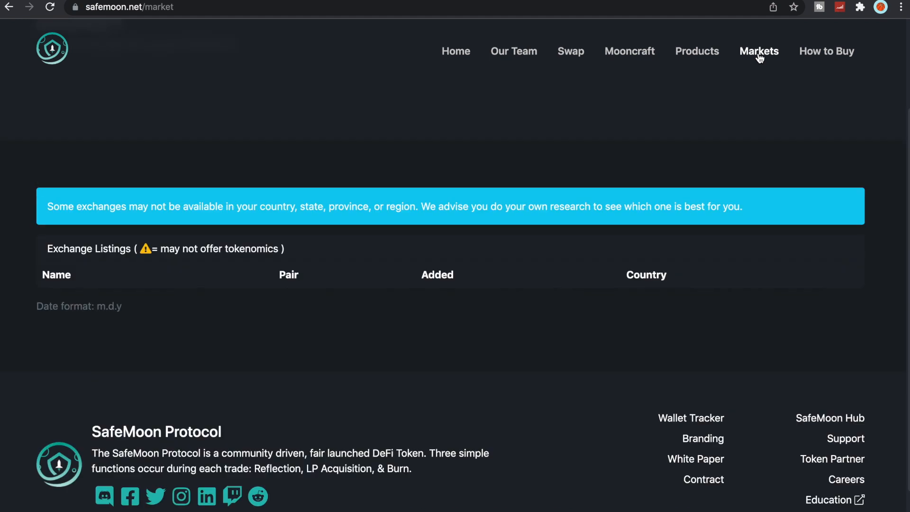
{"action": "scroll", "scroll_direction": "down", "scroll_amount": 3}
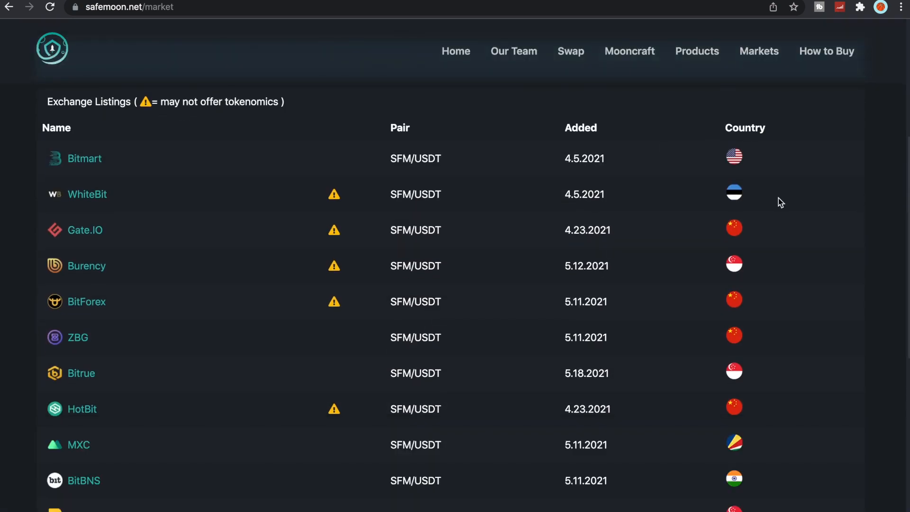
{"action": "mouse_move", "coordinate": [244, 186]}
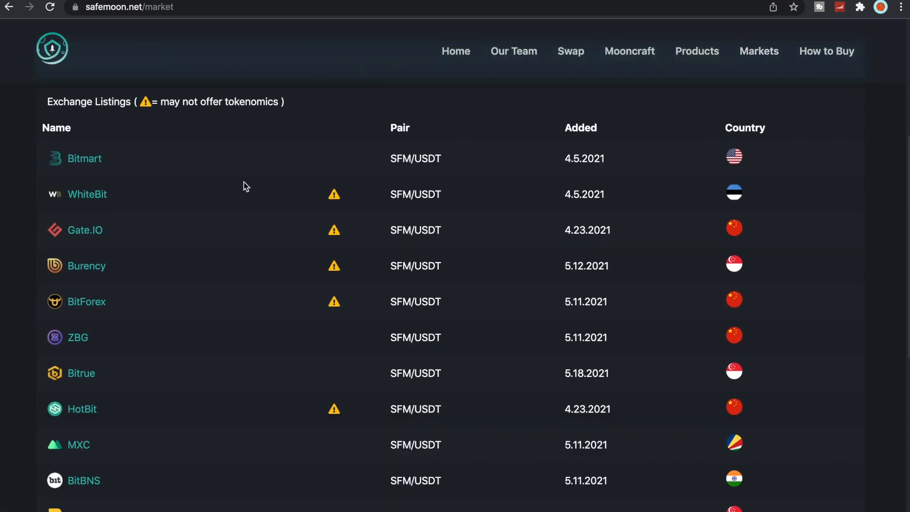
{"action": "scroll", "scroll_direction": "down", "scroll_amount": 3}
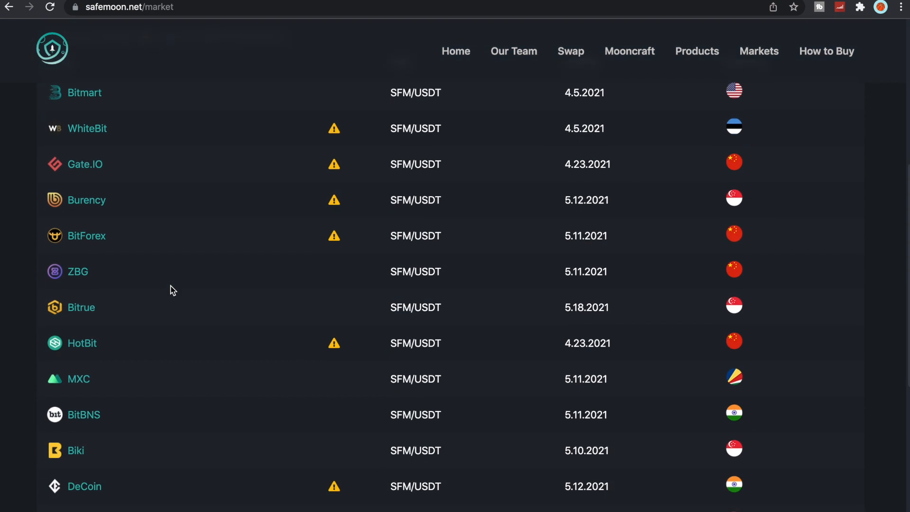
{"action": "scroll", "scroll_direction": "down", "scroll_amount": 3}
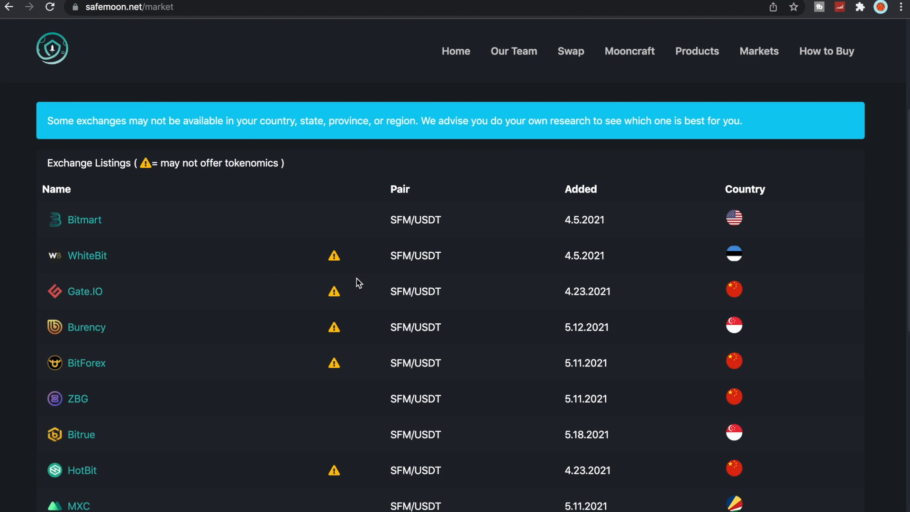
{"action": "scroll", "scroll_direction": "down", "scroll_amount": 3}
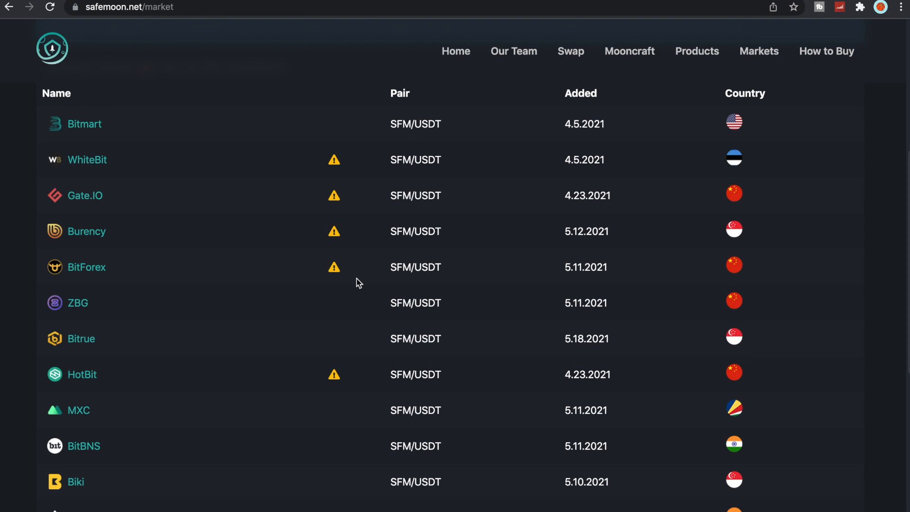
{"action": "scroll", "scroll_direction": "down", "scroll_amount": 3}
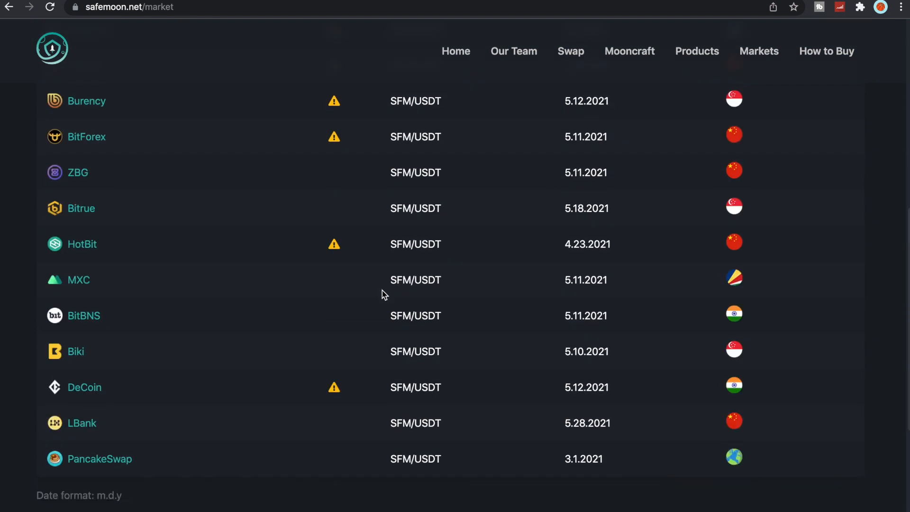
{"action": "scroll", "scroll_direction": "up", "scroll_amount": 3}
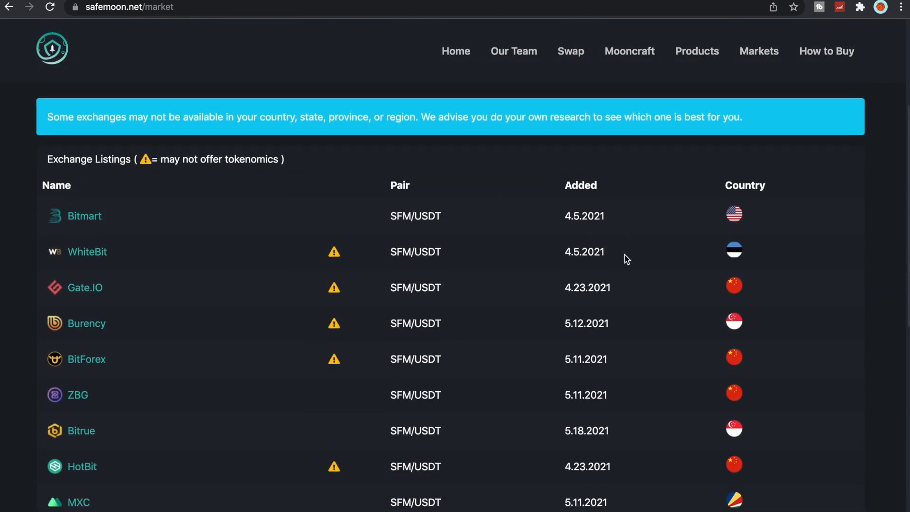
{"action": "scroll", "scroll_direction": "down", "scroll_amount": 3}
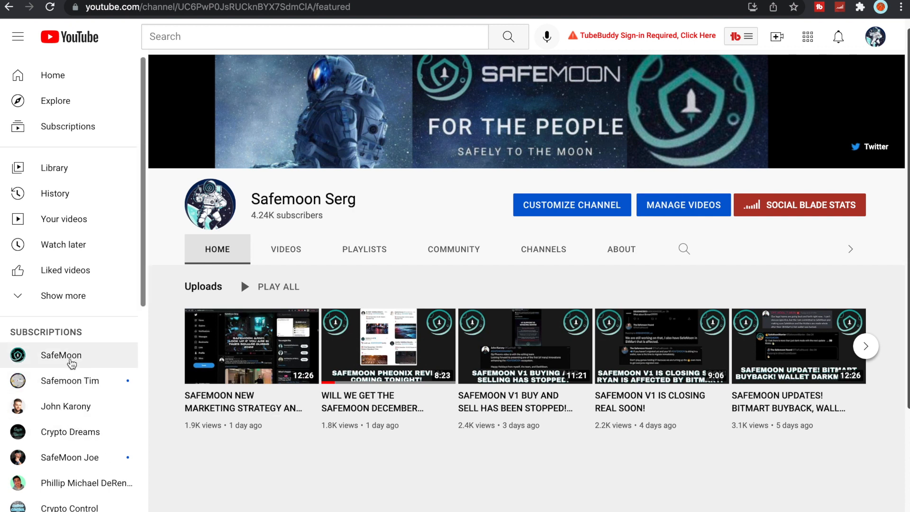
Step: Open the official SafeMoon channel from the YouTube Subscriptions sidebar
{"action": "left_click", "coordinate": [60, 356]}
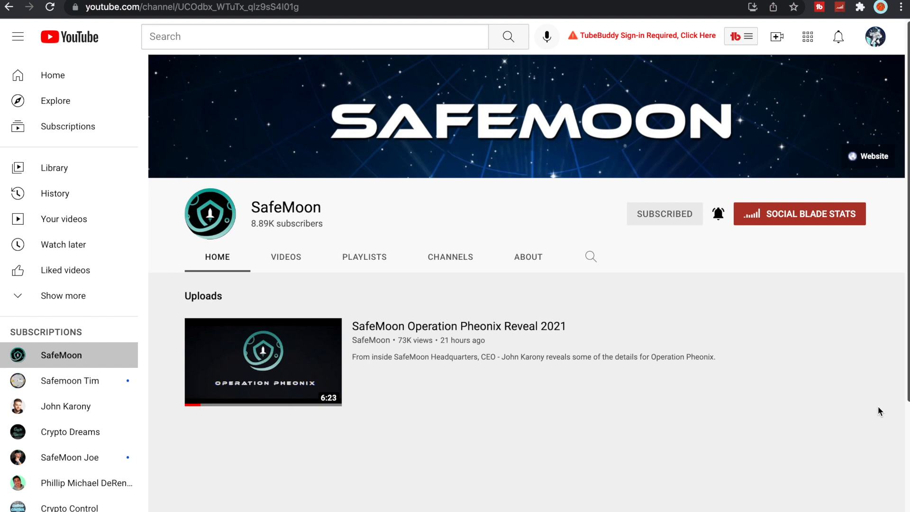
{"action": "mouse_move", "coordinate": [631, 453]}
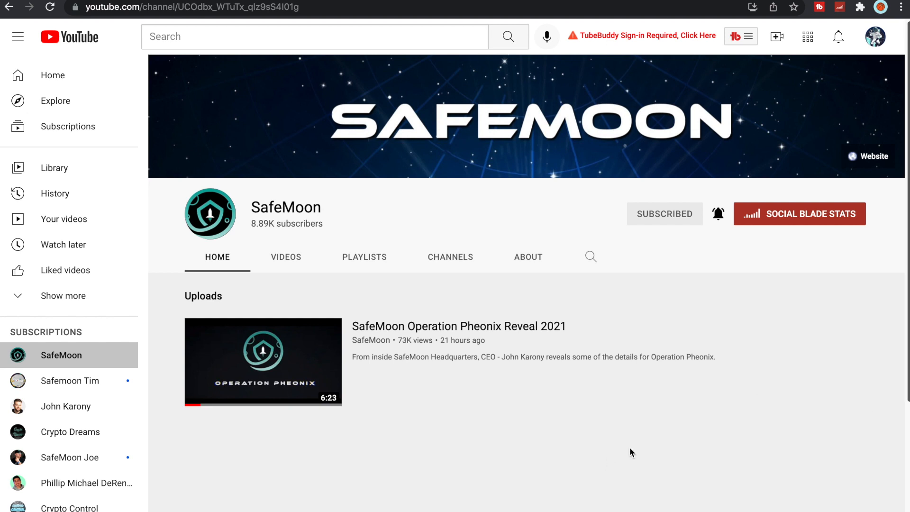
{"action": "mouse_move", "coordinate": [782, 349]}
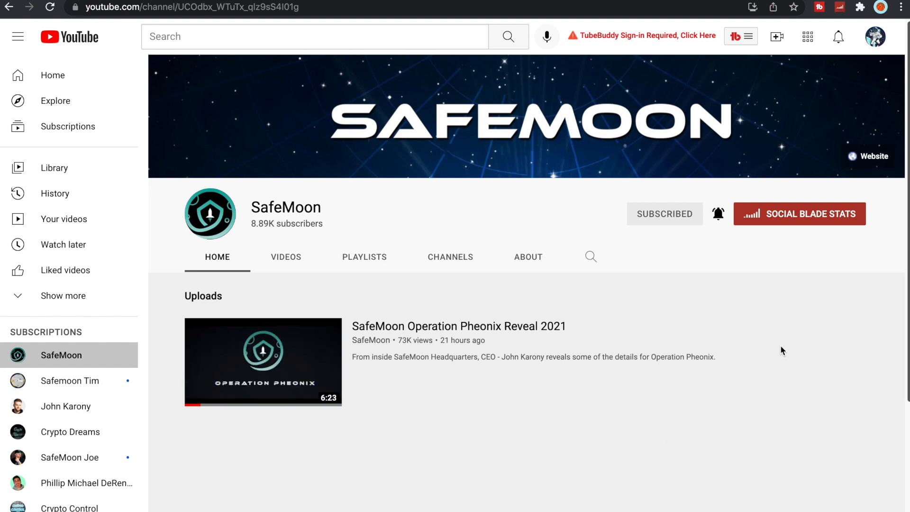
{"action": "mouse_move", "coordinate": [860, 352]}
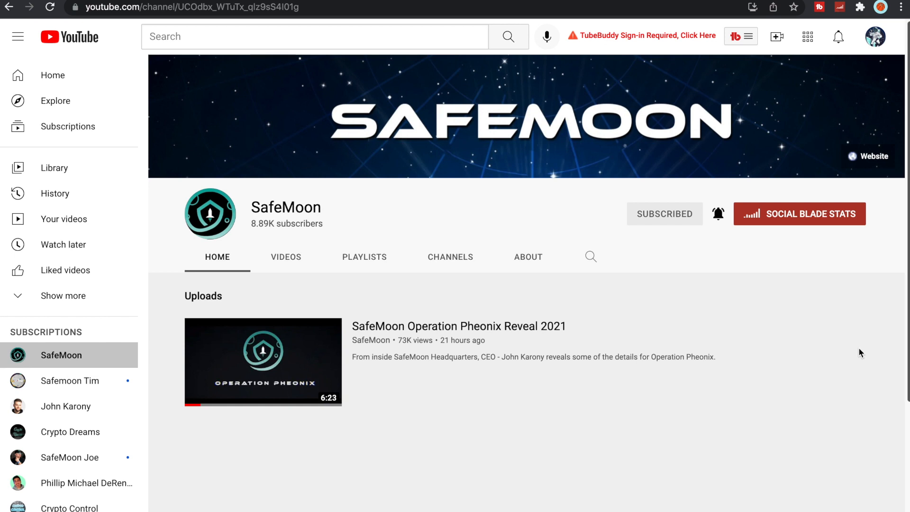
{"action": "mouse_move", "coordinate": [800, 385]}
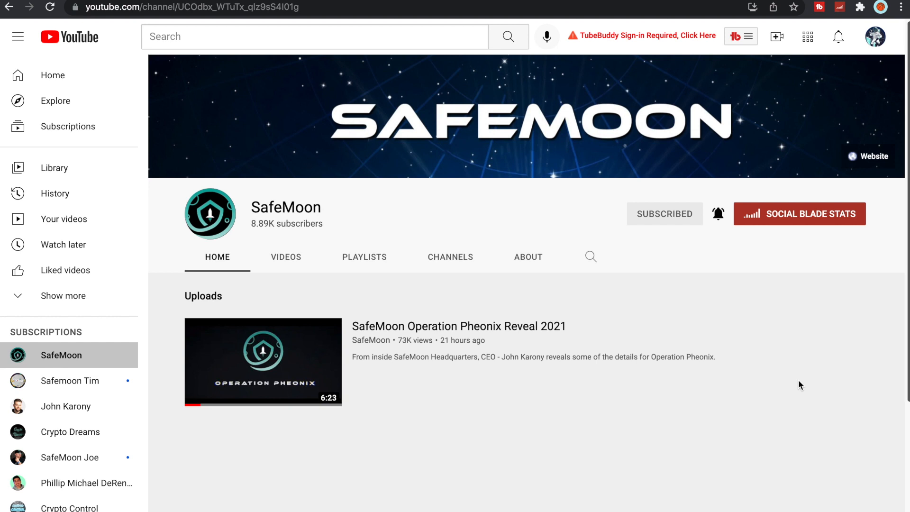
{"action": "mouse_move", "coordinate": [845, 415]}
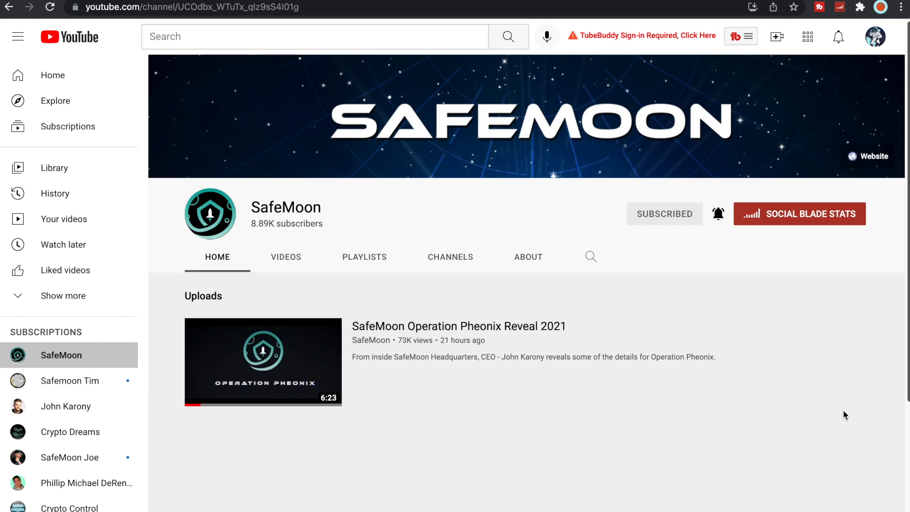
{"action": "mouse_move", "coordinate": [772, 428]}
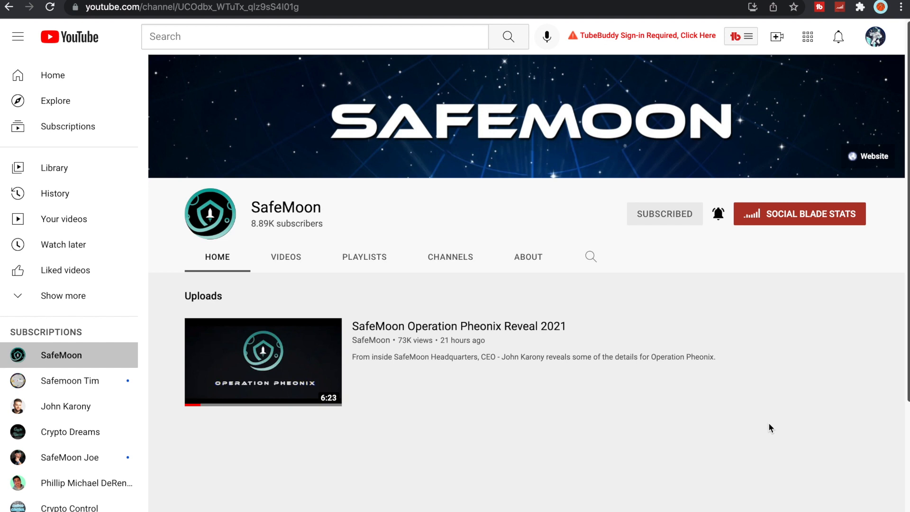
Step: Switch to the BscScan SafeMoon token tab and view the holders and transfers overview
{"action": "left_click", "coordinate": [192, 7]}
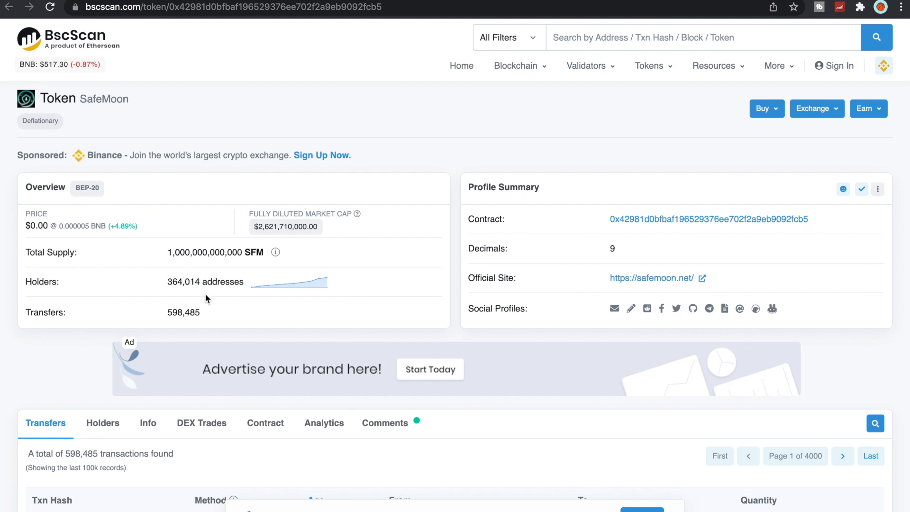
{"action": "mouse_move", "coordinate": [320, 281]}
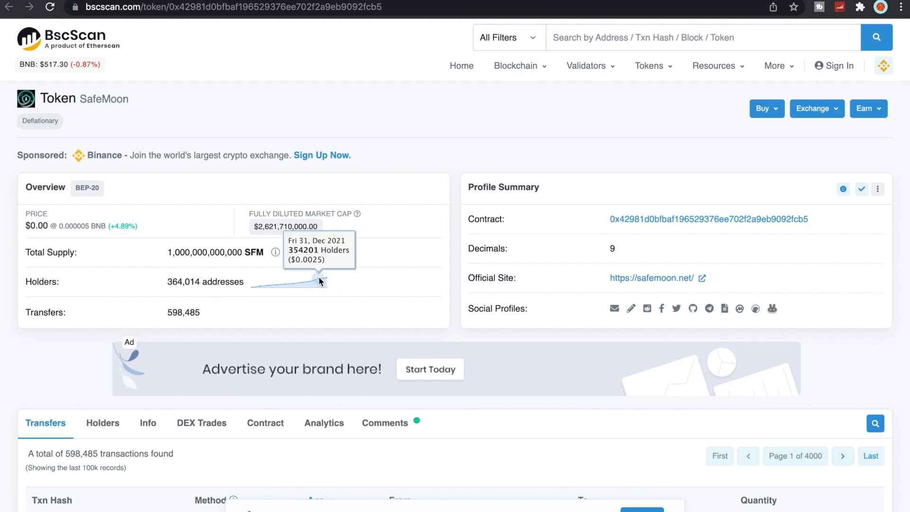
{"action": "mouse_move", "coordinate": [303, 285]}
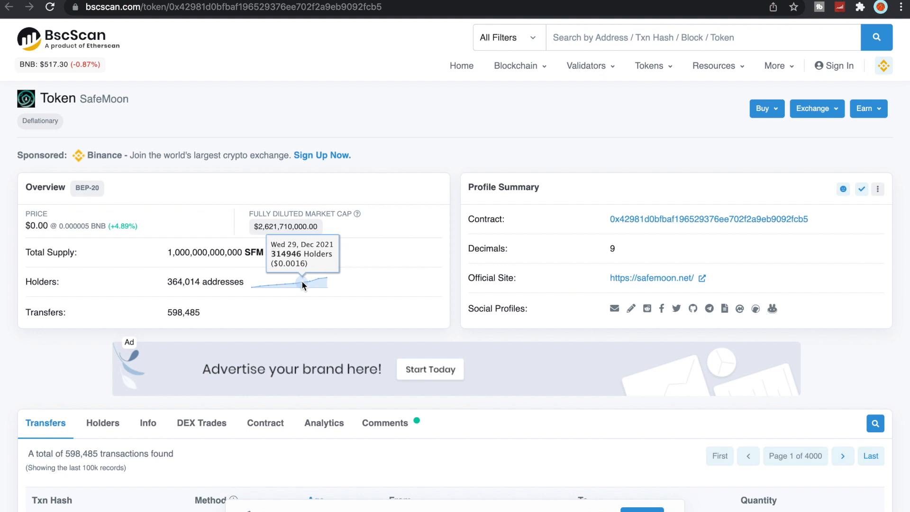
{"action": "mouse_move", "coordinate": [484, 173]}
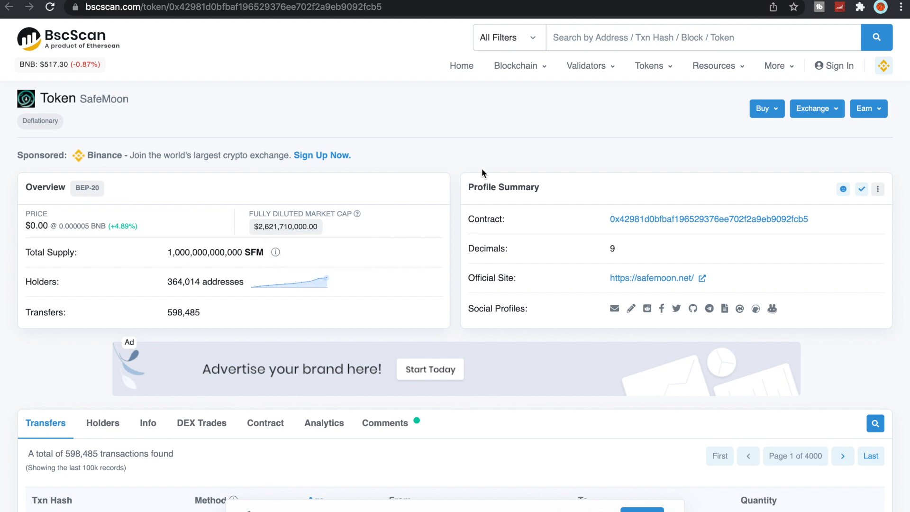
{"action": "scroll", "scroll_direction": "down", "scroll_amount": 3}
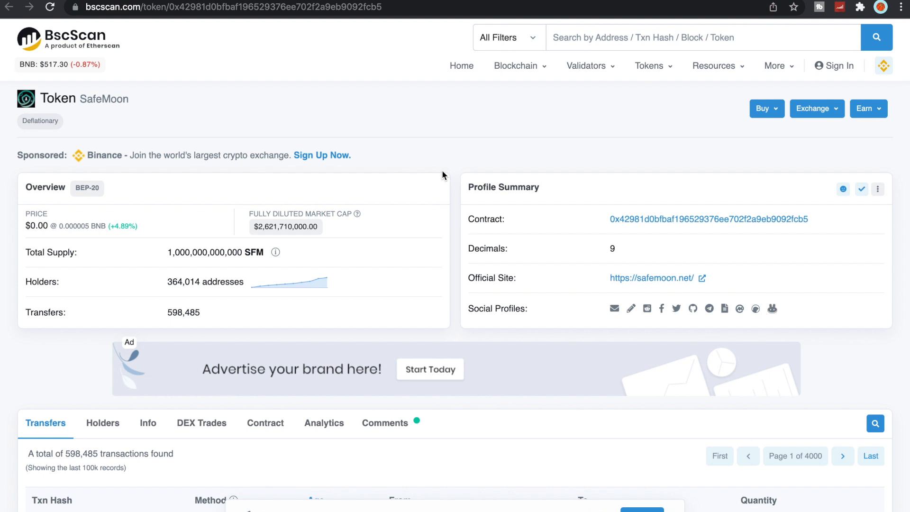
{"action": "mouse_move", "coordinate": [446, 110]}
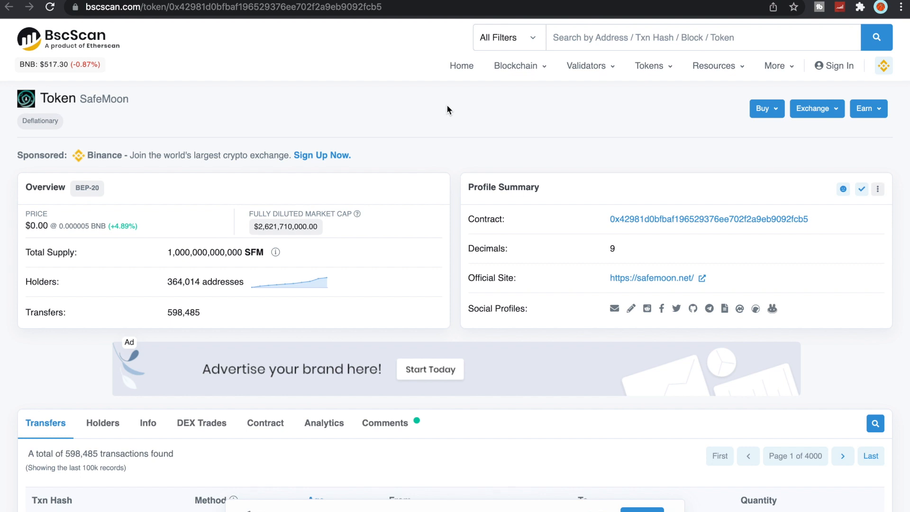
{"action": "mouse_move", "coordinate": [459, 148]}
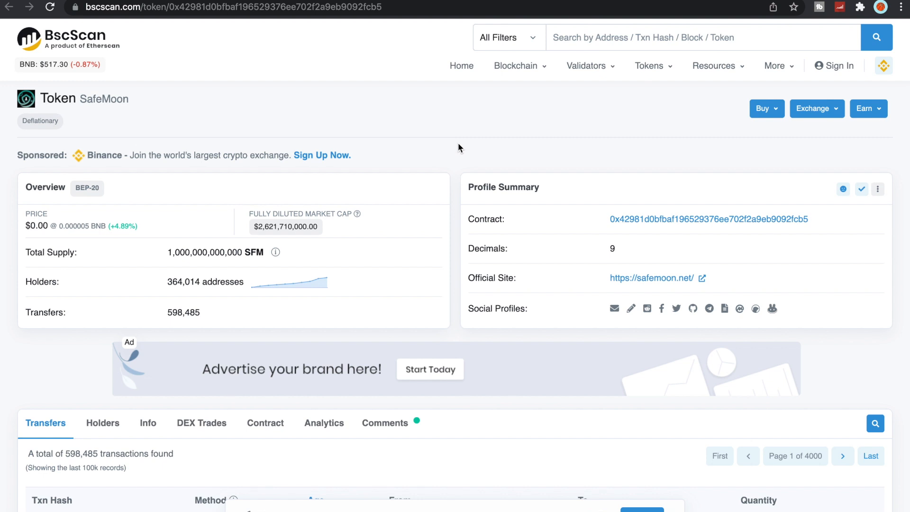
{"action": "mouse_move", "coordinate": [445, 133]}
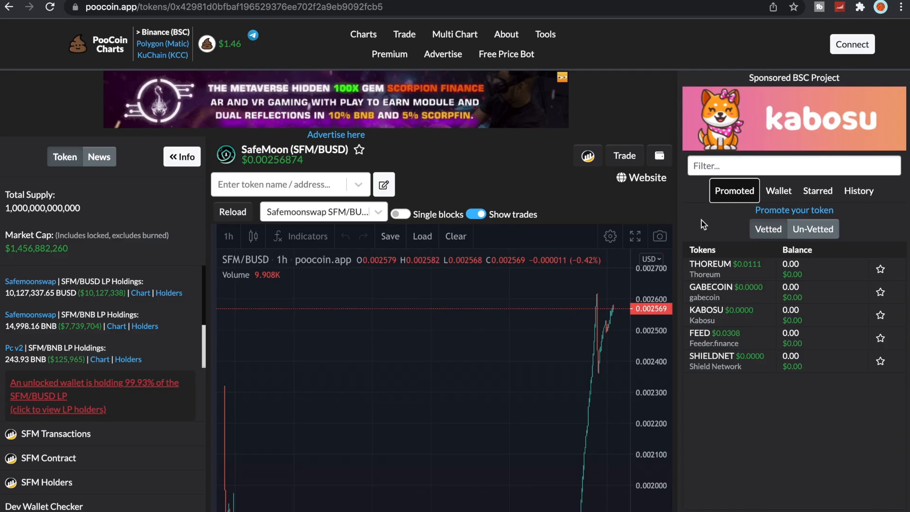
Step: Scroll the SafeMoon Serg Twitter timeline down to the retweeted growth fund post
{"action": "scroll", "scroll_direction": "down", "scroll_amount": 3}
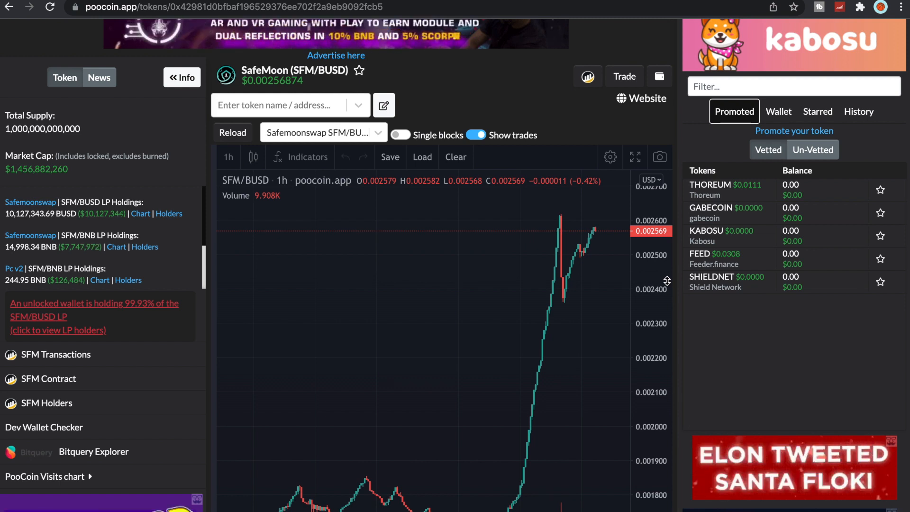
{"action": "mouse_move", "coordinate": [682, 285]}
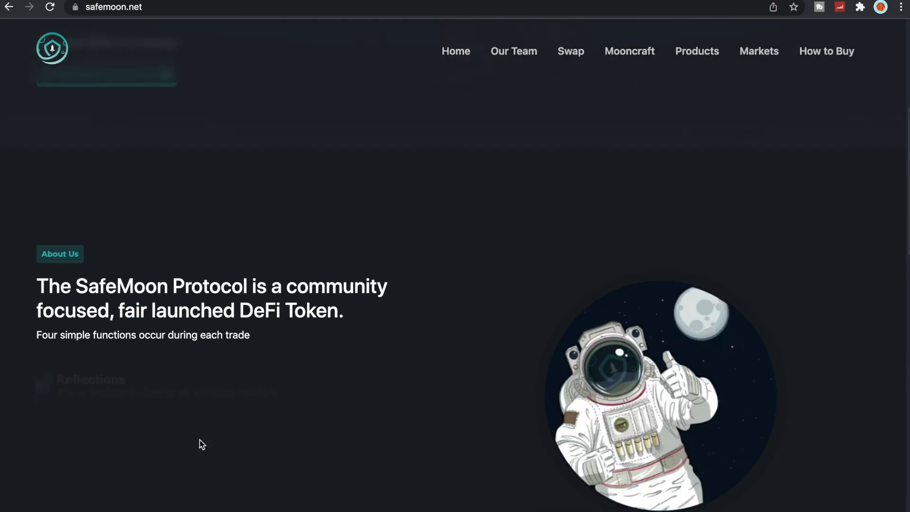
{"action": "scroll", "scroll_direction": "down", "scroll_amount": 3}
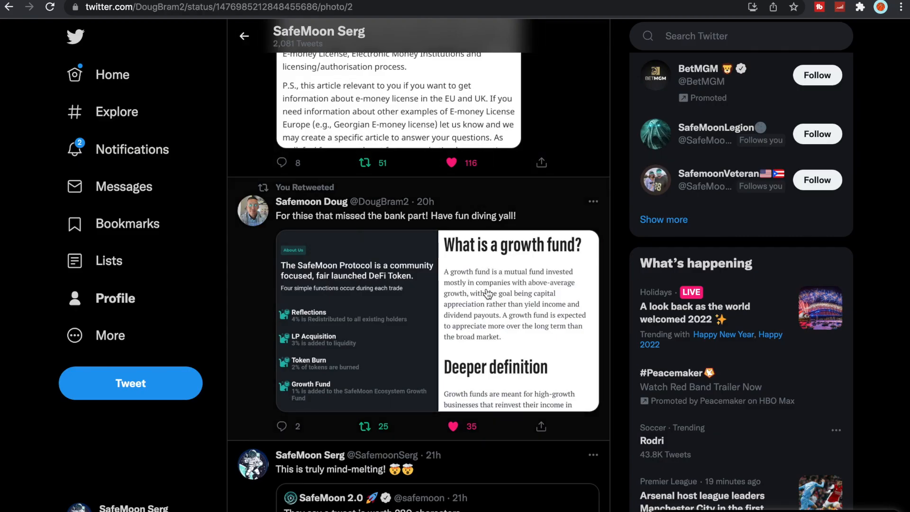
{"action": "left_click", "coordinate": [513, 323]}
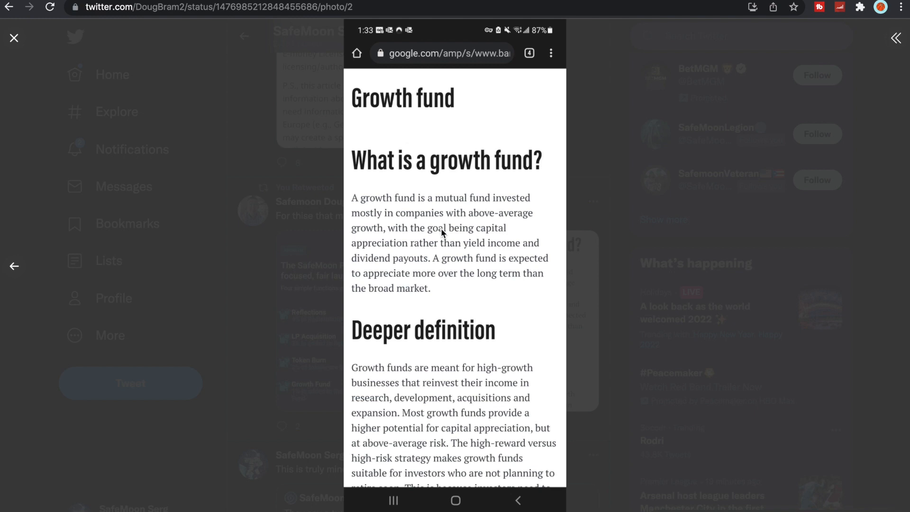
{"action": "mouse_move", "coordinate": [500, 212]}
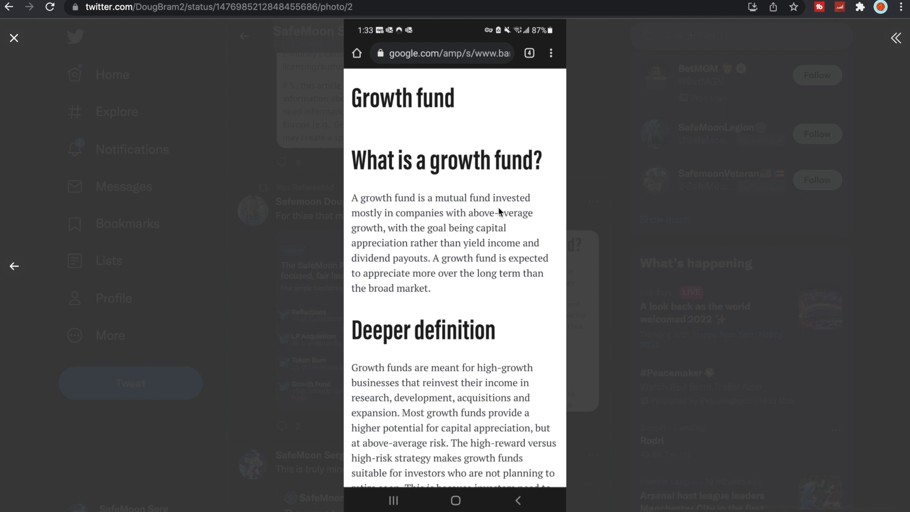
{"action": "mouse_move", "coordinate": [423, 231]}
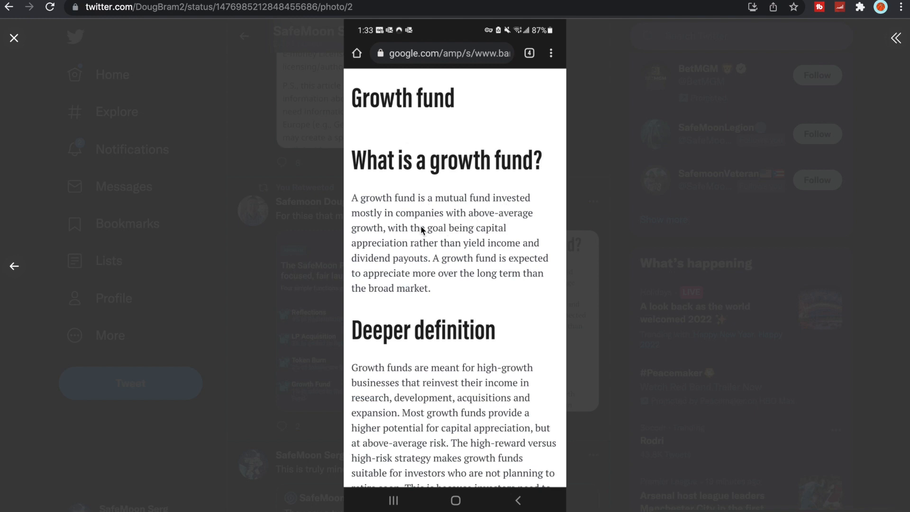
{"action": "mouse_move", "coordinate": [457, 254]}
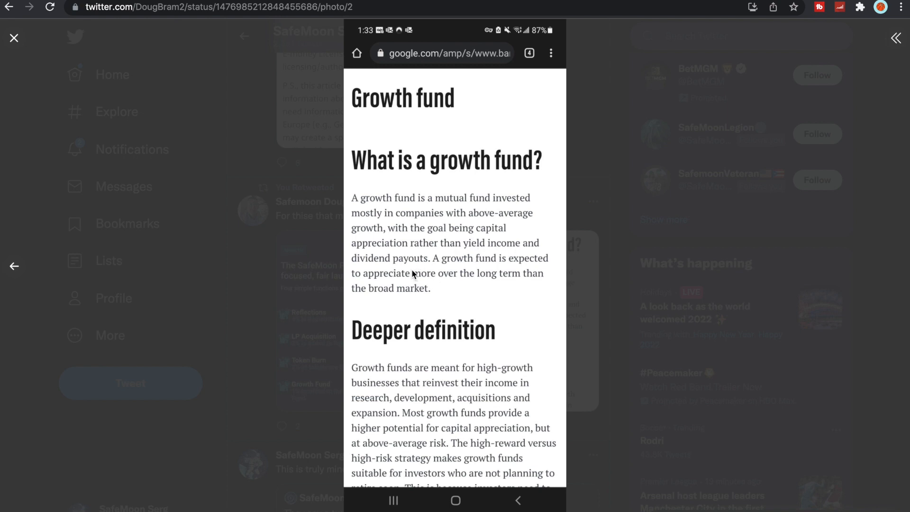
{"action": "mouse_move", "coordinate": [409, 279]}
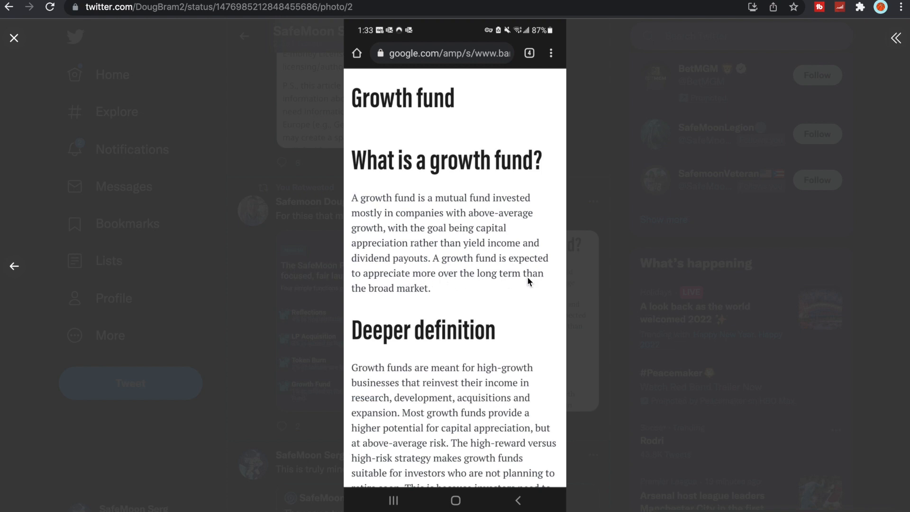
{"action": "mouse_move", "coordinate": [465, 356]}
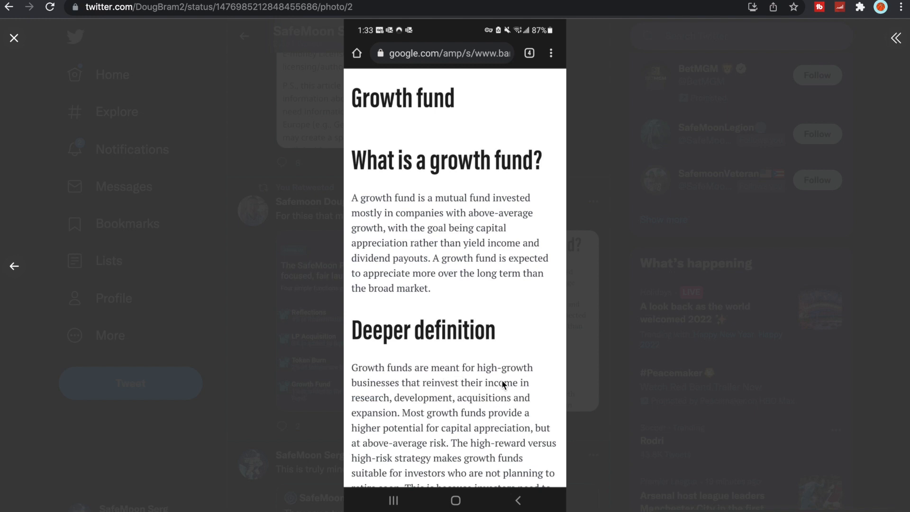
{"action": "mouse_move", "coordinate": [515, 383]}
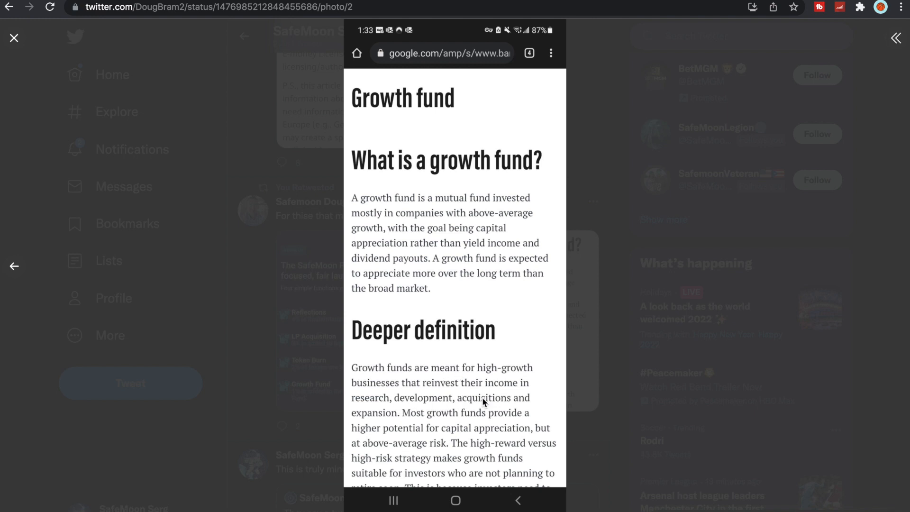
{"action": "mouse_move", "coordinate": [423, 426]}
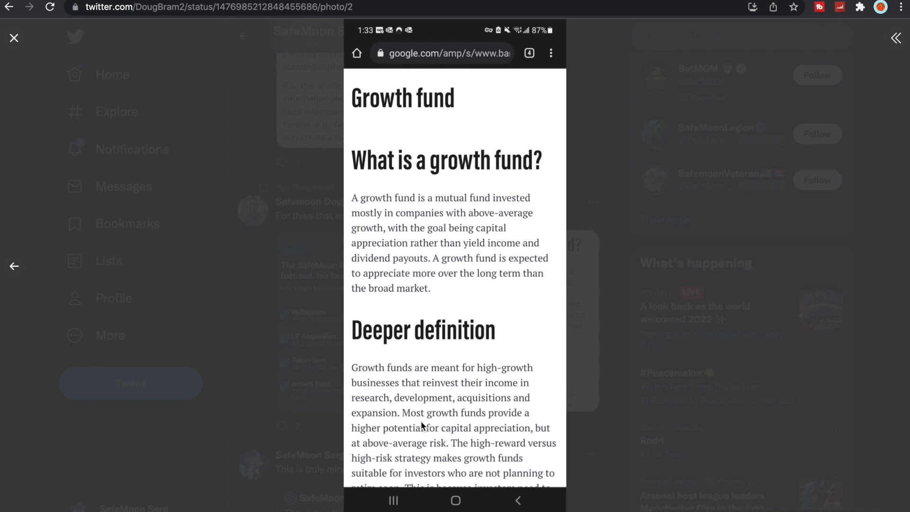
{"action": "mouse_move", "coordinate": [419, 443]}
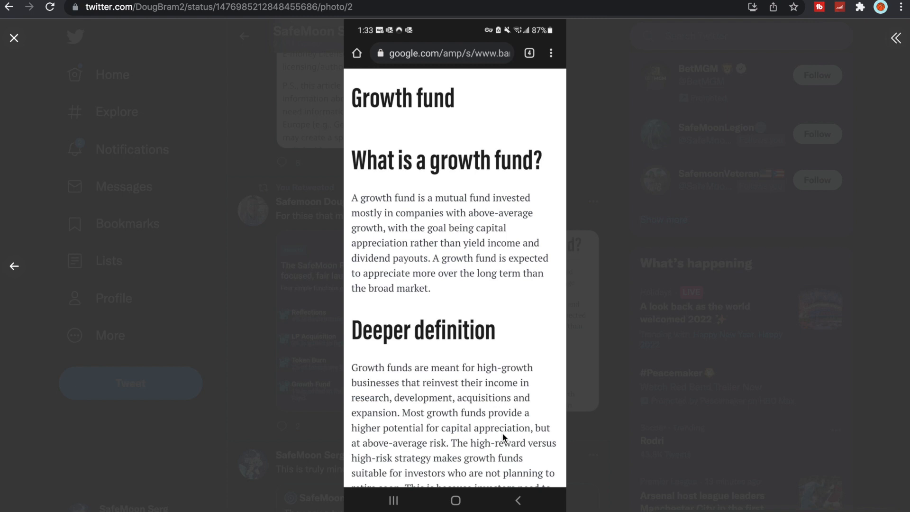
{"action": "mouse_move", "coordinate": [417, 449]}
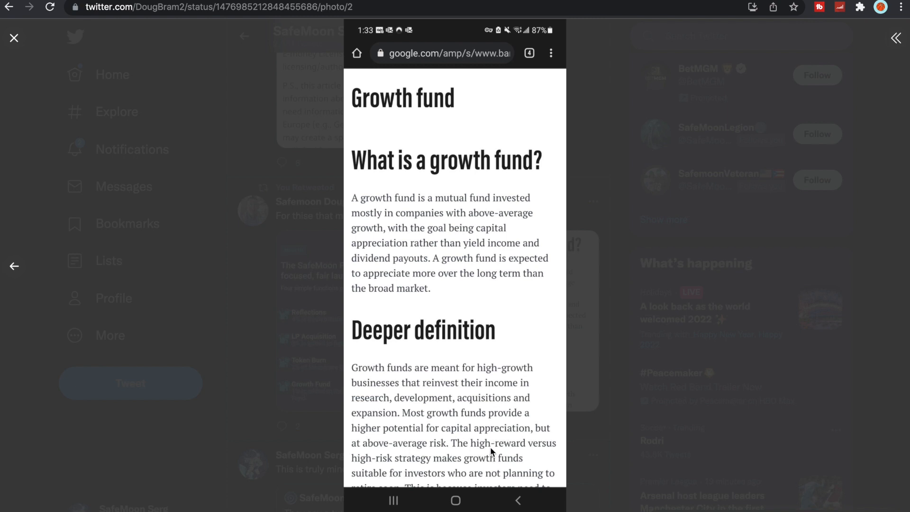
{"action": "mouse_move", "coordinate": [500, 470]}
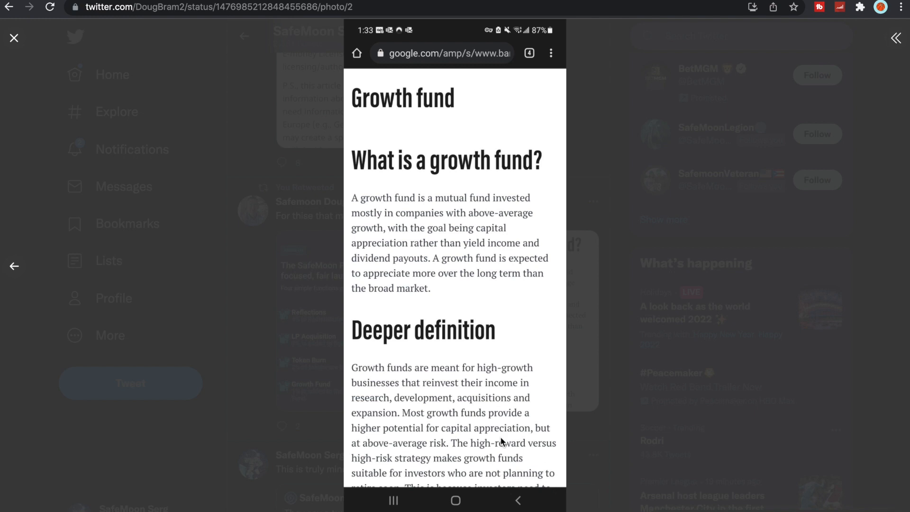
{"action": "left_click", "coordinate": [14, 37]}
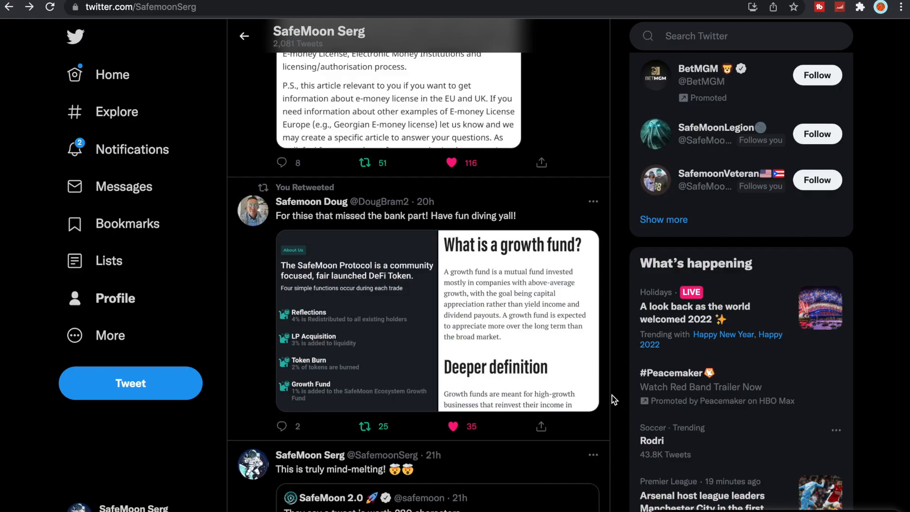
{"action": "scroll", "scroll_direction": "down", "scroll_amount": 3}
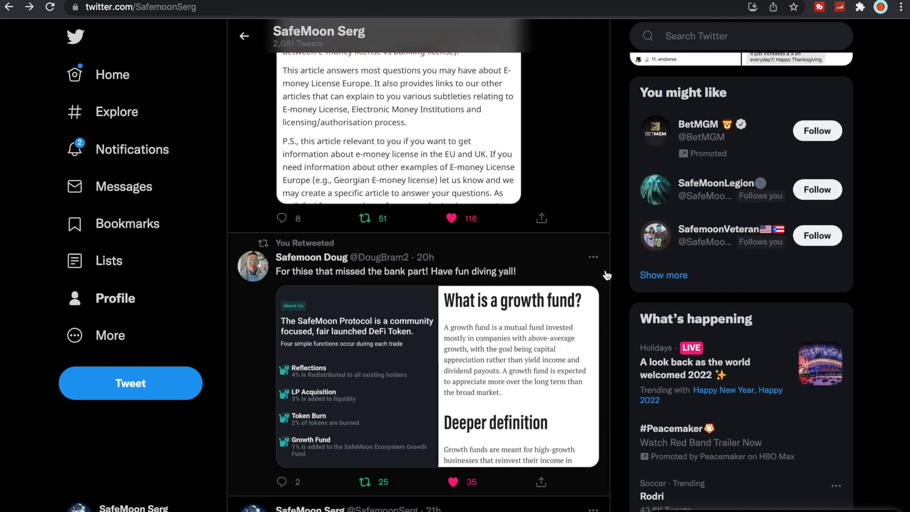
{"action": "scroll", "scroll_direction": "down", "scroll_amount": 3}
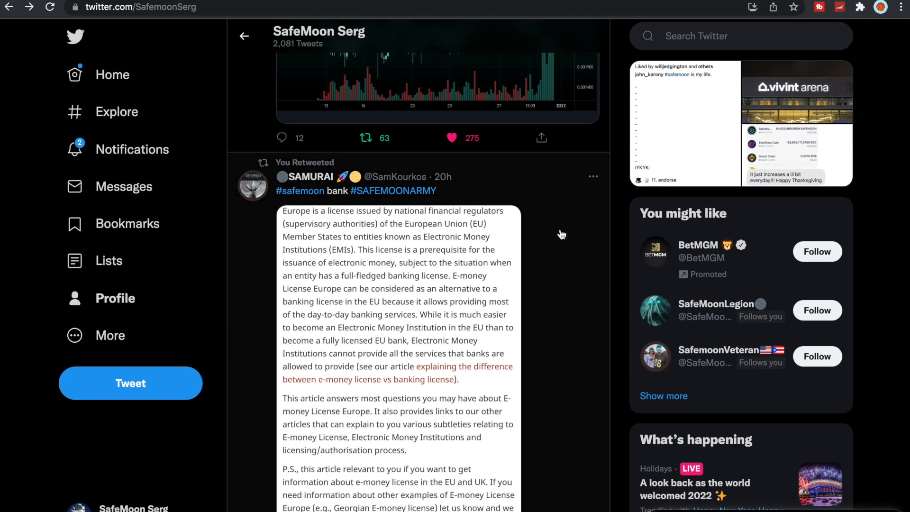
{"action": "mouse_move", "coordinate": [622, 250]}
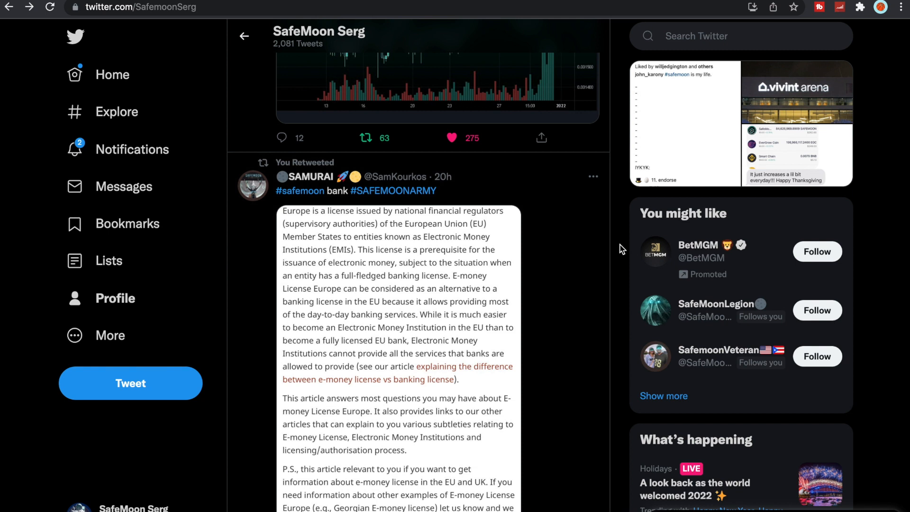
Step: Enlarge the E-money License Europe article image from the retweeted SAMURAI post
{"action": "left_click", "coordinate": [397, 366]}
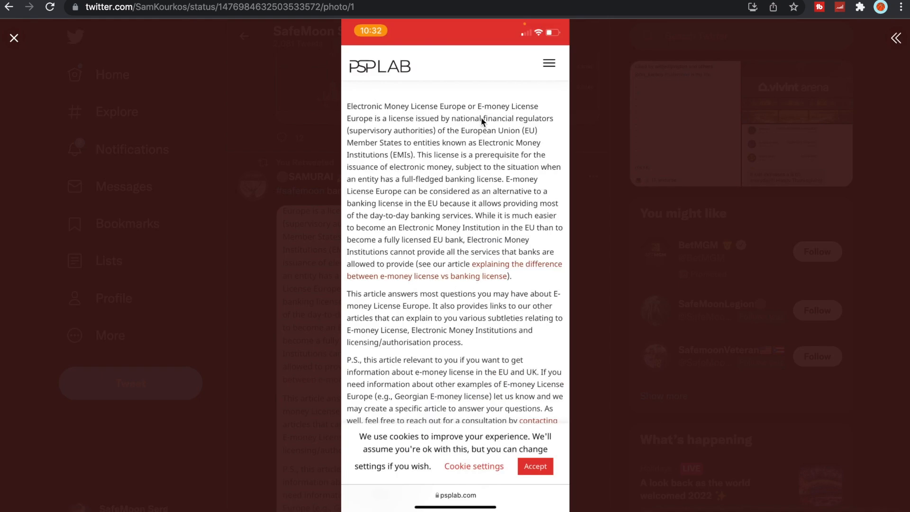
{"action": "mouse_move", "coordinate": [387, 110]}
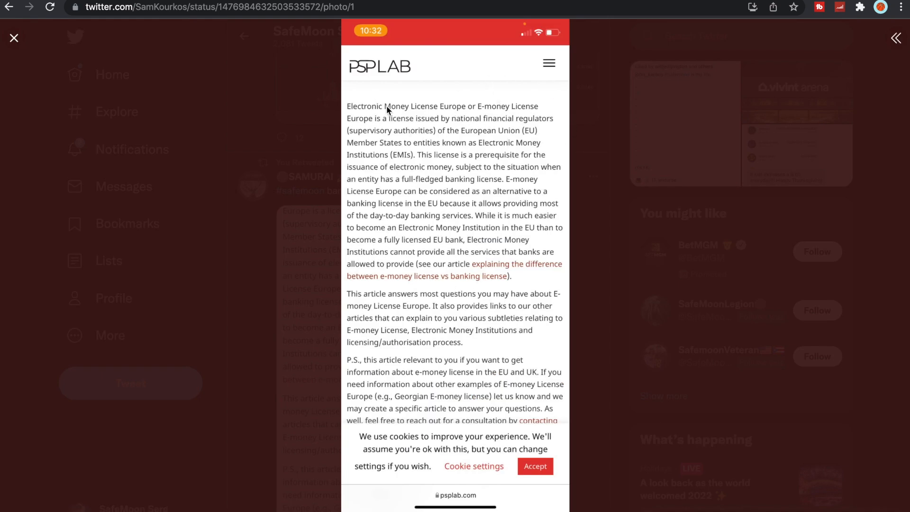
{"action": "mouse_move", "coordinate": [497, 314]}
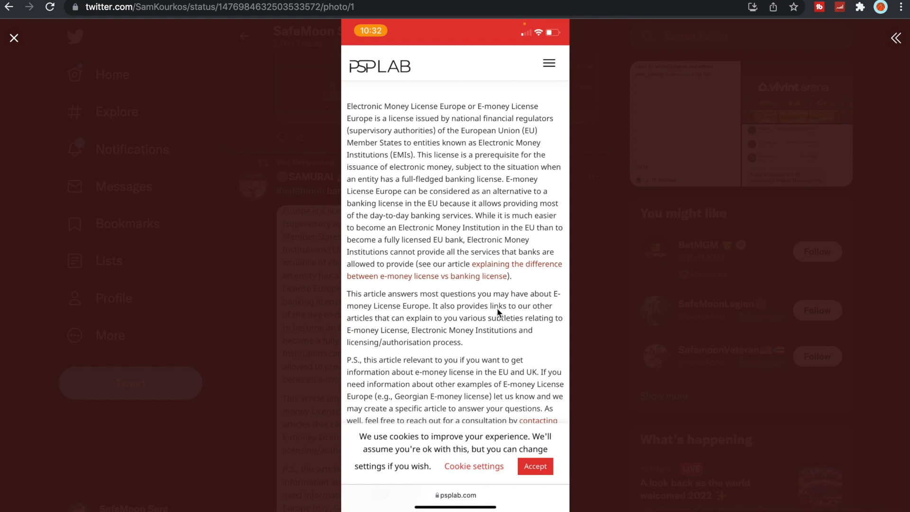
{"action": "mouse_move", "coordinate": [517, 172]}
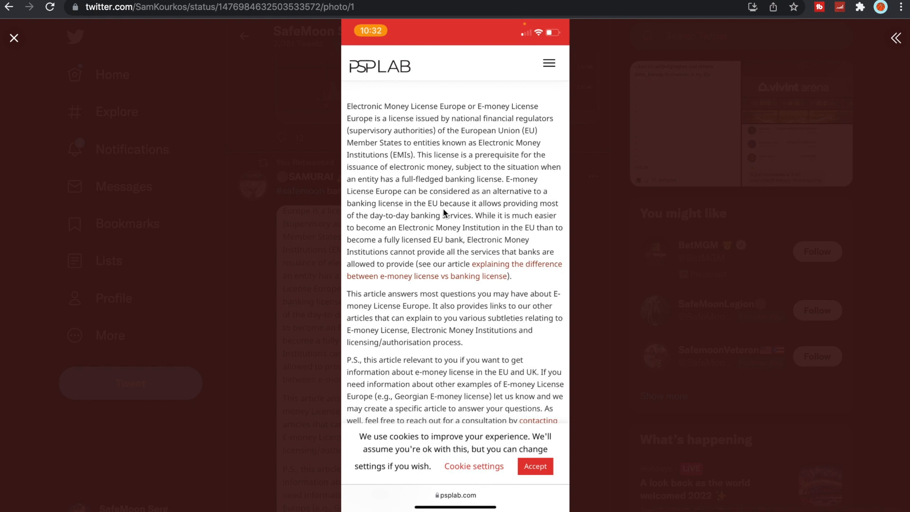
{"action": "mouse_move", "coordinate": [473, 113]}
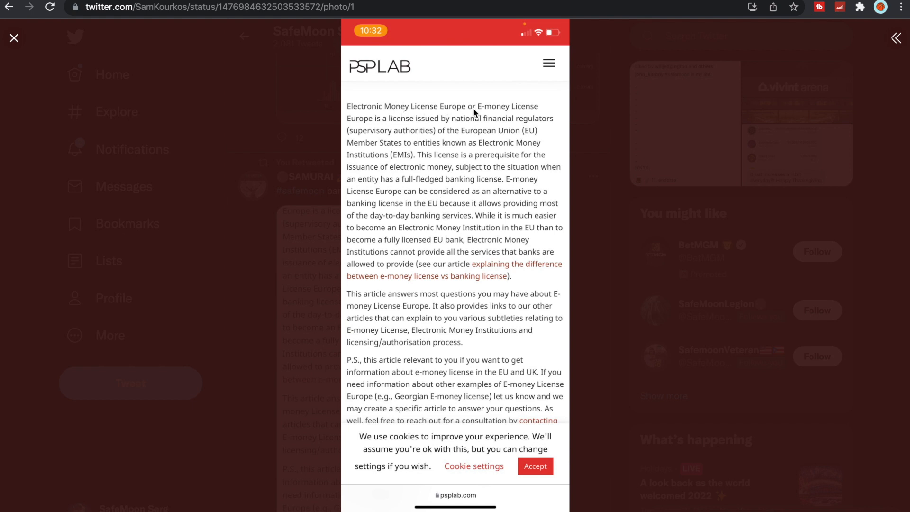
{"action": "mouse_move", "coordinate": [448, 127]}
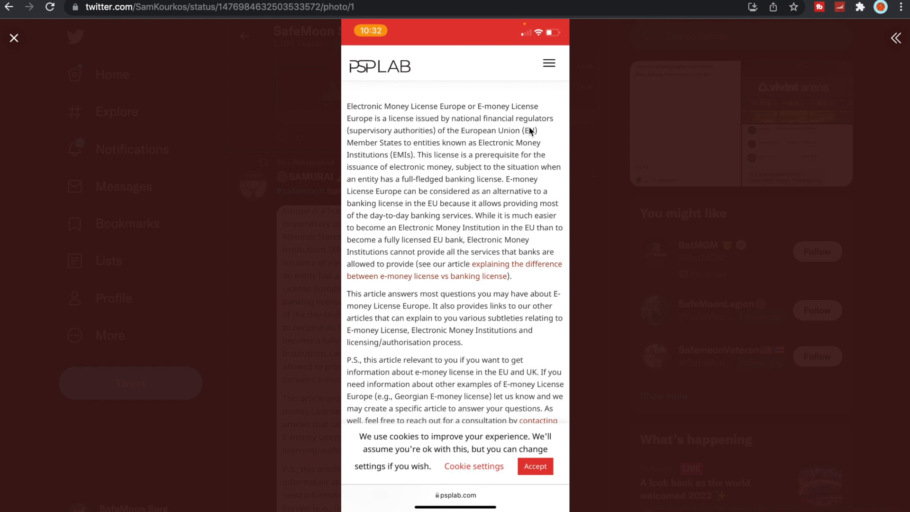
{"action": "mouse_move", "coordinate": [518, 155]}
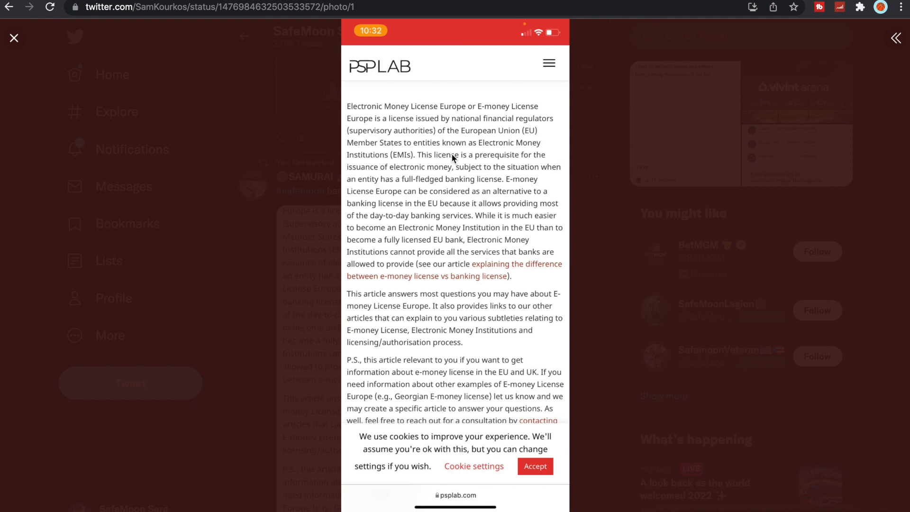
{"action": "mouse_move", "coordinate": [441, 177]}
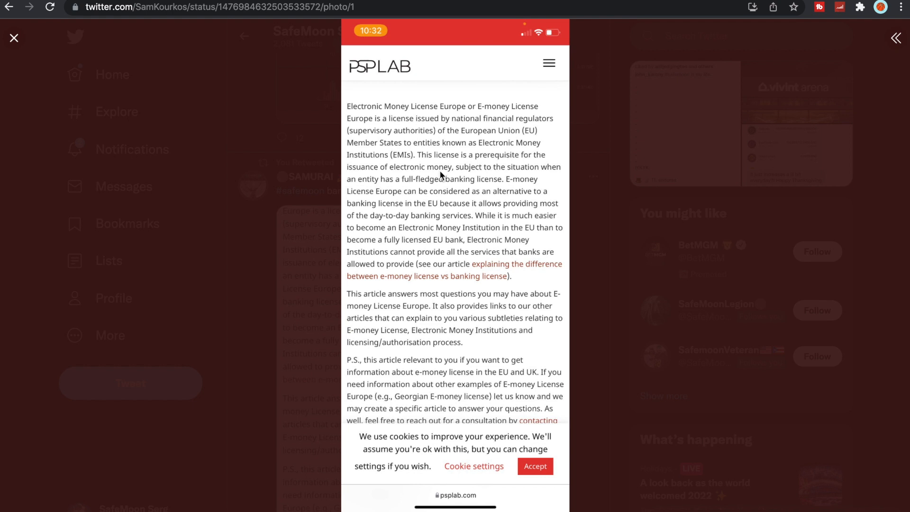
{"action": "mouse_move", "coordinate": [536, 176]}
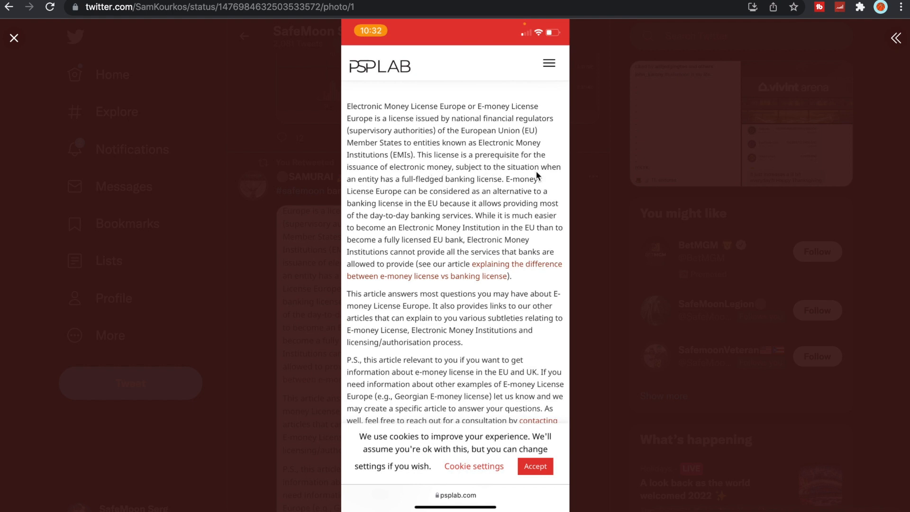
{"action": "mouse_move", "coordinate": [421, 186]}
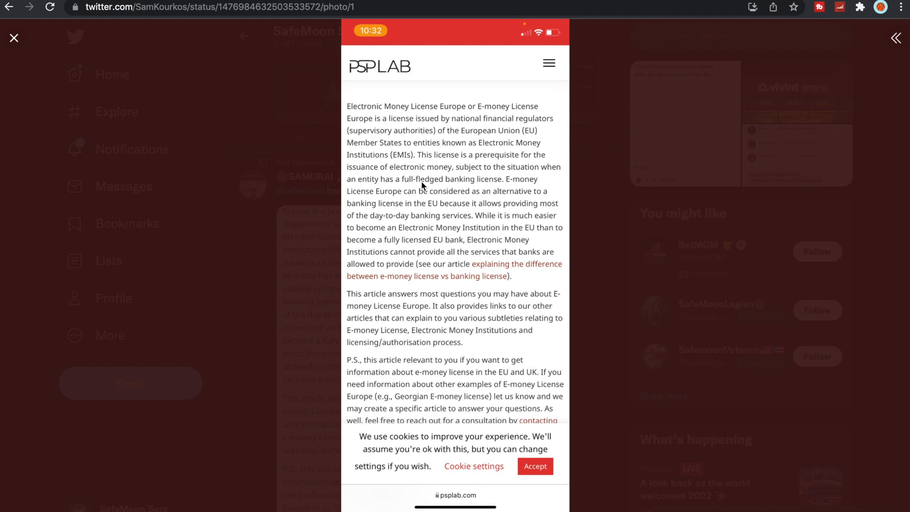
{"action": "mouse_move", "coordinate": [475, 191]}
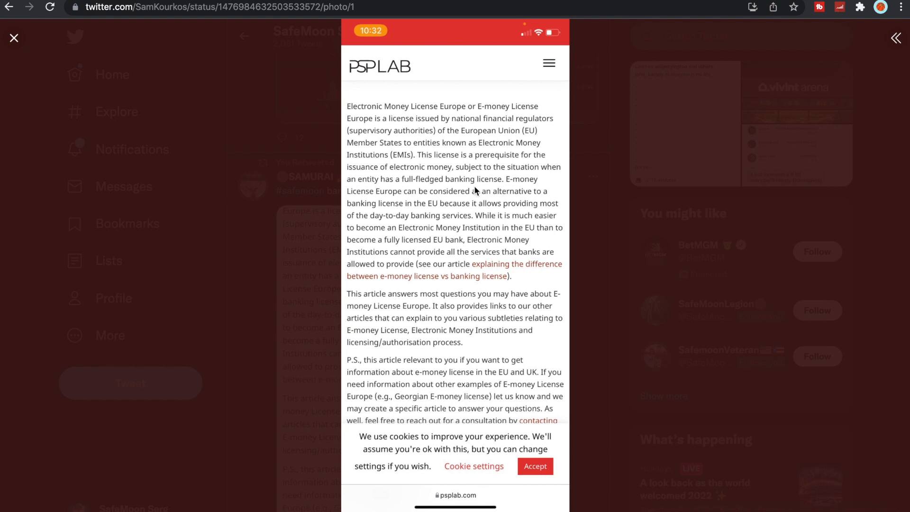
{"action": "mouse_move", "coordinate": [489, 200]}
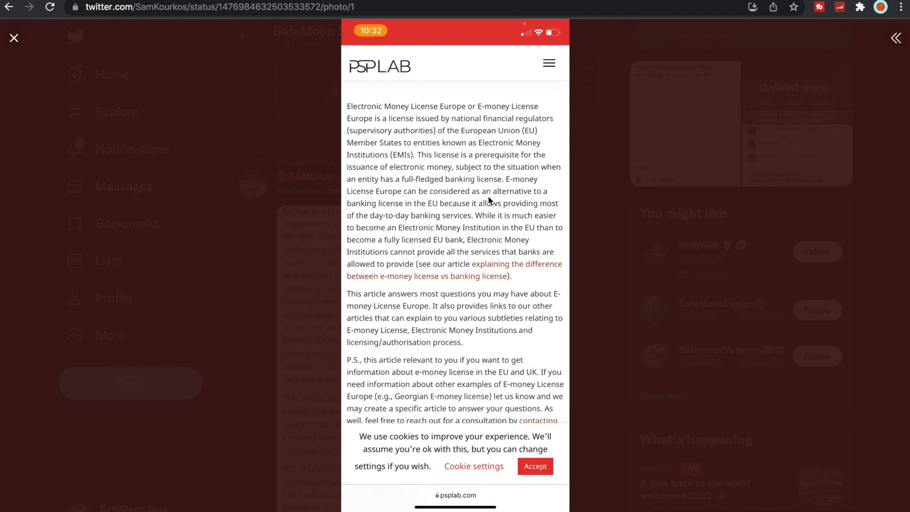
{"action": "mouse_move", "coordinate": [407, 211]}
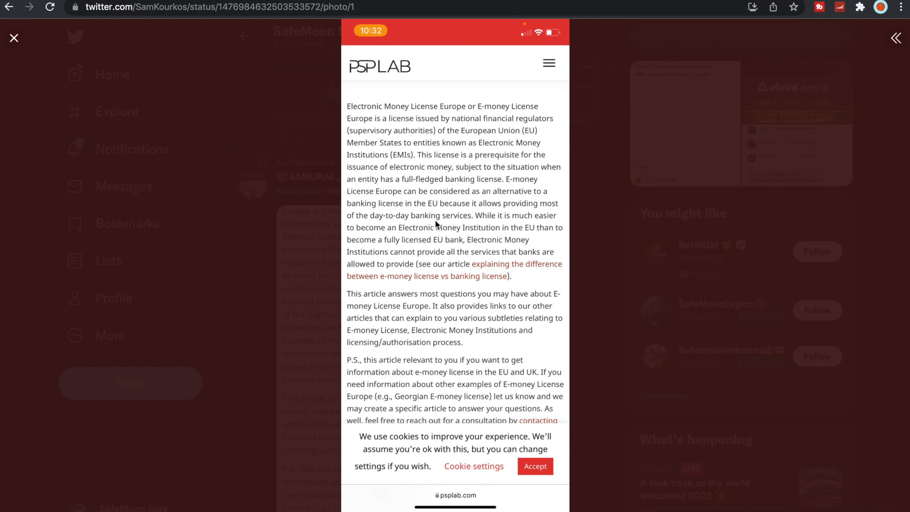
{"action": "mouse_move", "coordinate": [463, 225]}
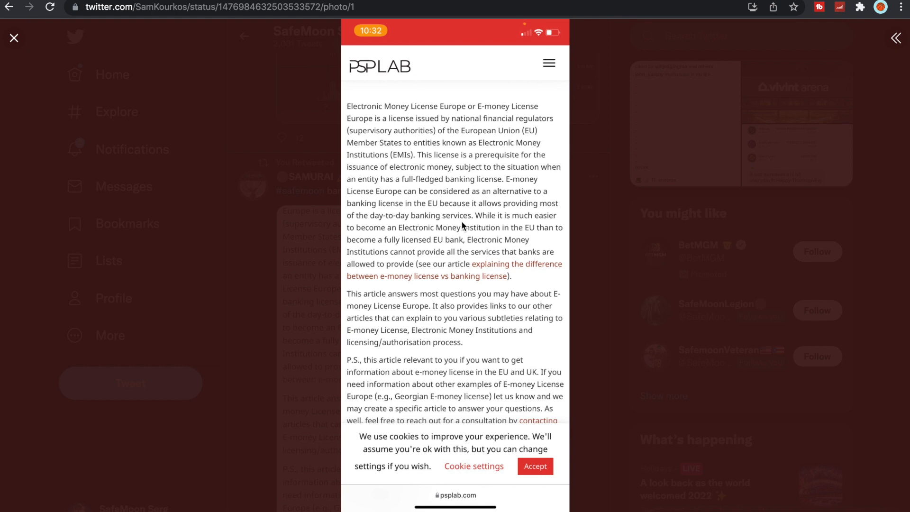
{"action": "mouse_move", "coordinate": [457, 234]}
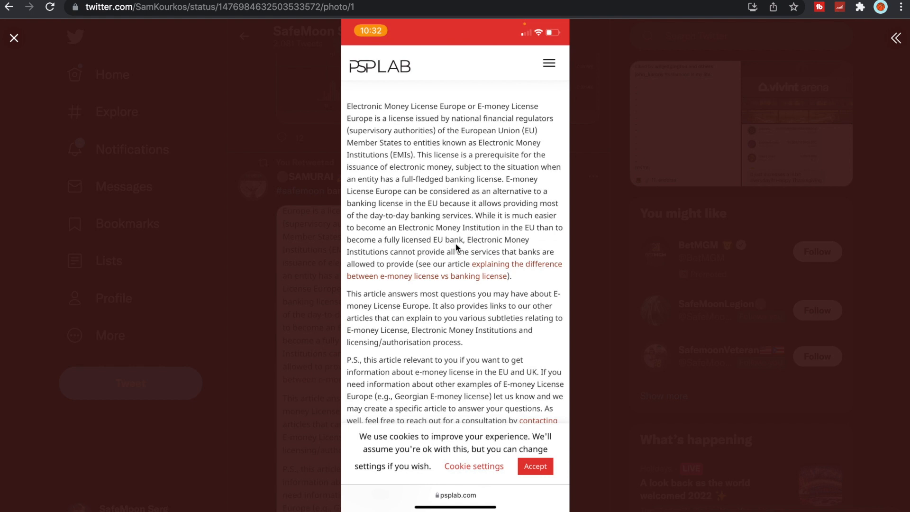
{"action": "mouse_move", "coordinate": [509, 265]}
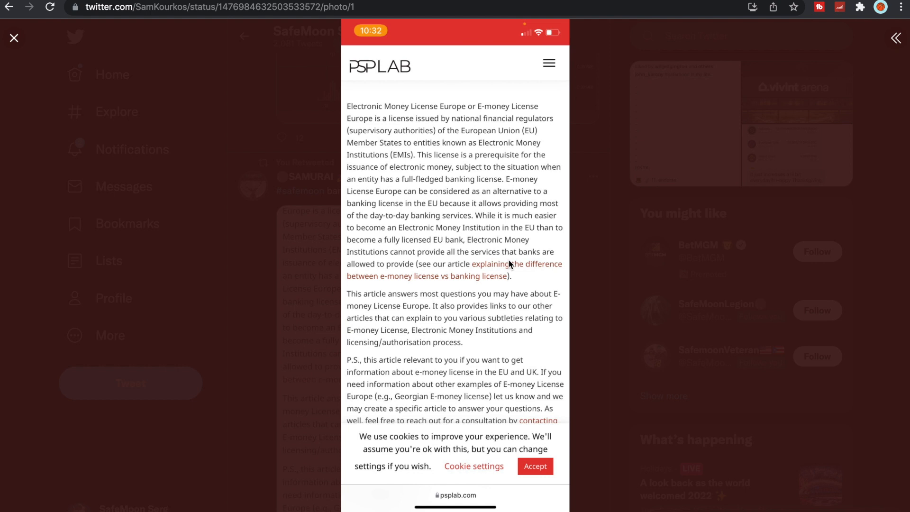
{"action": "mouse_move", "coordinate": [518, 262]}
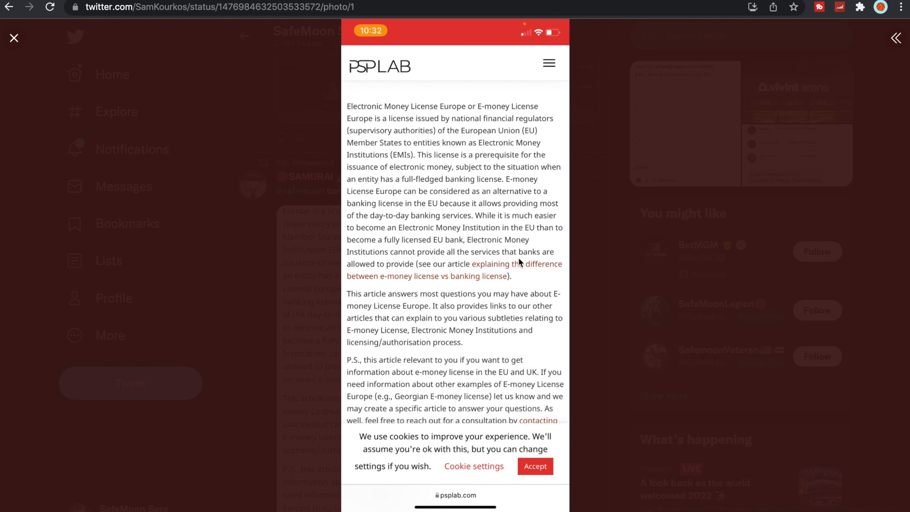
Step: Close the enlarged article image and scroll down the SafeMoon Serg timeline
{"action": "left_click", "coordinate": [14, 38]}
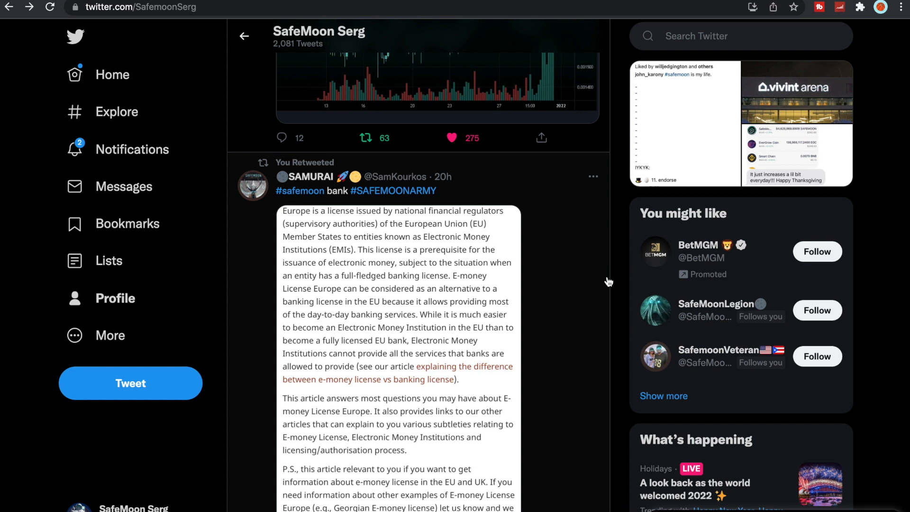
{"action": "mouse_move", "coordinate": [589, 216]}
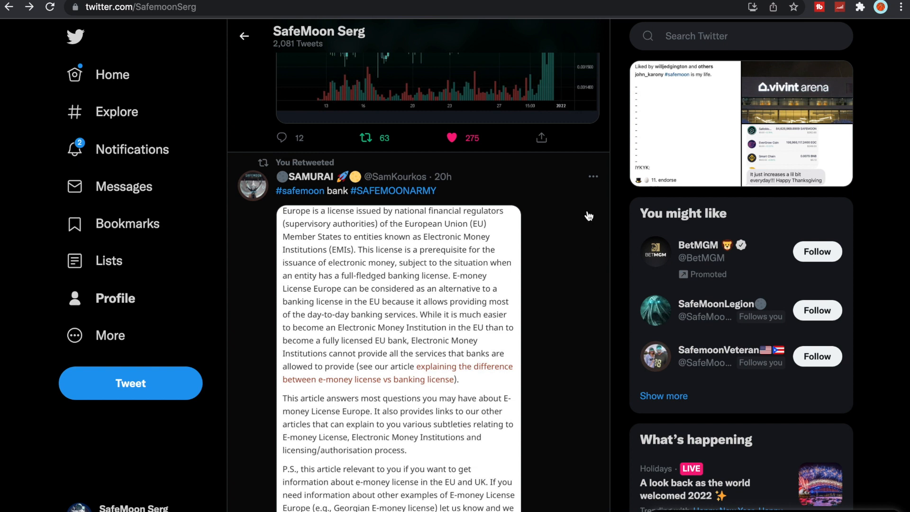
{"action": "mouse_move", "coordinate": [616, 180]}
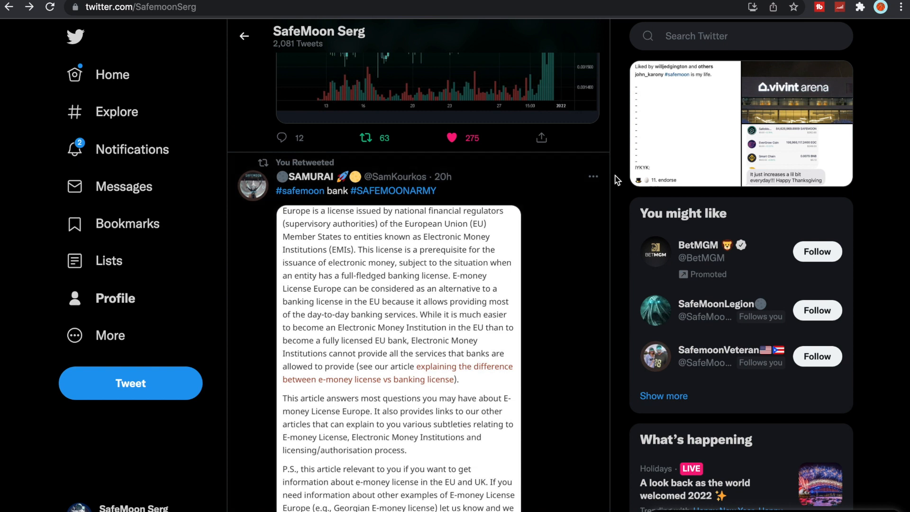
{"action": "mouse_move", "coordinate": [617, 179]}
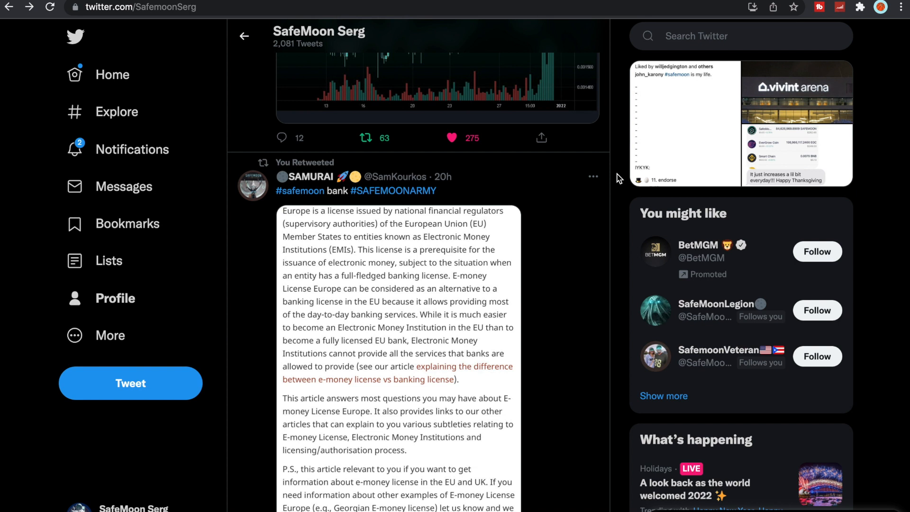
{"action": "scroll", "scroll_direction": "down", "scroll_amount": 3}
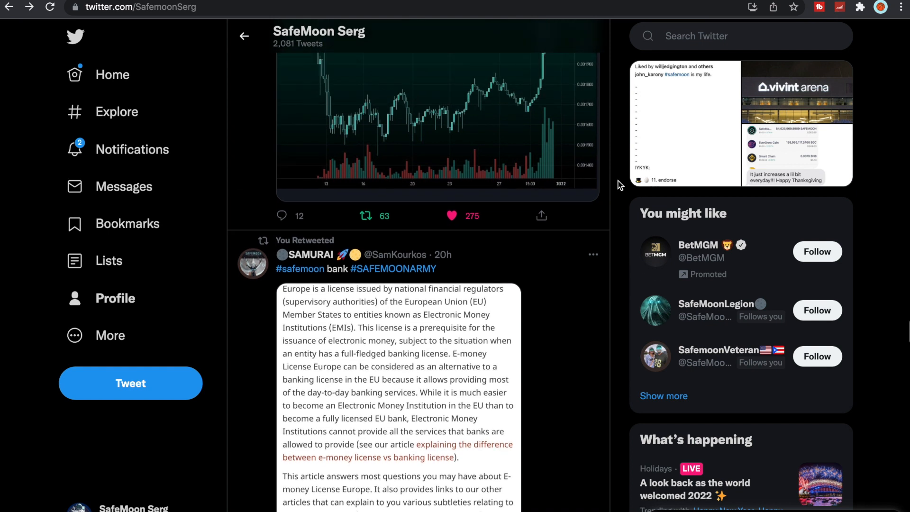
Step: Scroll to the SafeMoonWarrior Binance chart retweet and close its enlarged chart
{"action": "scroll", "scroll_direction": "down", "scroll_amount": 3}
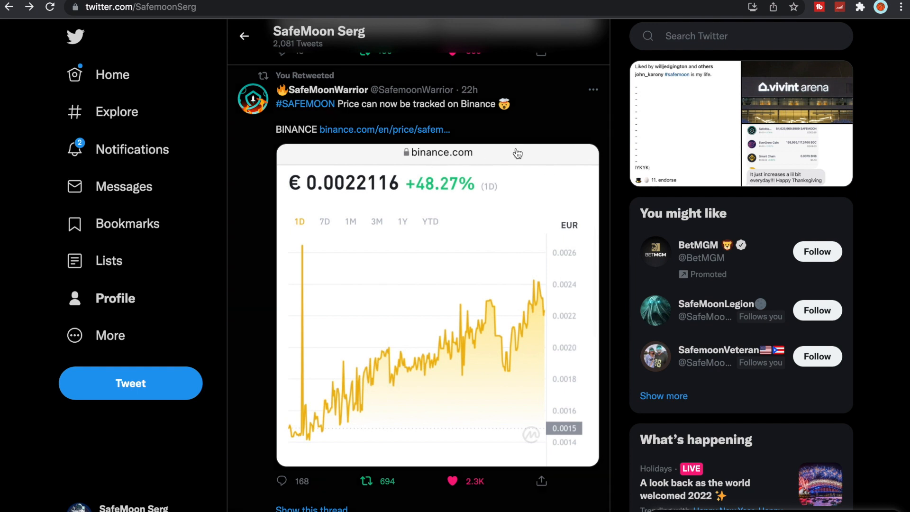
{"action": "mouse_move", "coordinate": [544, 118]}
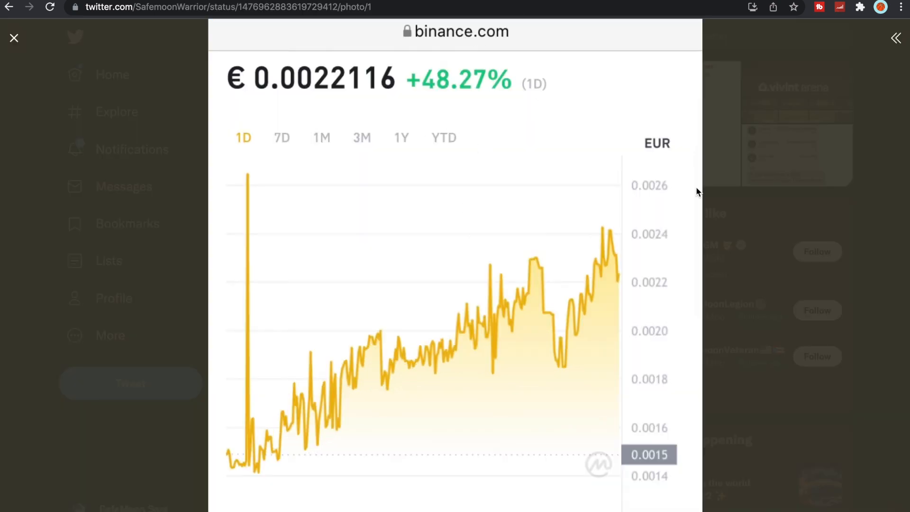
{"action": "left_click", "coordinate": [15, 38]}
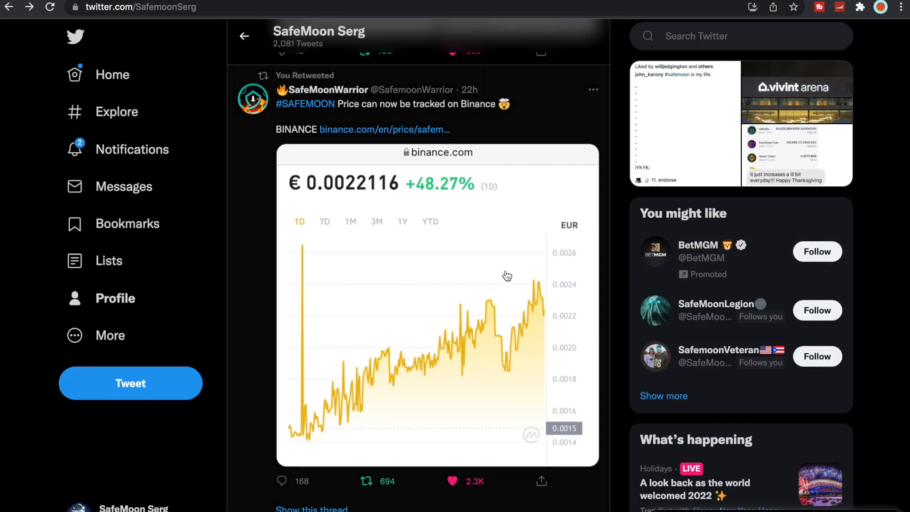
Step: Scroll down past the Don Bailey liquidity migration retweet toward the token-versus-coin post
{"action": "scroll", "scroll_direction": "down", "scroll_amount": 3}
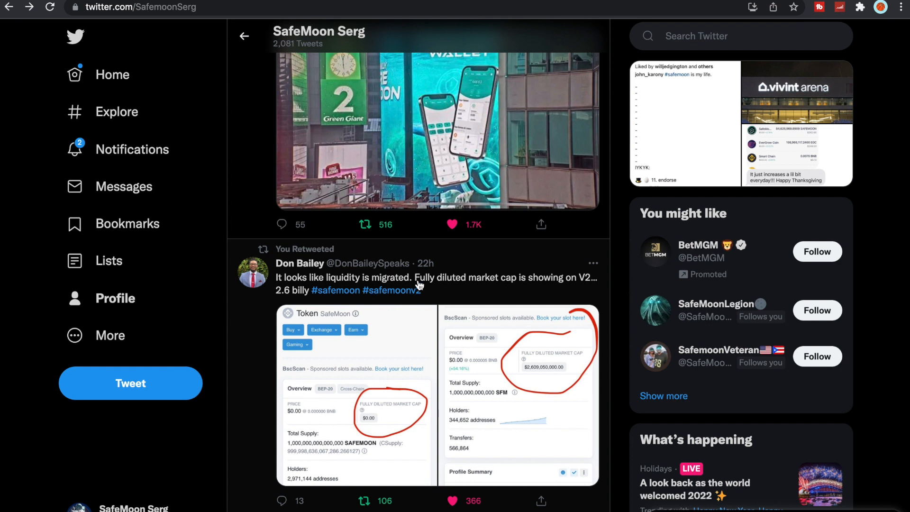
{"action": "mouse_move", "coordinate": [478, 304]}
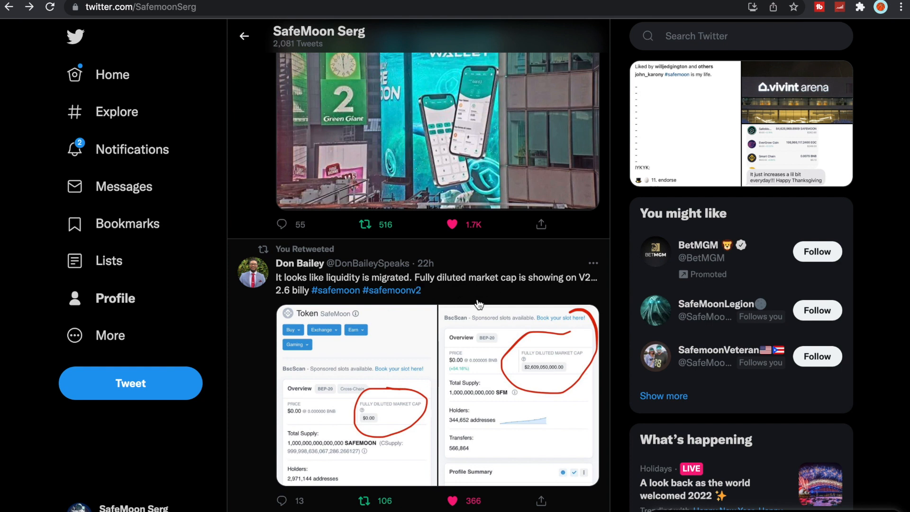
{"action": "mouse_move", "coordinate": [540, 290]}
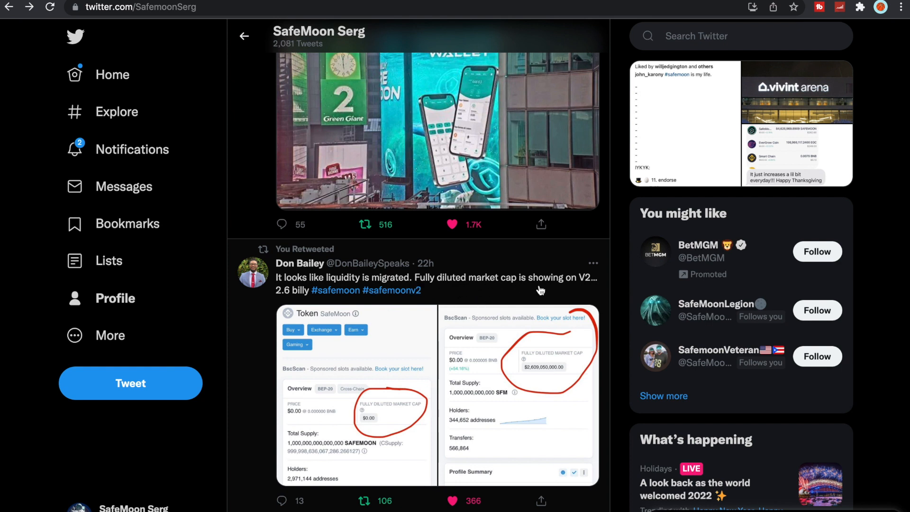
{"action": "mouse_move", "coordinate": [525, 292]}
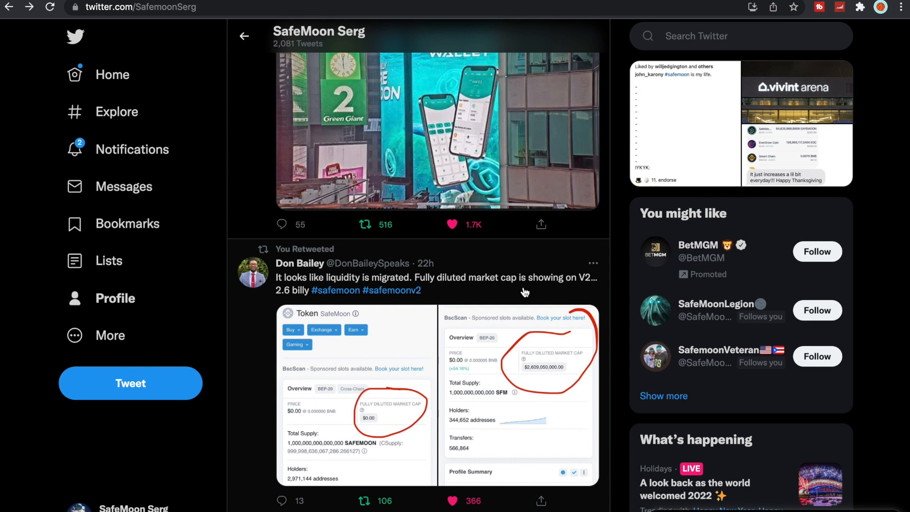
{"action": "mouse_move", "coordinate": [501, 390]}
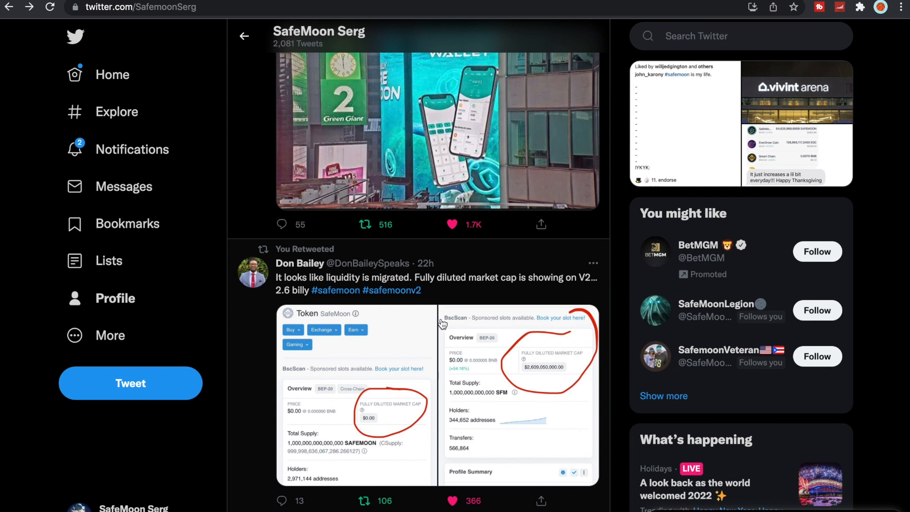
{"action": "mouse_move", "coordinate": [463, 289]}
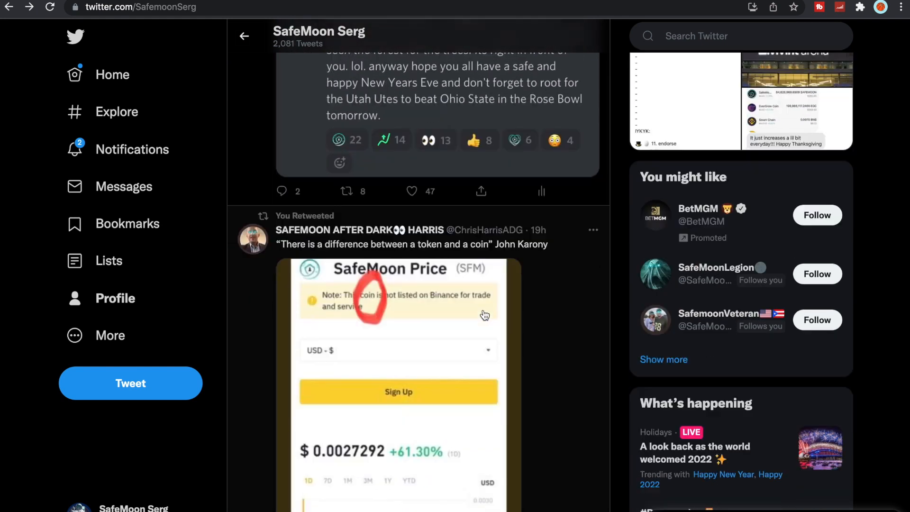
Step: Scroll the timeline to Chris Harris's retweeted token-versus-coin post with the price screenshot
{"action": "scroll", "scroll_direction": "down", "scroll_amount": 3}
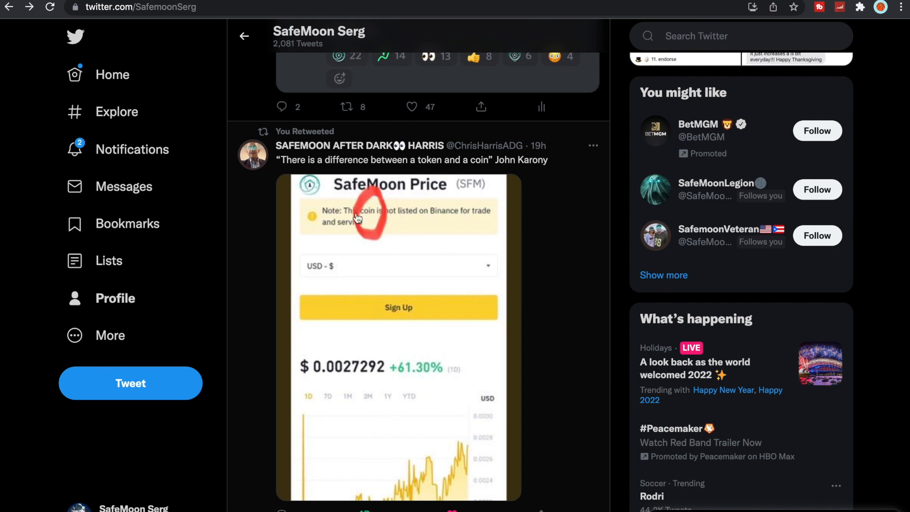
{"action": "mouse_move", "coordinate": [464, 226]}
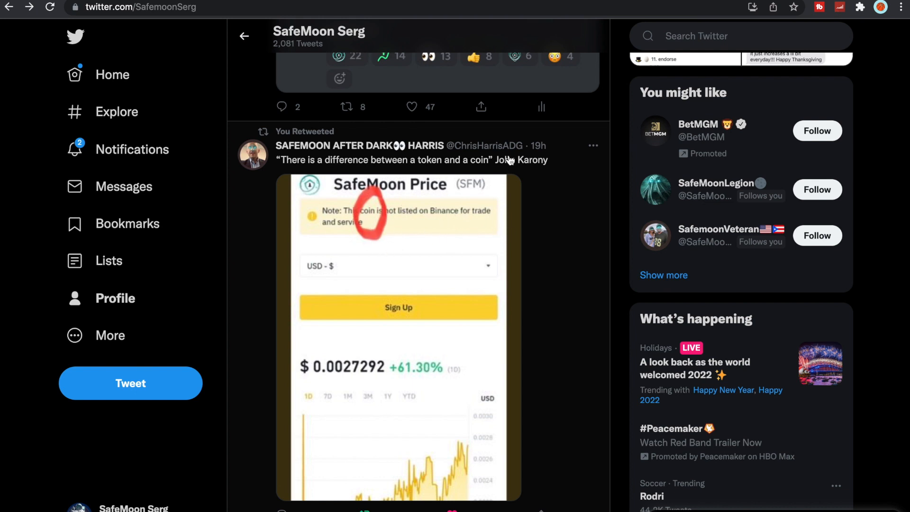
{"action": "mouse_move", "coordinate": [409, 168]}
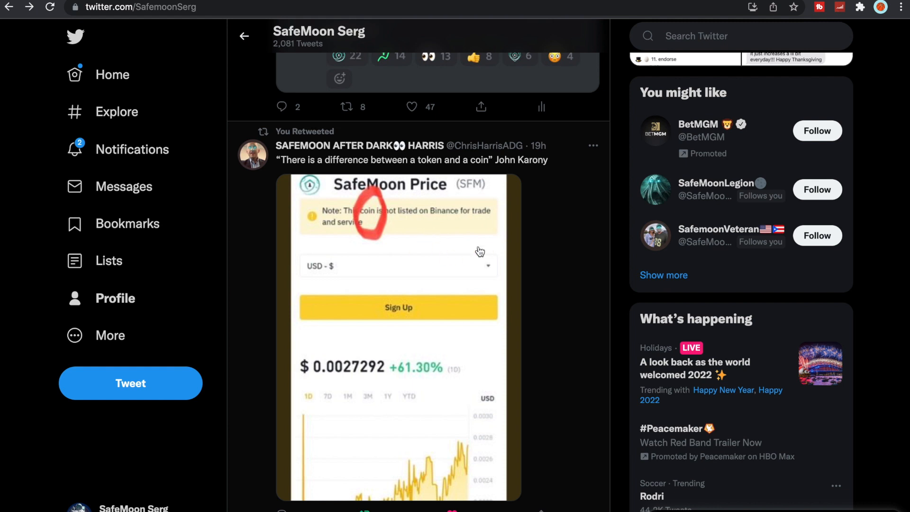
{"action": "mouse_move", "coordinate": [452, 262]}
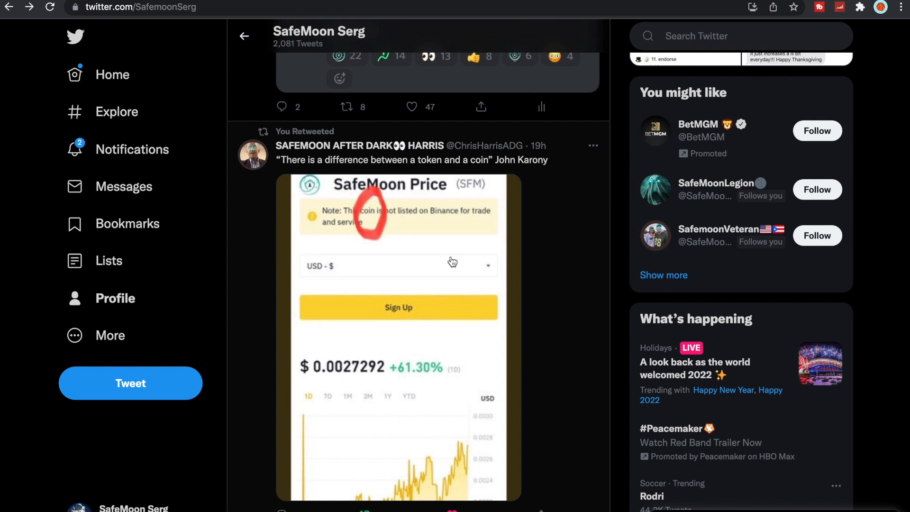
{"action": "mouse_move", "coordinate": [366, 253]}
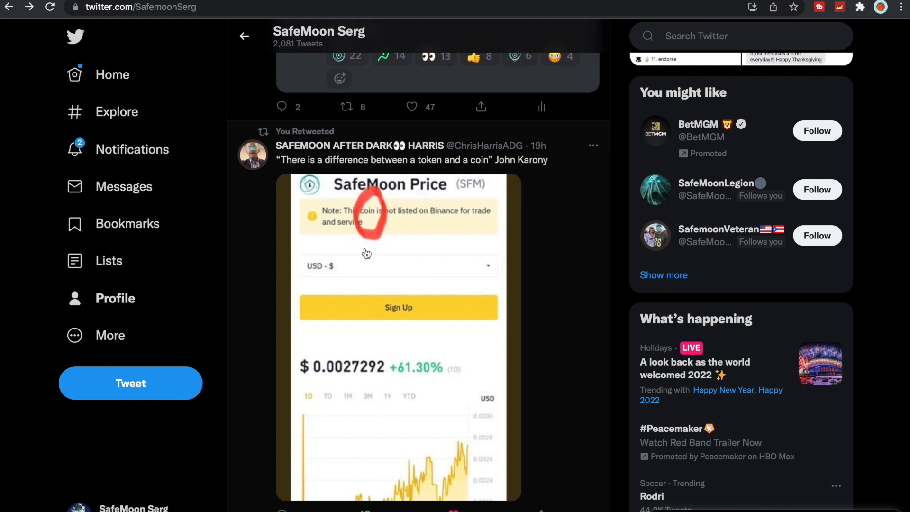
{"action": "mouse_move", "coordinate": [482, 332]}
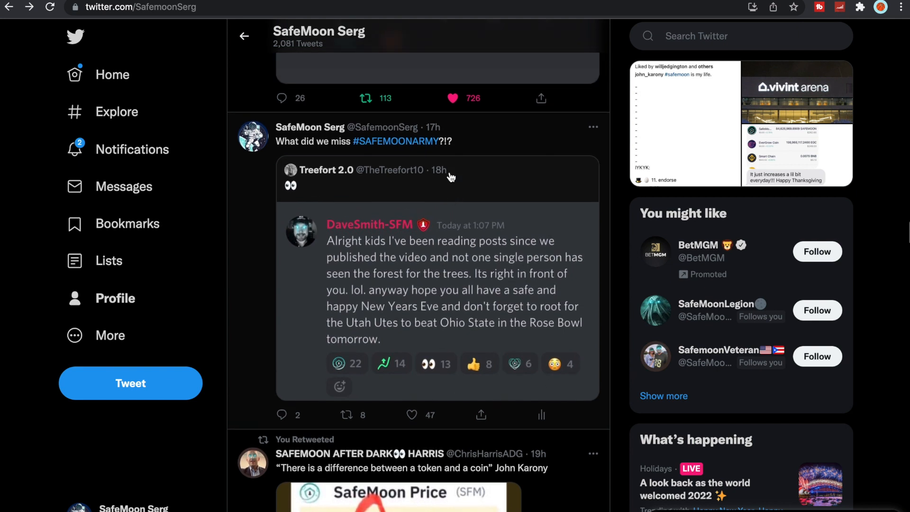
Step: Scroll down the timeline past SafemoonWarrior's retweeted Q&A posts toward the Chic Fil A reply
{"action": "scroll", "scroll_direction": "down", "scroll_amount": 3}
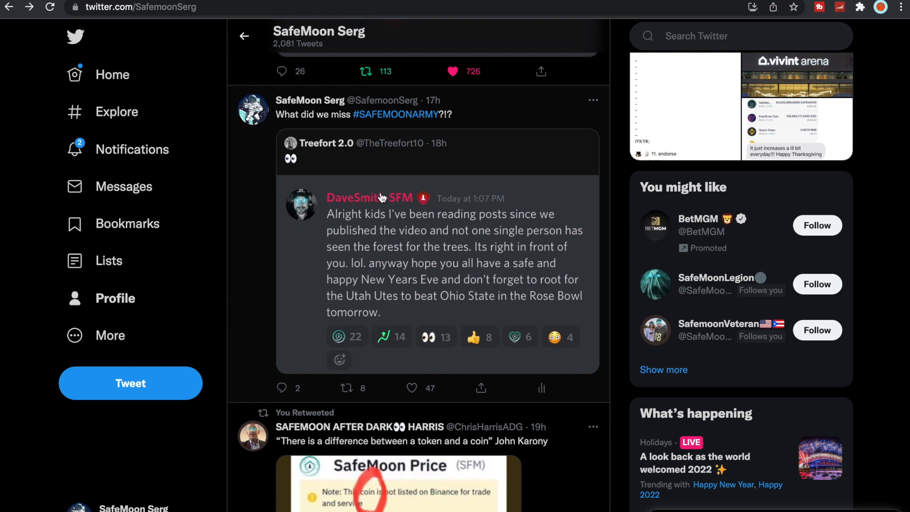
{"action": "mouse_move", "coordinate": [513, 288]}
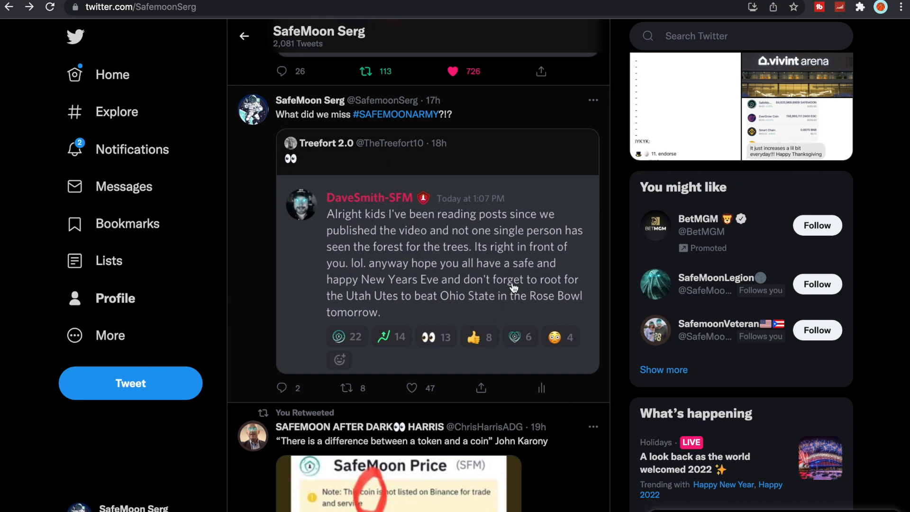
{"action": "mouse_move", "coordinate": [612, 233]}
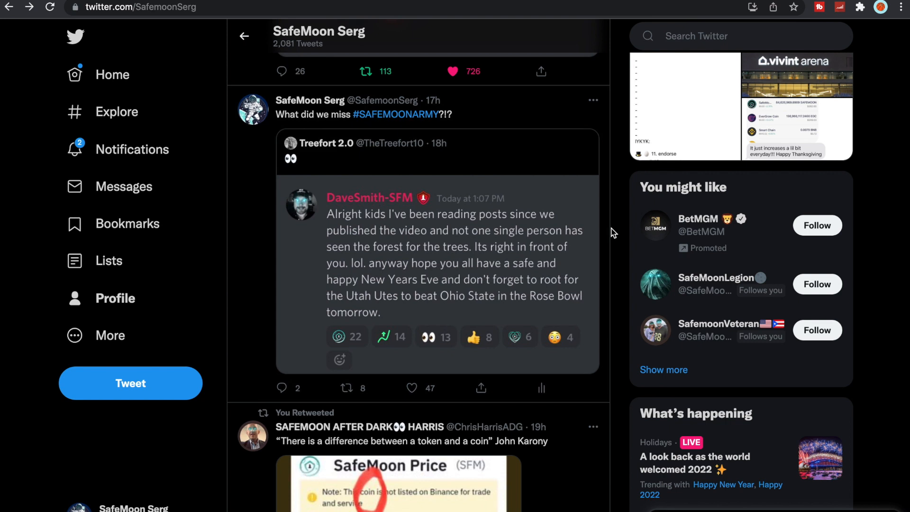
{"action": "mouse_move", "coordinate": [538, 228]}
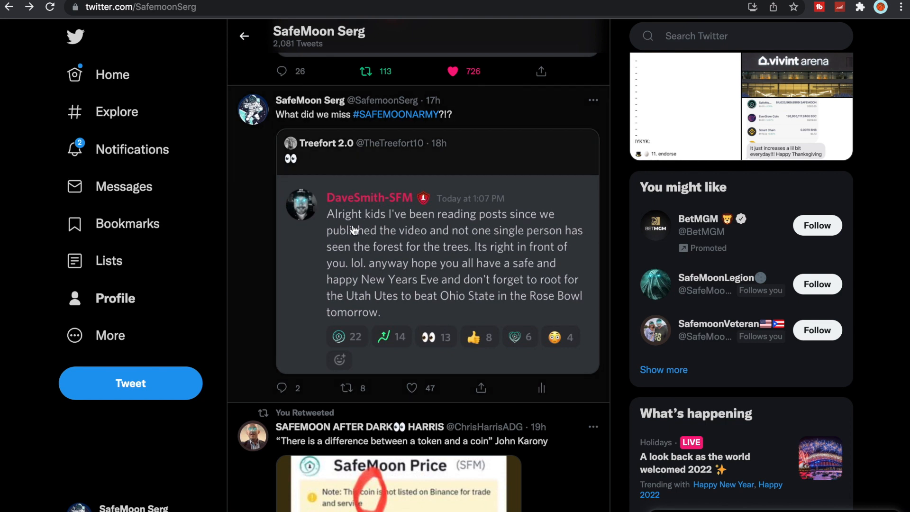
{"action": "mouse_move", "coordinate": [412, 238]}
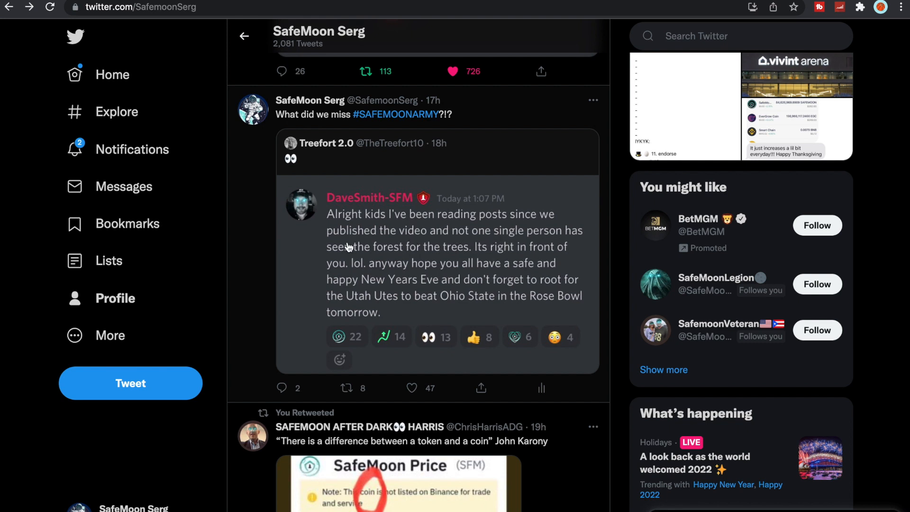
{"action": "mouse_move", "coordinate": [417, 255]}
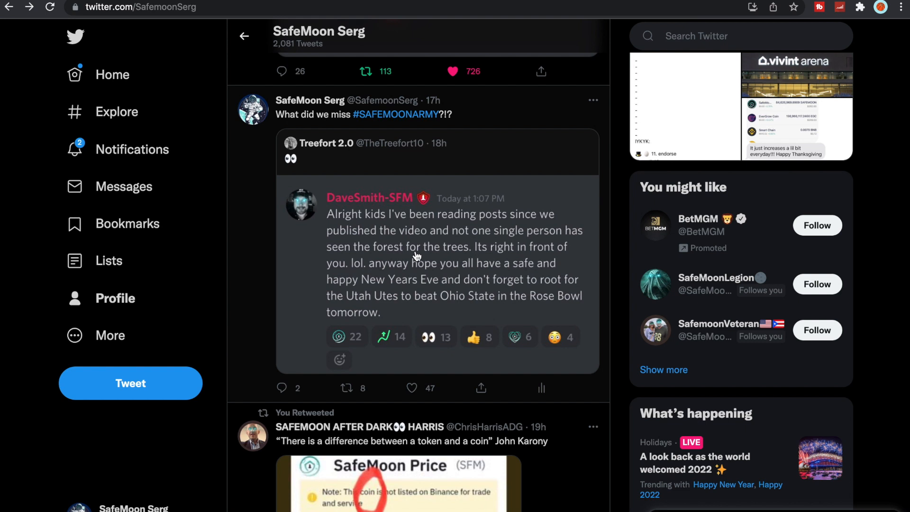
{"action": "mouse_move", "coordinate": [381, 255]}
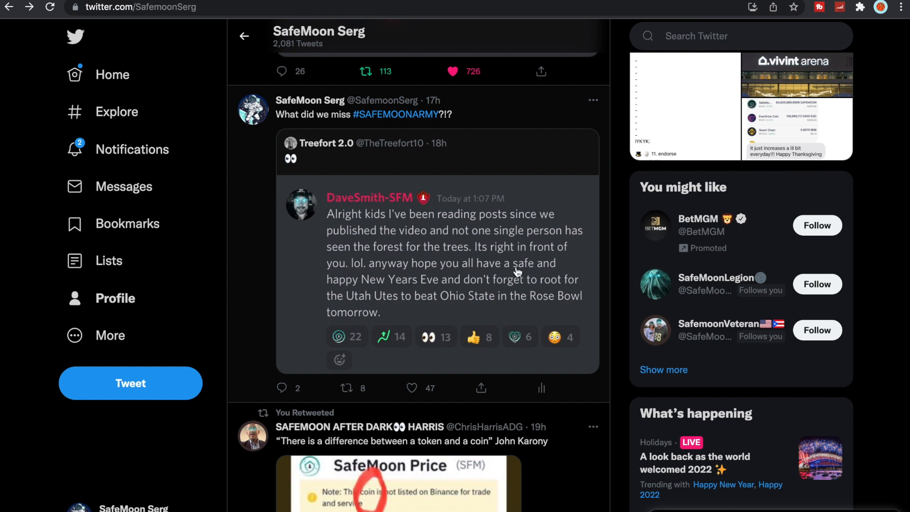
{"action": "mouse_move", "coordinate": [449, 290]}
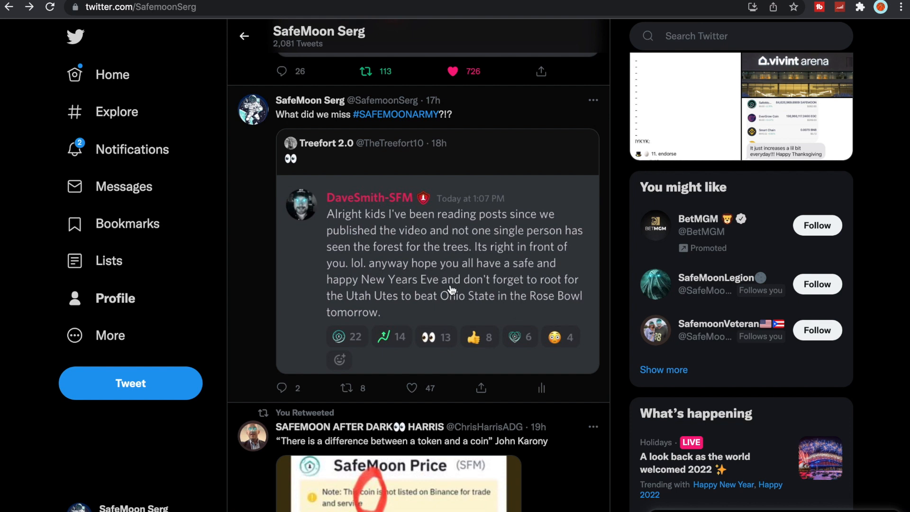
{"action": "mouse_move", "coordinate": [511, 311]}
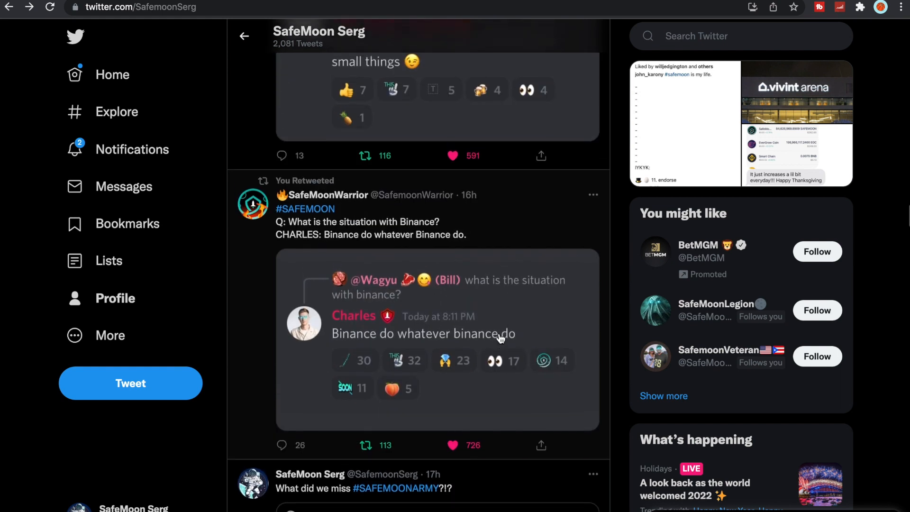
{"action": "scroll", "scroll_direction": "down", "scroll_amount": 3}
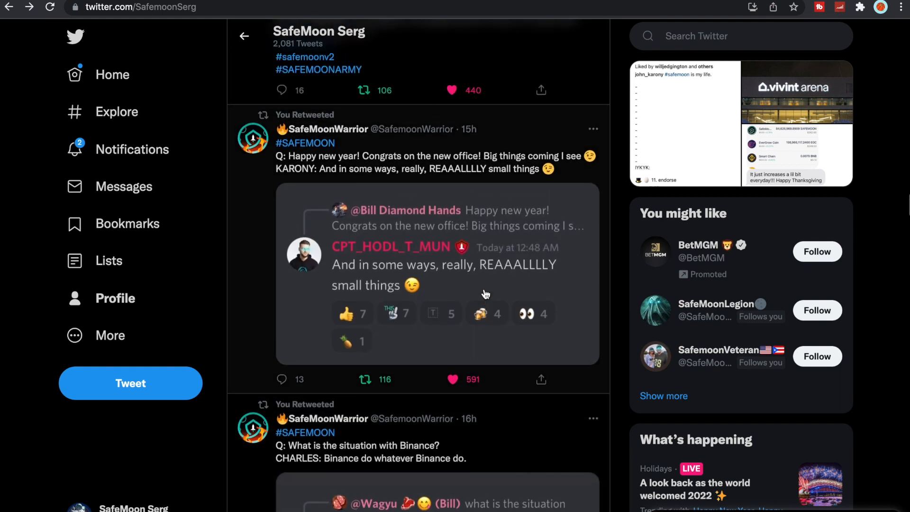
{"action": "scroll", "scroll_direction": "down", "scroll_amount": 3}
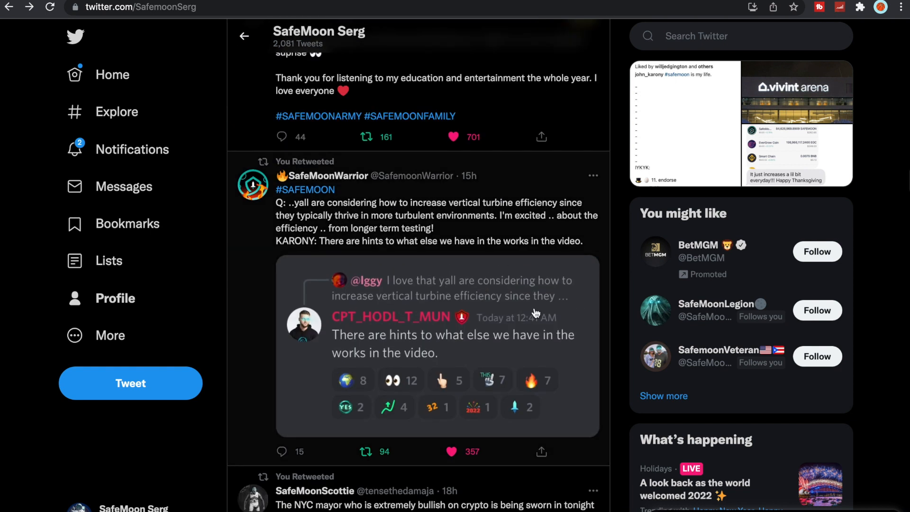
{"action": "mouse_move", "coordinate": [508, 297]}
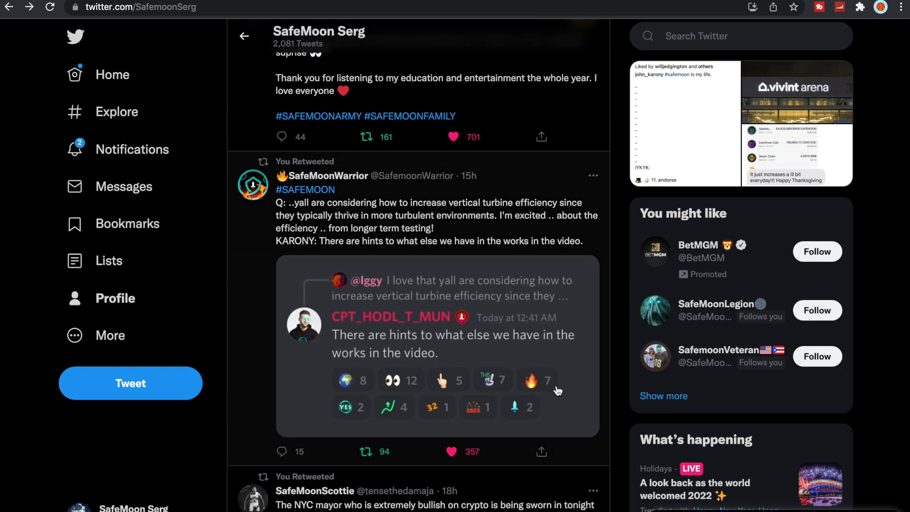
{"action": "mouse_move", "coordinate": [328, 213]}
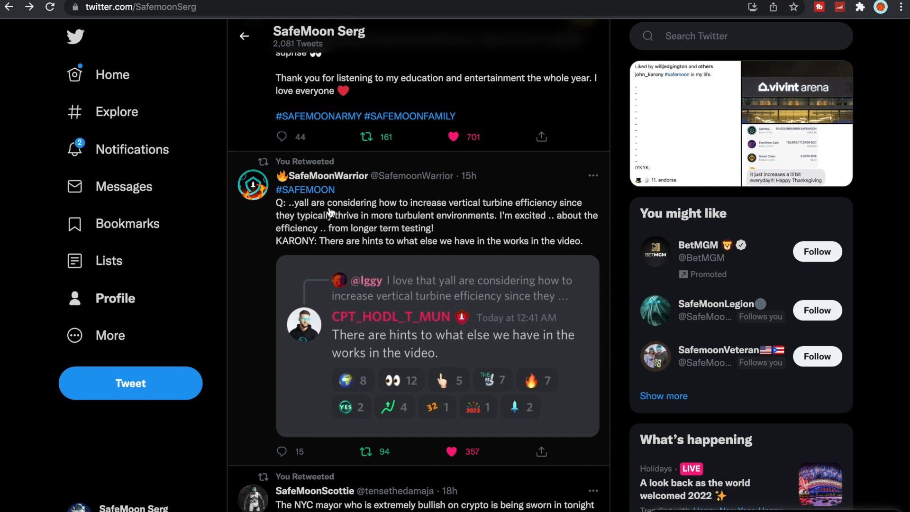
{"action": "mouse_move", "coordinate": [482, 213]}
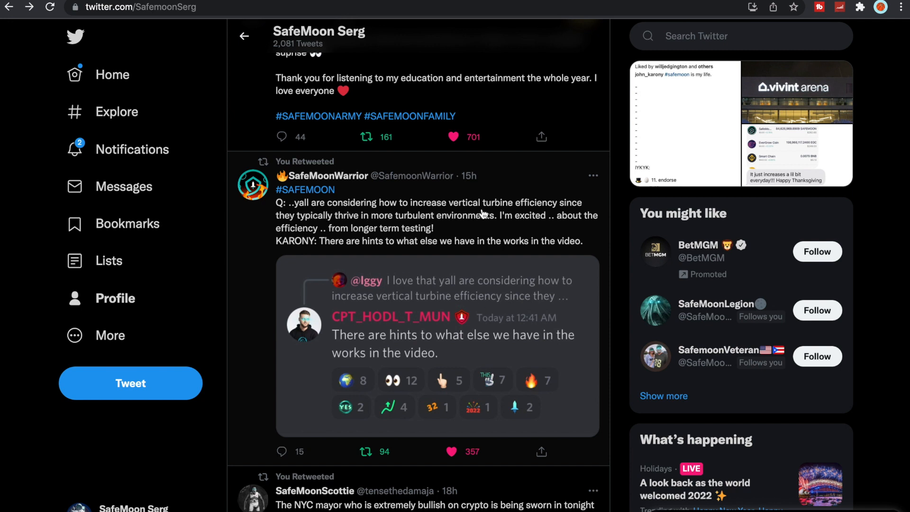
{"action": "mouse_move", "coordinate": [391, 242]}
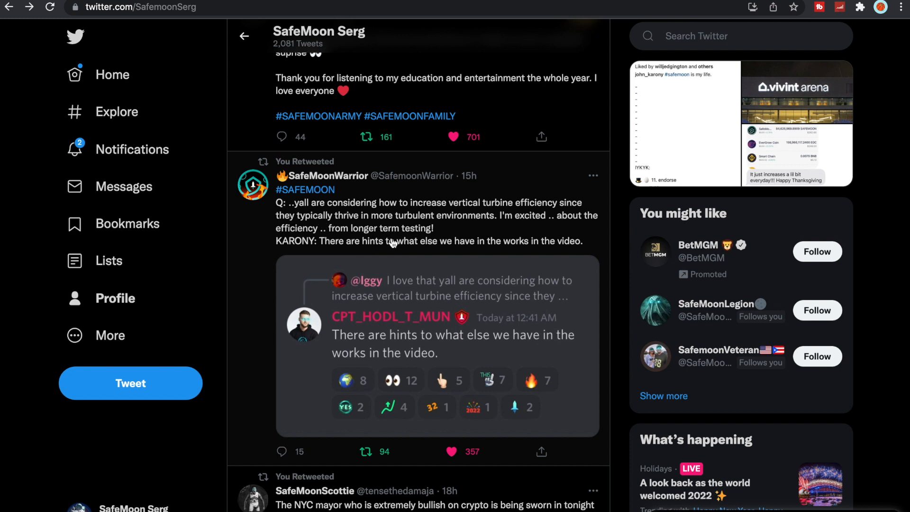
{"action": "mouse_move", "coordinate": [542, 226]}
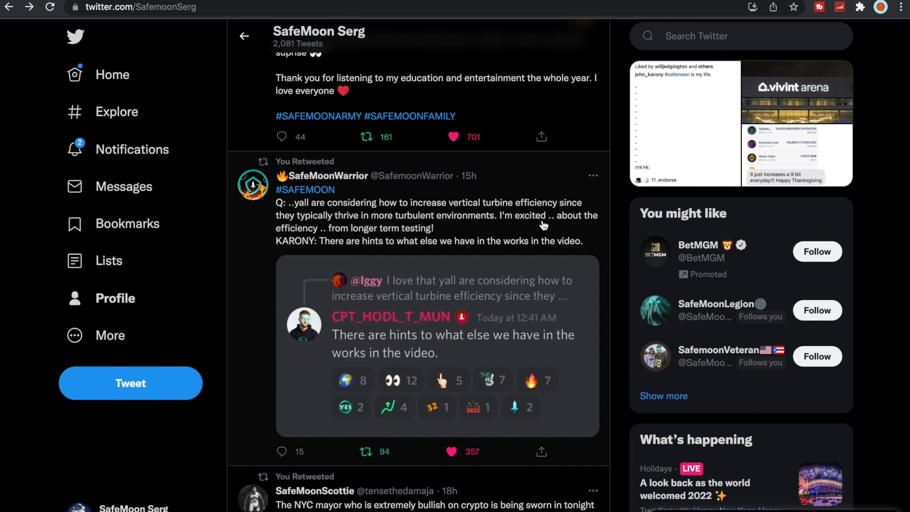
{"action": "mouse_move", "coordinate": [366, 238]}
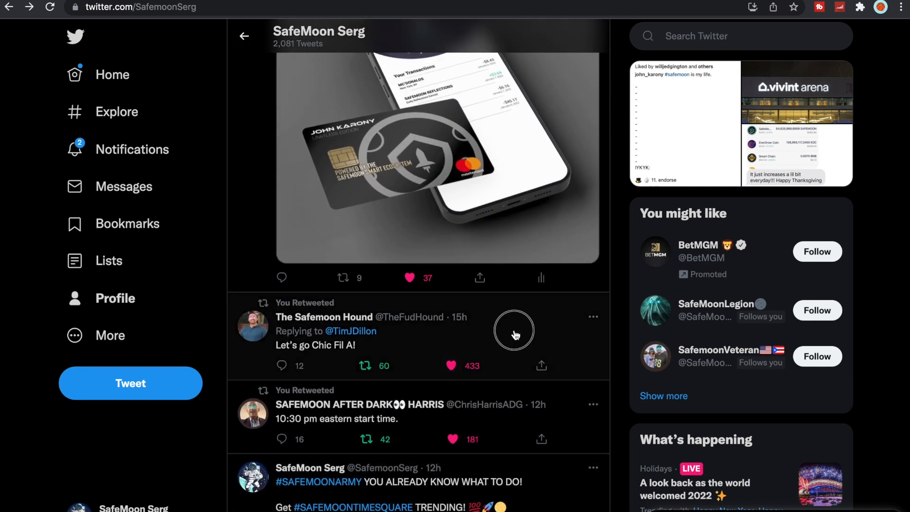
Step: Open The Safemoon Hound's 'Let's go Chic Fil A!' reply beneath Tim Dillon's New Years 2024 tweet
{"action": "left_click", "coordinate": [316, 345]}
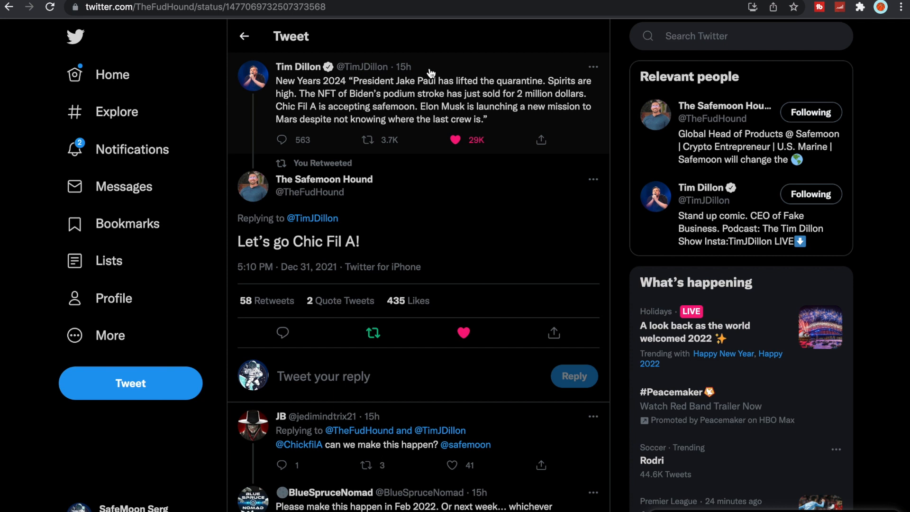
{"action": "mouse_move", "coordinate": [366, 66]}
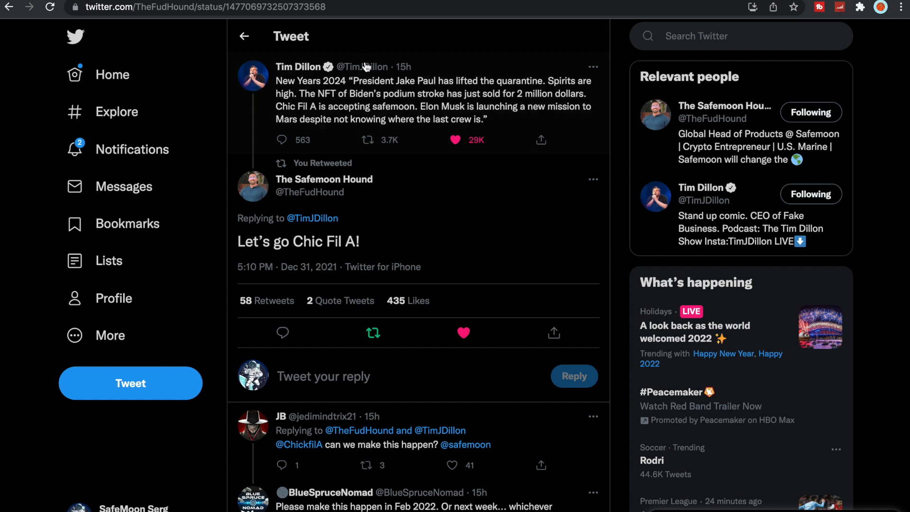
{"action": "mouse_move", "coordinate": [434, 104]}
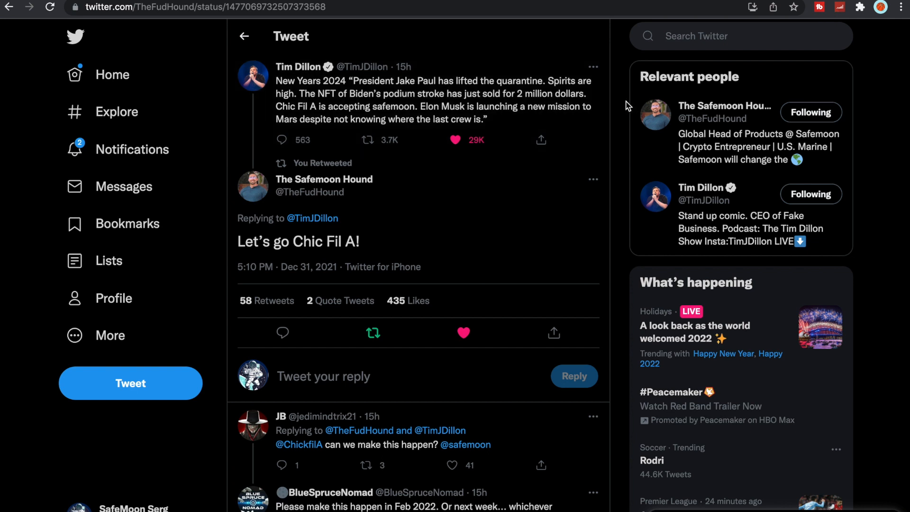
{"action": "mouse_move", "coordinate": [319, 90]}
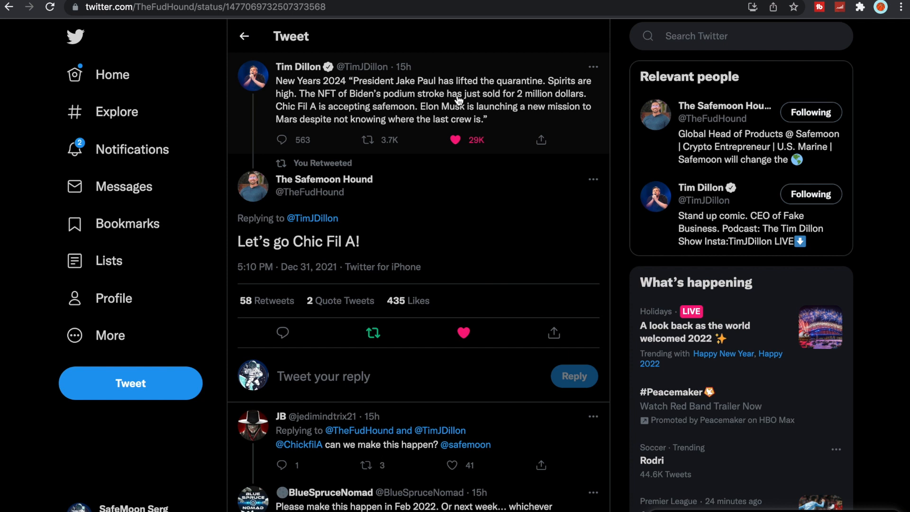
{"action": "mouse_move", "coordinate": [546, 105]}
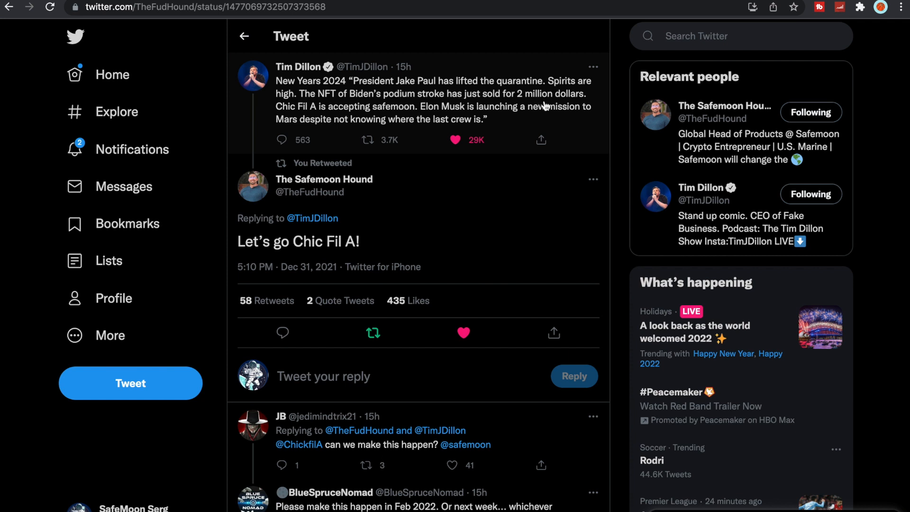
{"action": "mouse_move", "coordinate": [347, 120]}
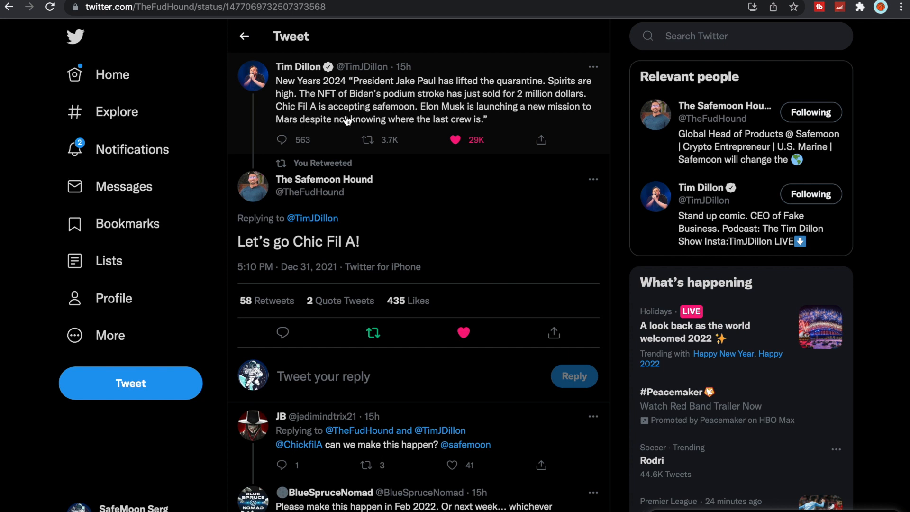
{"action": "mouse_move", "coordinate": [467, 113]}
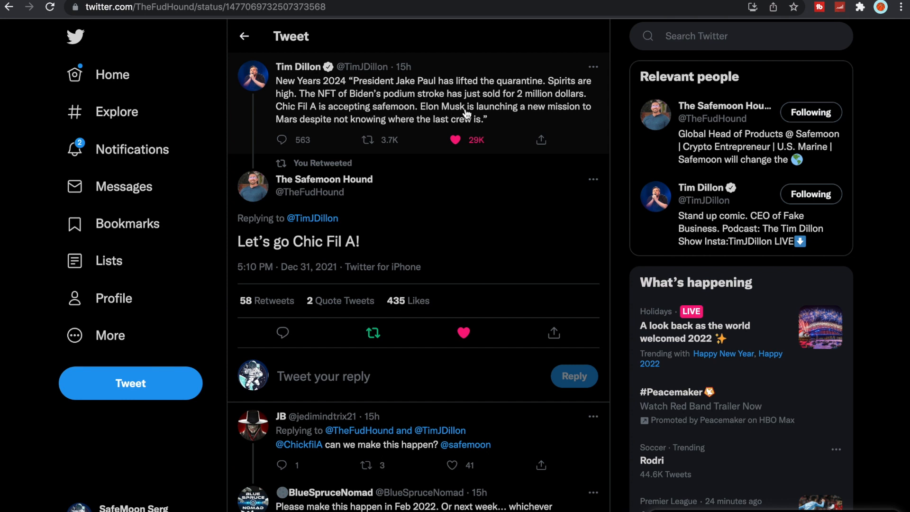
{"action": "mouse_move", "coordinate": [544, 115]}
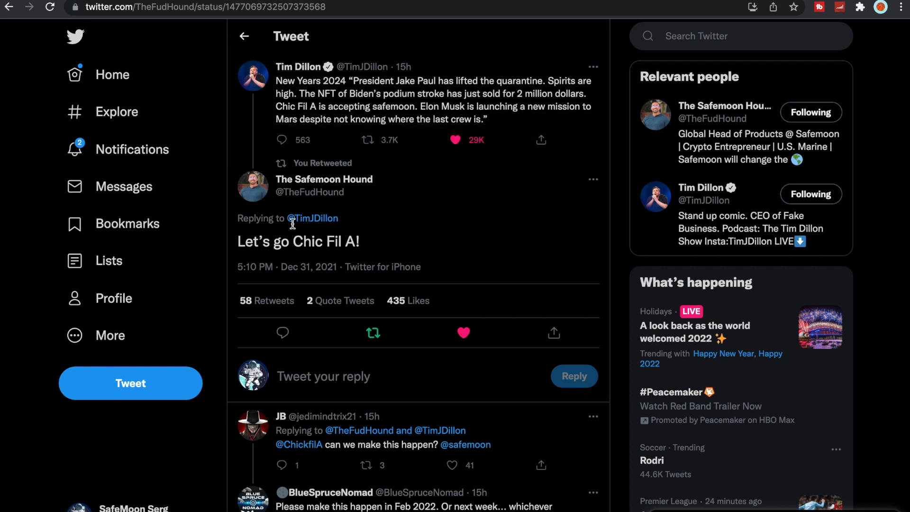
{"action": "mouse_move", "coordinate": [562, 192]}
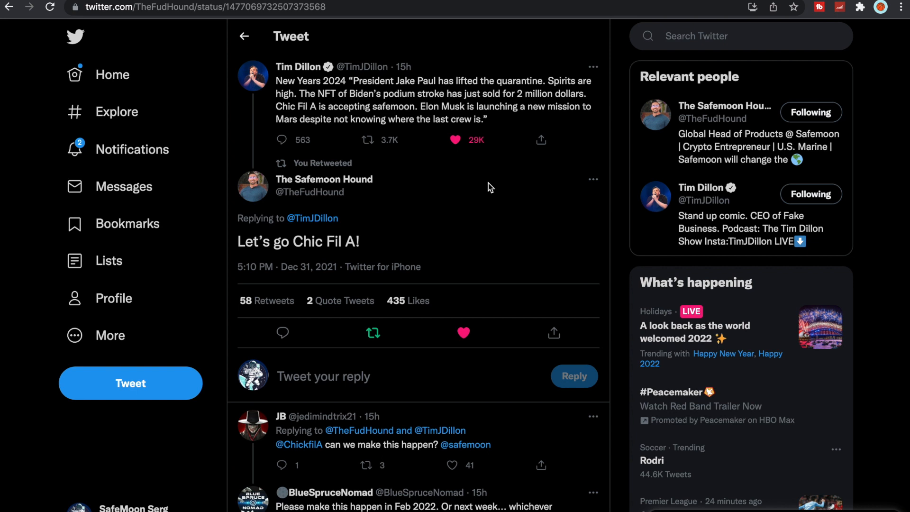
{"action": "mouse_move", "coordinate": [529, 249]}
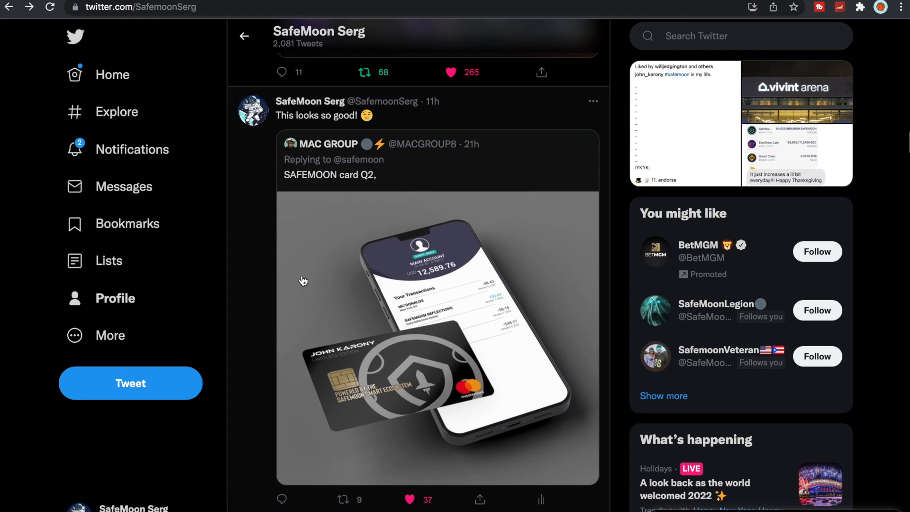
{"action": "mouse_move", "coordinate": [476, 299]}
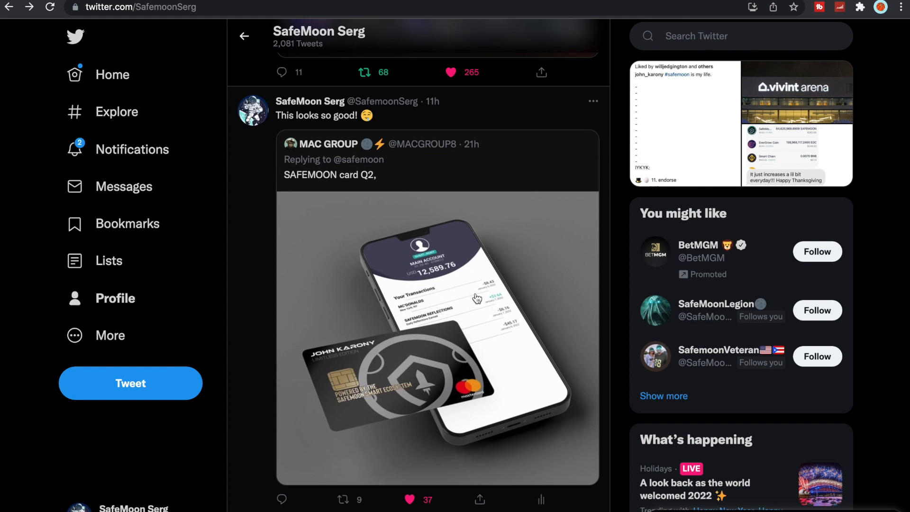
{"action": "mouse_move", "coordinate": [501, 330]}
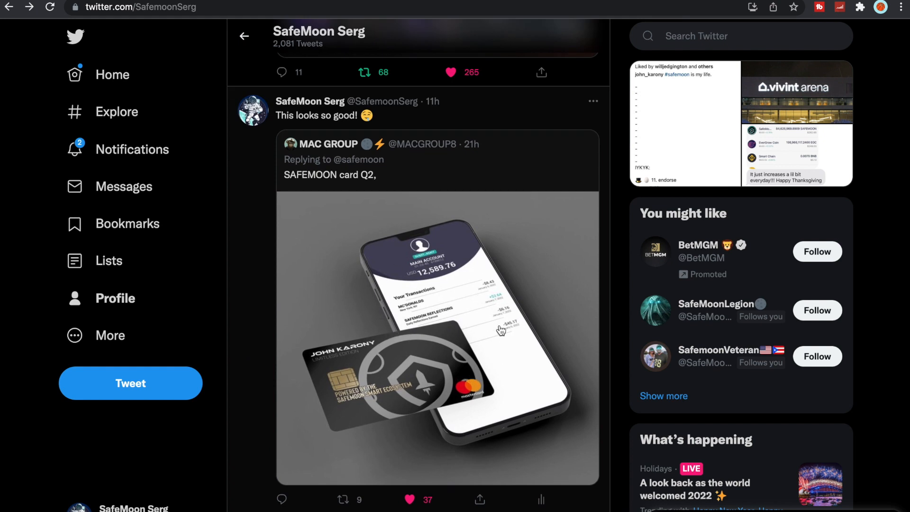
{"action": "mouse_move", "coordinate": [471, 428]}
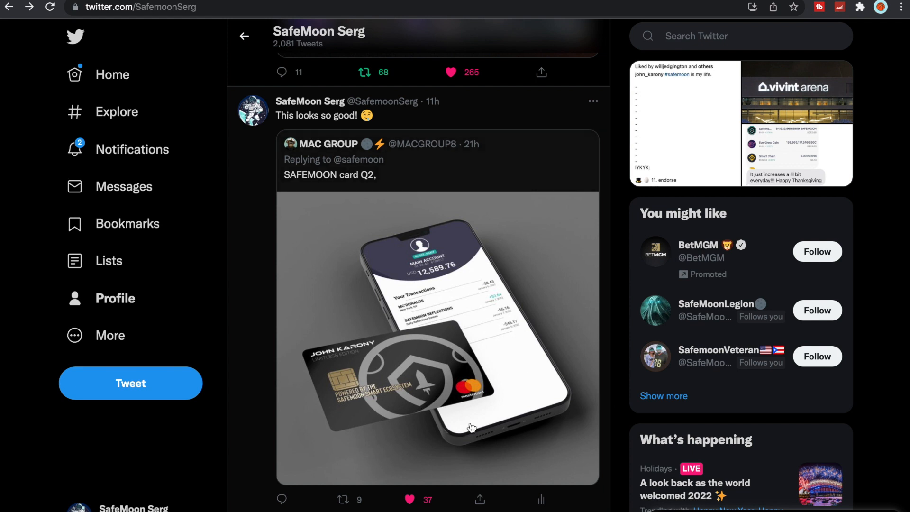
{"action": "mouse_move", "coordinate": [476, 351]}
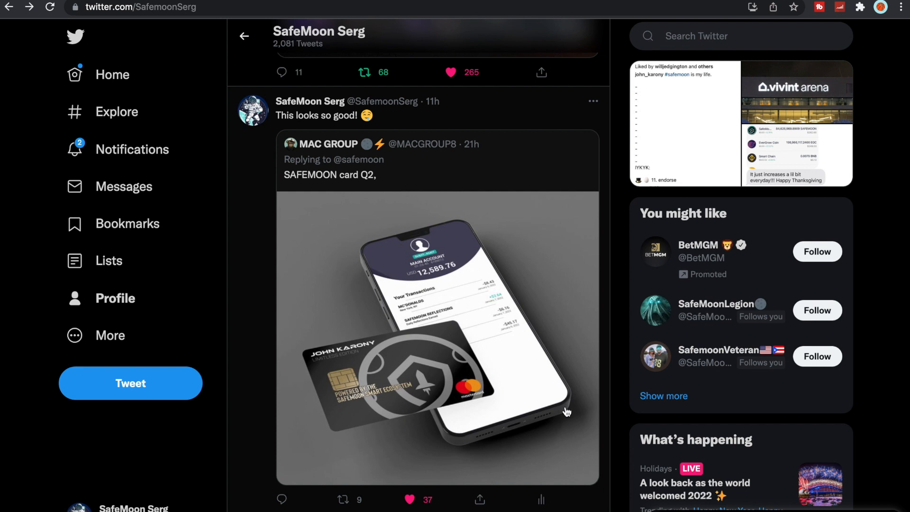
{"action": "mouse_move", "coordinate": [495, 374]}
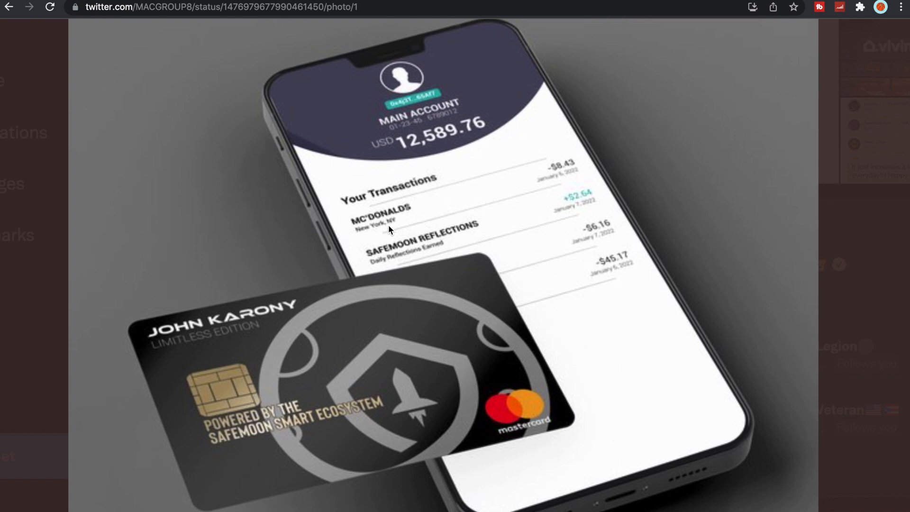
{"action": "mouse_move", "coordinate": [415, 216]}
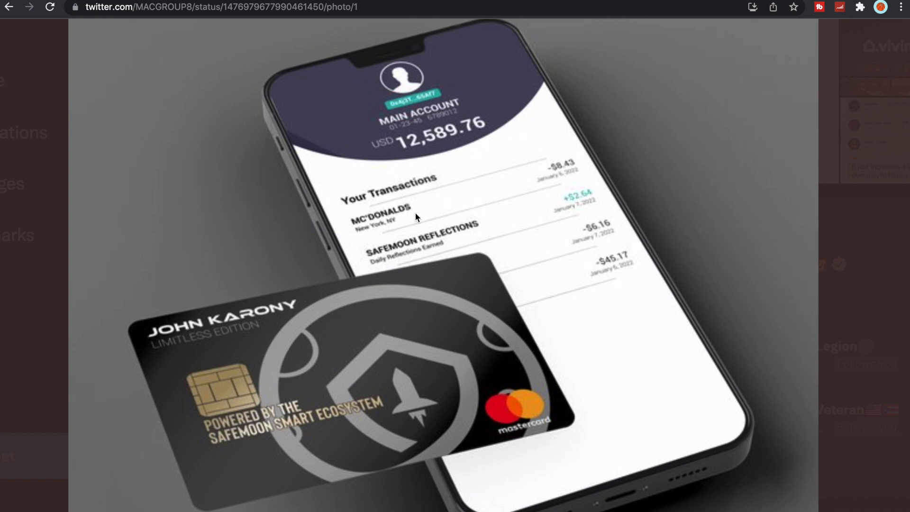
{"action": "mouse_move", "coordinate": [585, 194]}
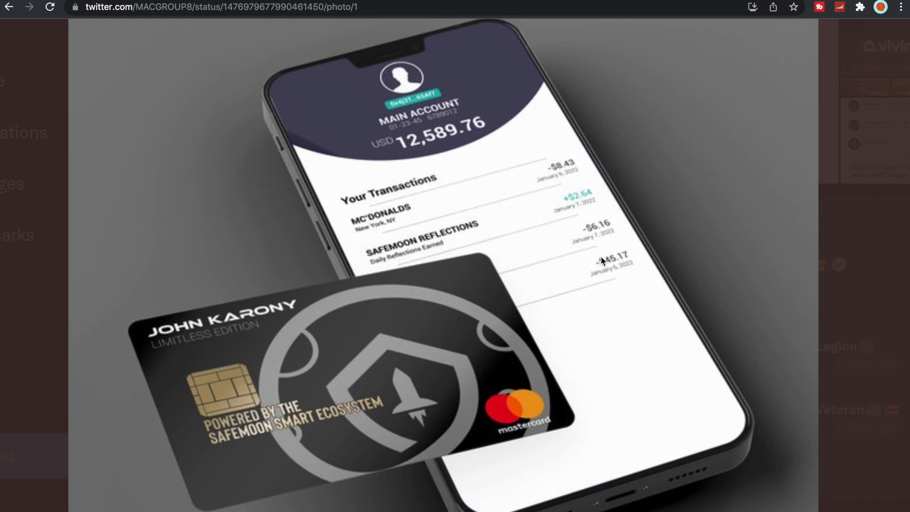
{"action": "mouse_move", "coordinate": [553, 203]}
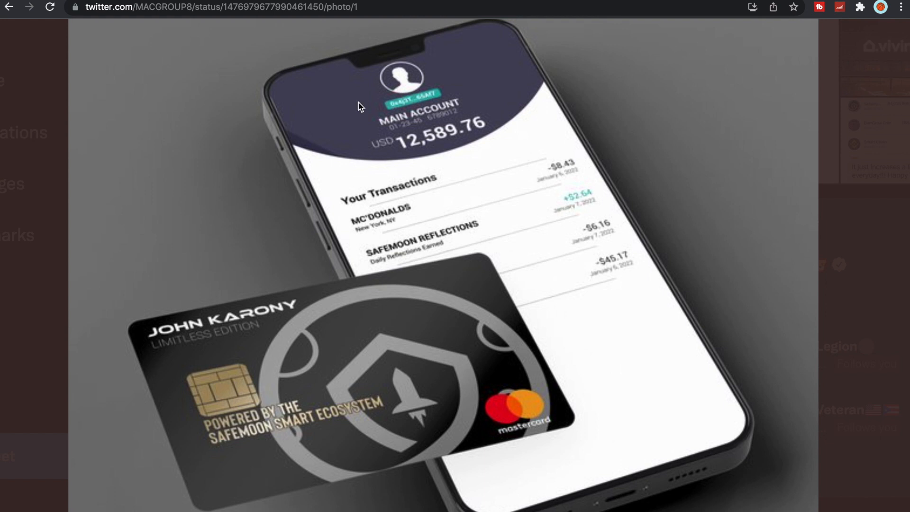
{"action": "mouse_move", "coordinate": [408, 160]}
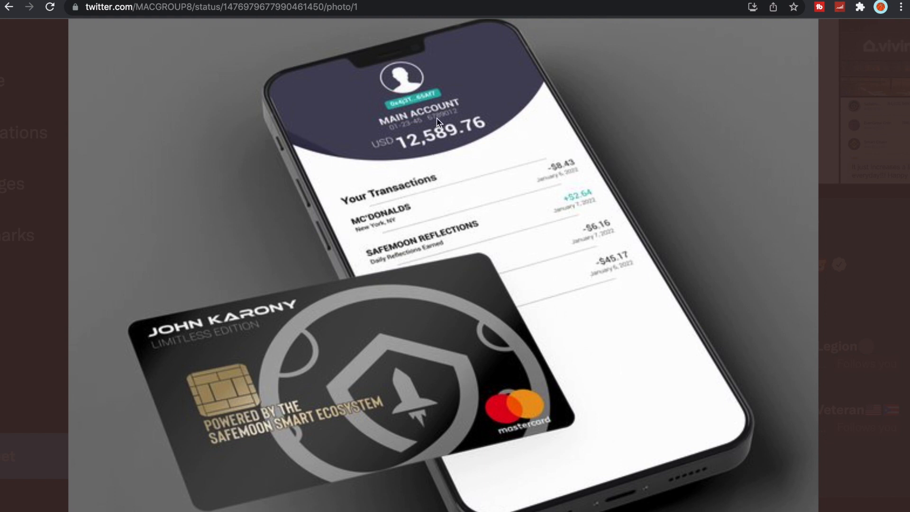
{"action": "mouse_move", "coordinate": [500, 256]}
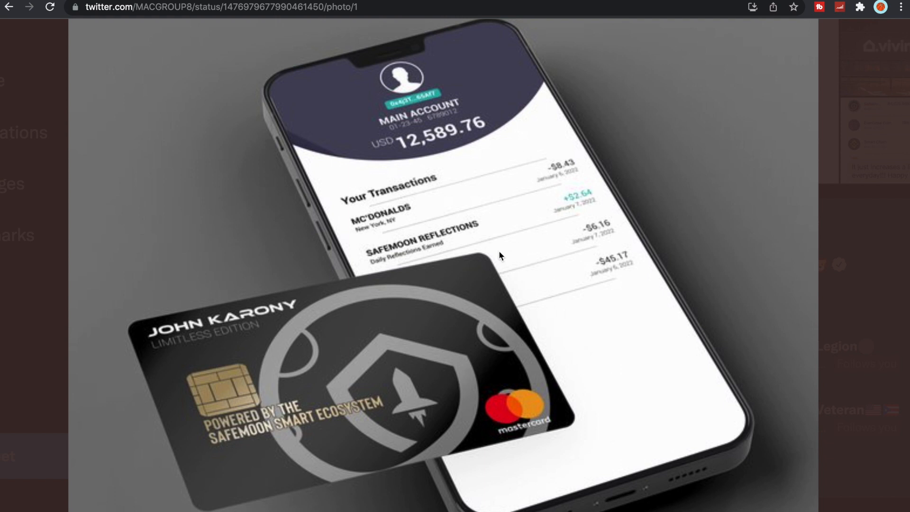
{"action": "mouse_move", "coordinate": [571, 183]}
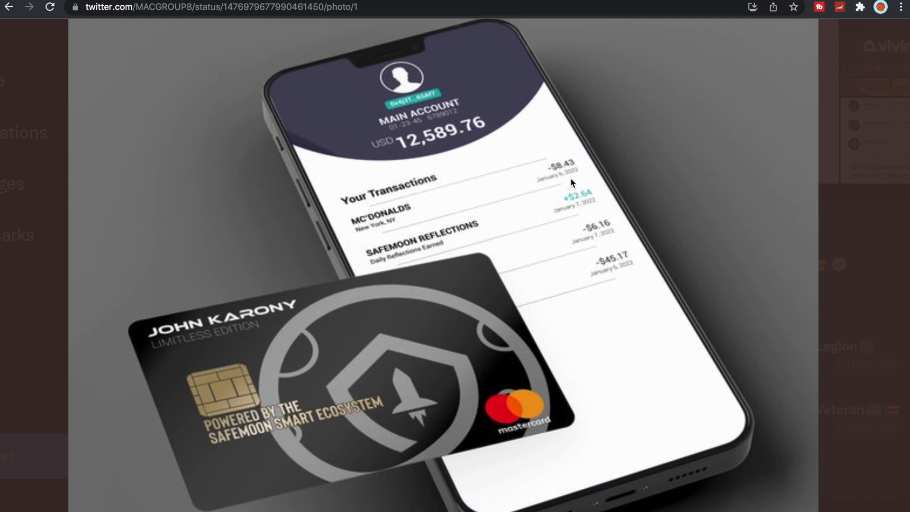
{"action": "mouse_move", "coordinate": [602, 414]}
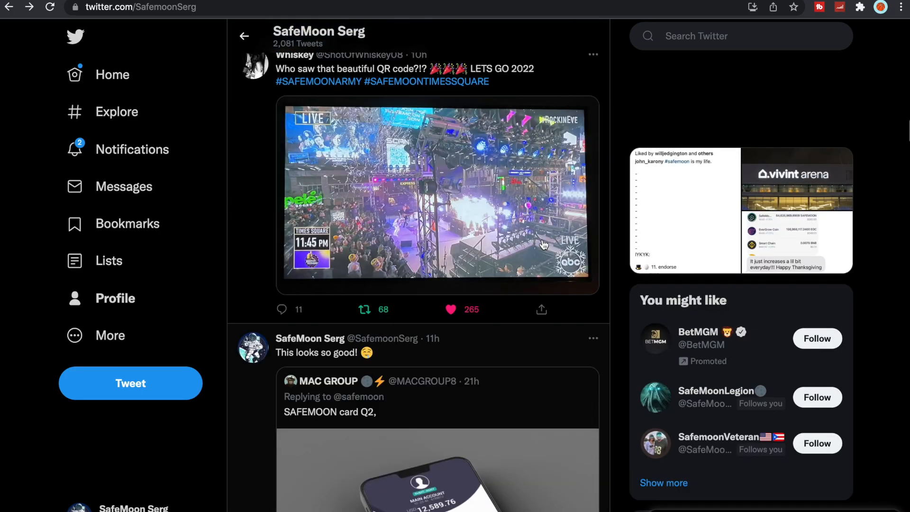
Step: Enlarge Whiskey's Times Square photo with the SafeMoon QR code billboard
{"action": "scroll", "scroll_direction": "down", "scroll_amount": 3}
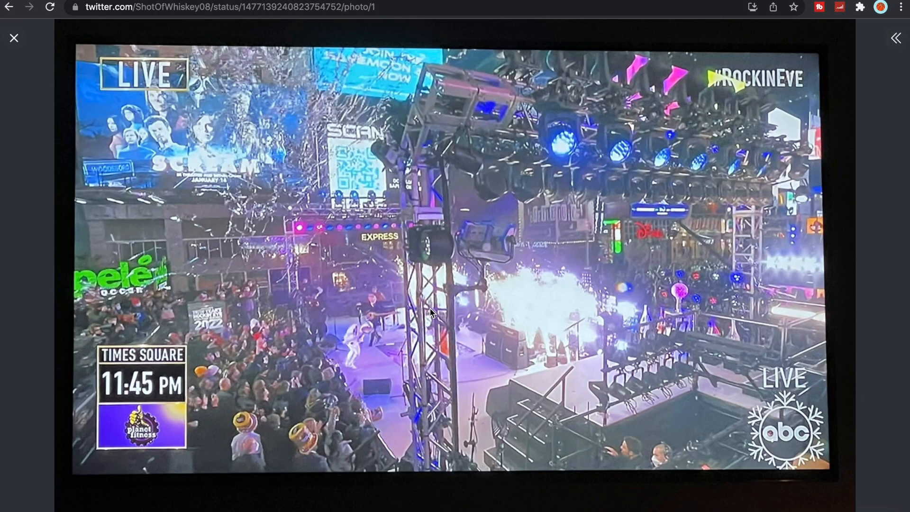
{"action": "mouse_move", "coordinate": [377, 55]}
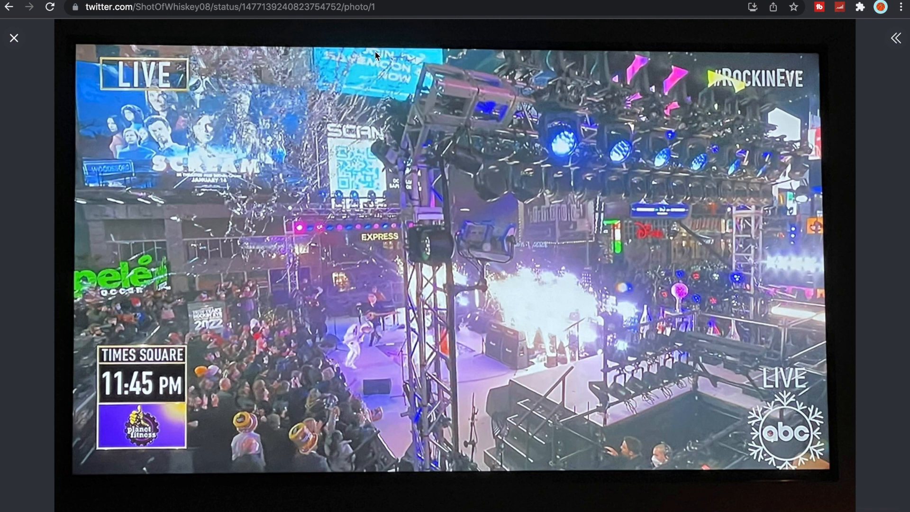
{"action": "mouse_move", "coordinate": [606, 141]}
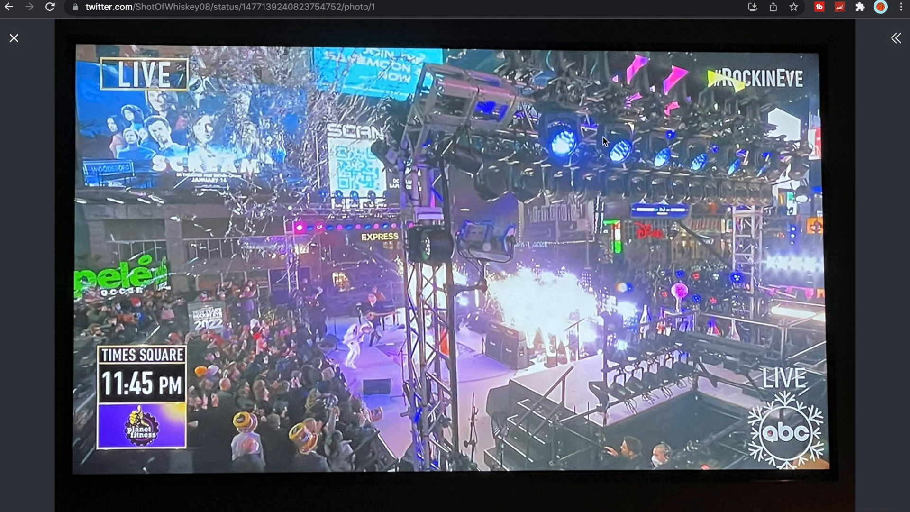
Step: Close the enlarged photo and scroll down to Mazz's Operation Pheonix thread
{"action": "left_click", "coordinate": [14, 38]}
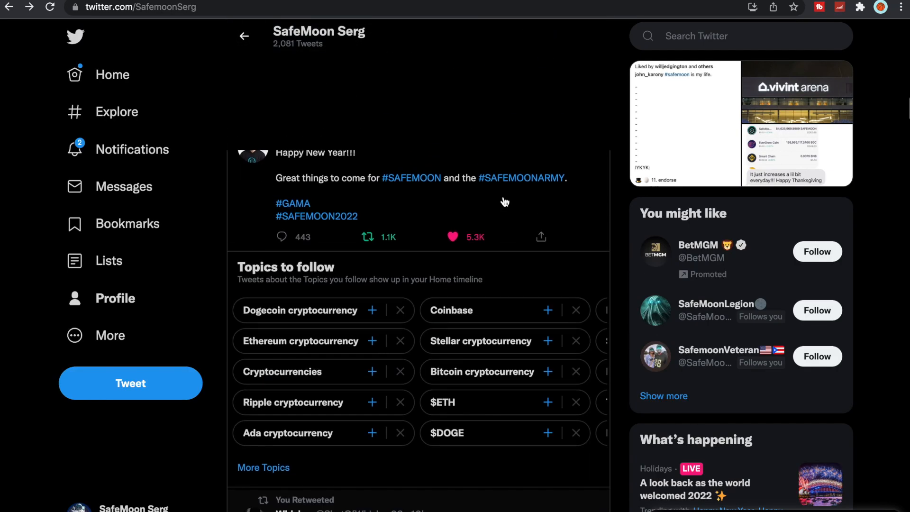
{"action": "scroll", "scroll_direction": "down", "scroll_amount": 3}
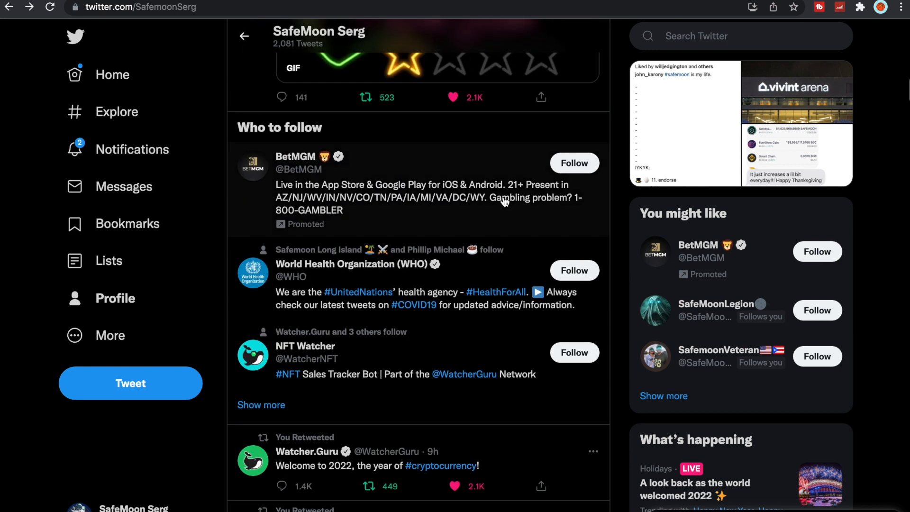
{"action": "scroll", "scroll_direction": "down", "scroll_amount": 3}
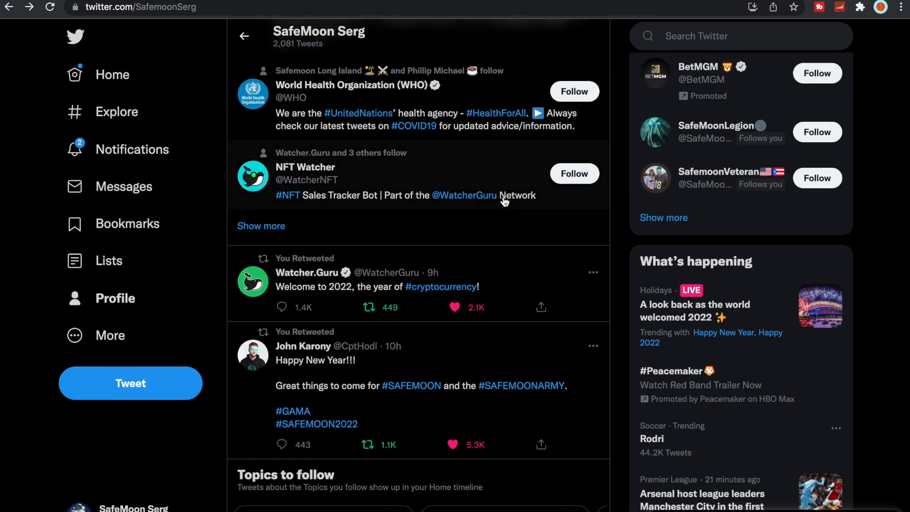
{"action": "scroll", "scroll_direction": "down", "scroll_amount": 3}
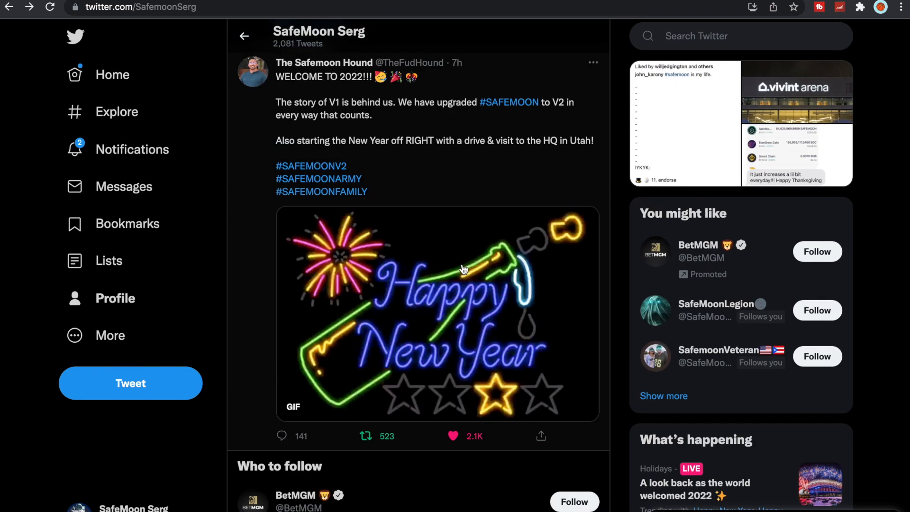
{"action": "scroll", "scroll_direction": "down", "scroll_amount": 3}
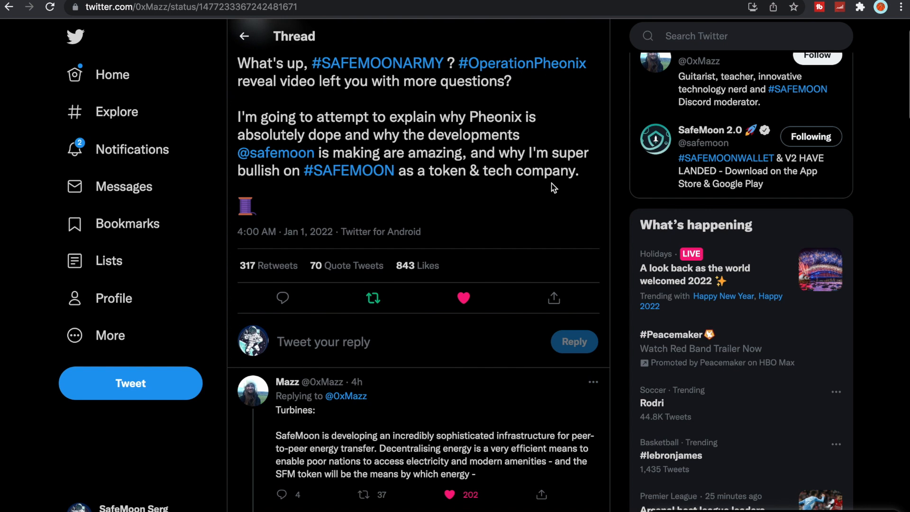
Step: Scroll through Mazz's thread on SafeMoon's innovation and developments
{"action": "scroll", "scroll_direction": "down", "scroll_amount": 3}
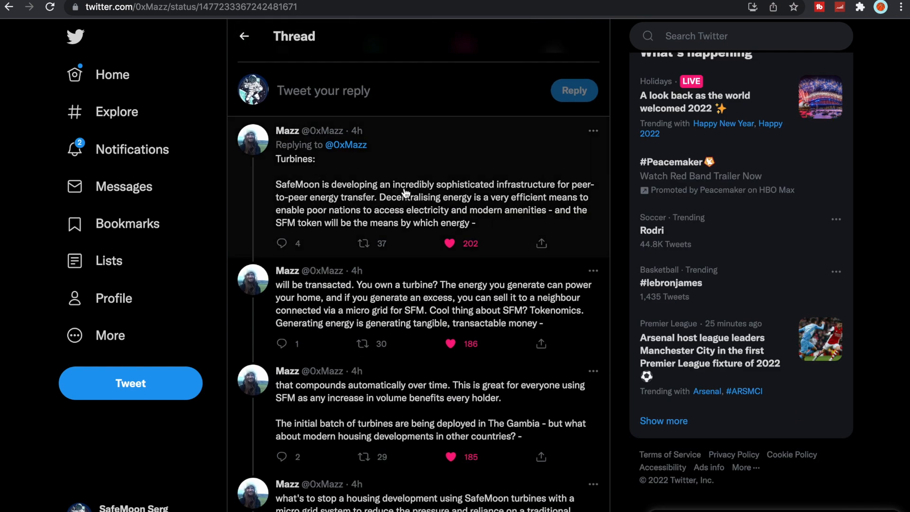
{"action": "scroll", "scroll_direction": "down", "scroll_amount": 3}
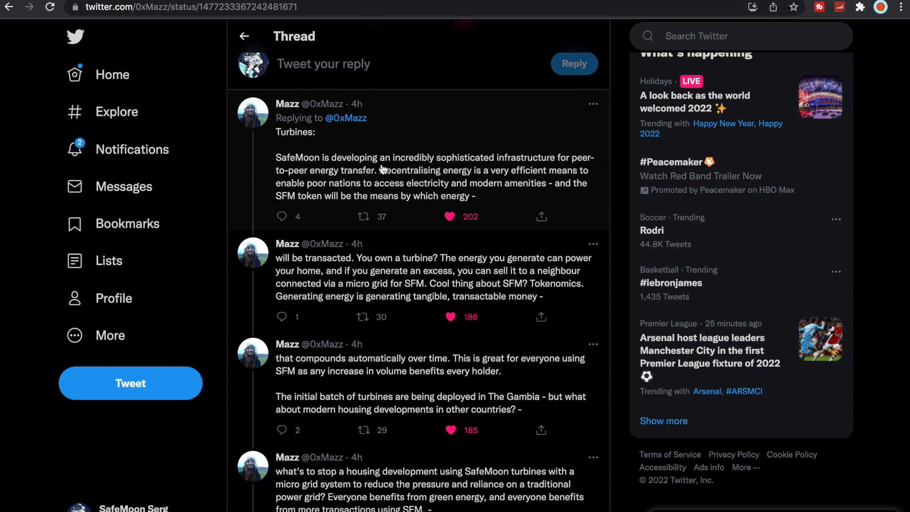
{"action": "mouse_move", "coordinate": [475, 186]}
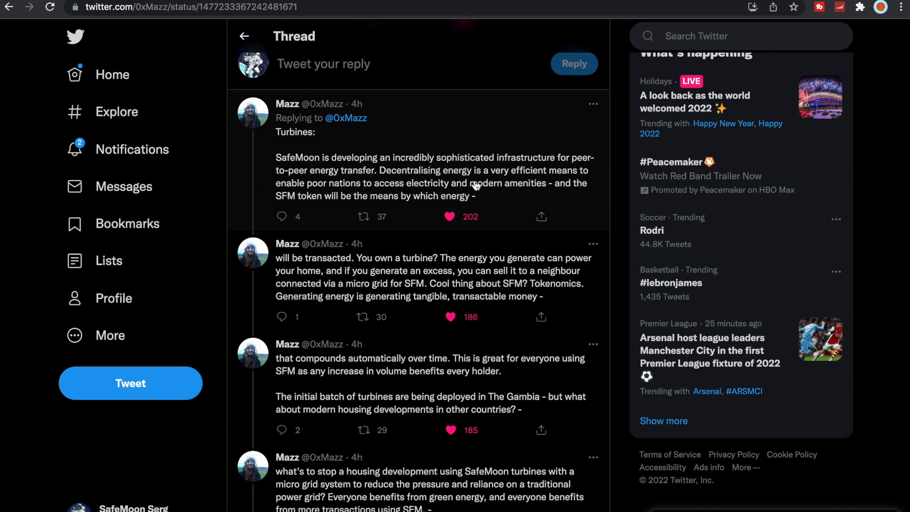
{"action": "scroll", "scroll_direction": "down", "scroll_amount": 3}
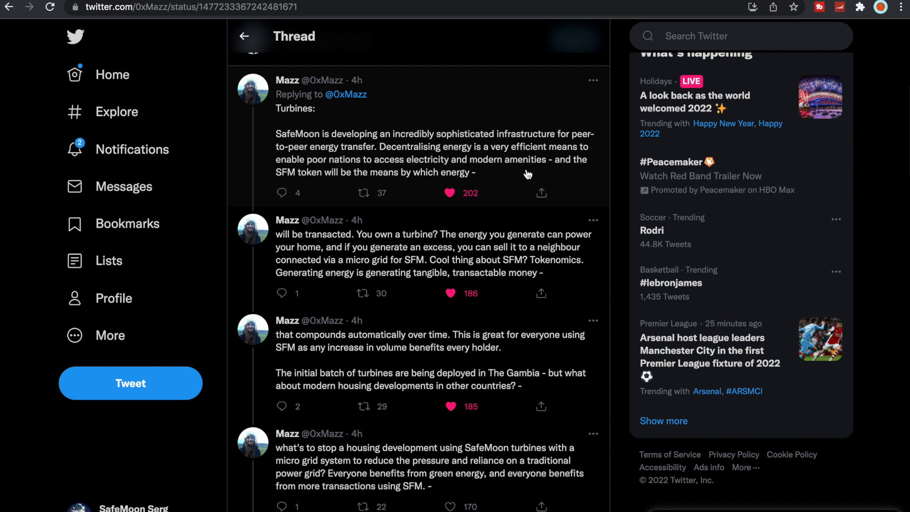
{"action": "scroll", "scroll_direction": "down", "scroll_amount": 3}
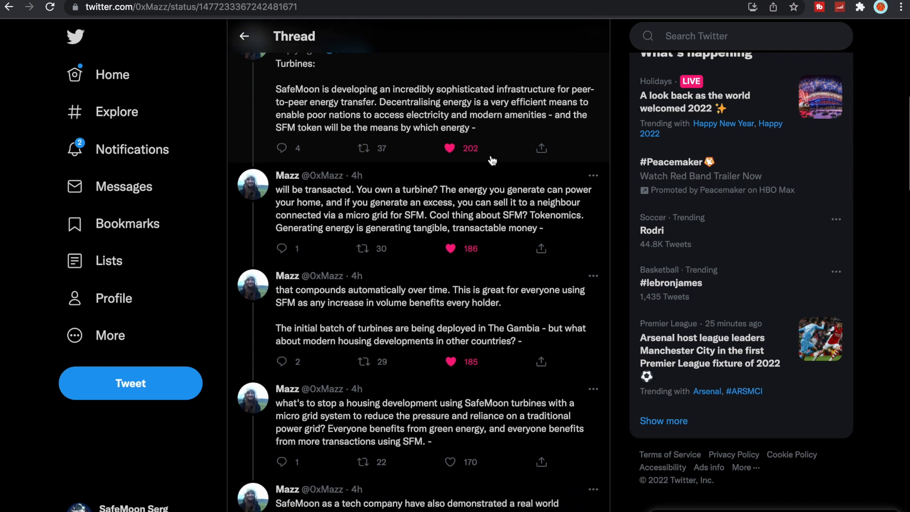
{"action": "mouse_move", "coordinate": [558, 120]}
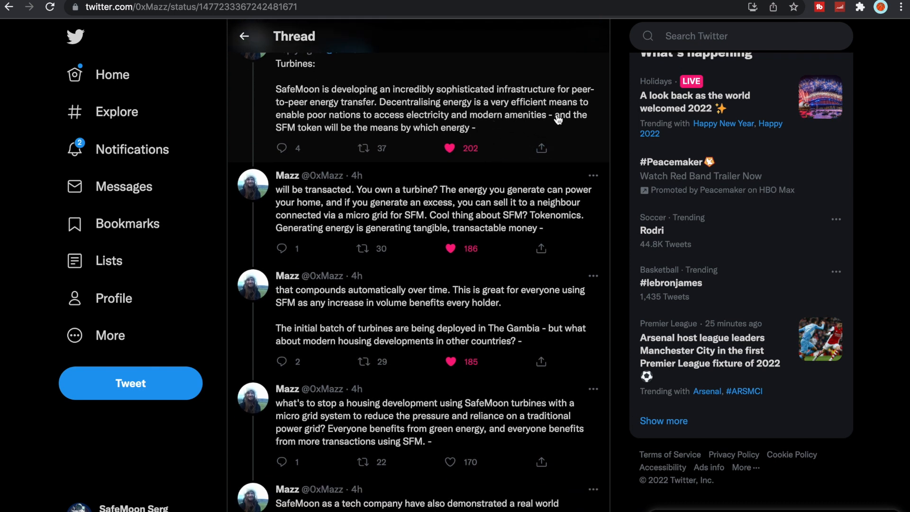
{"action": "scroll", "scroll_direction": "down", "scroll_amount": 3}
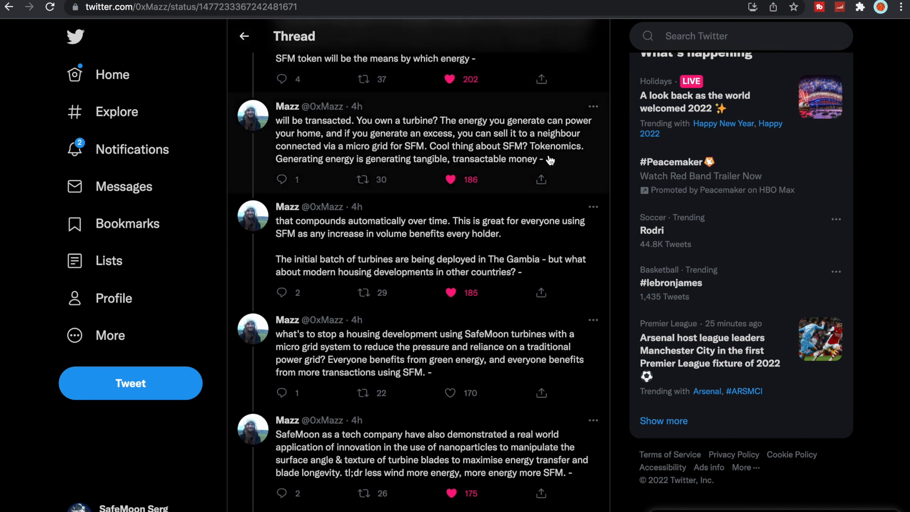
{"action": "mouse_move", "coordinate": [447, 149]}
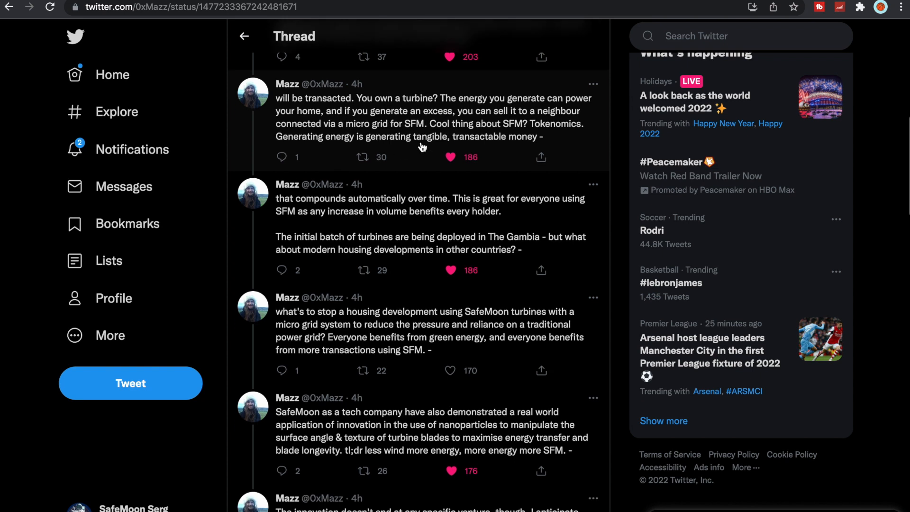
{"action": "mouse_move", "coordinate": [361, 136]}
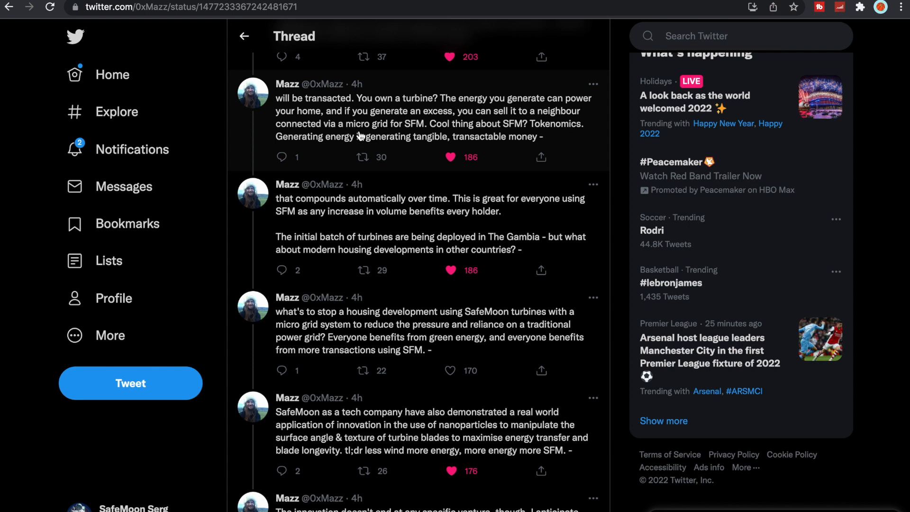
{"action": "mouse_move", "coordinate": [465, 115]}
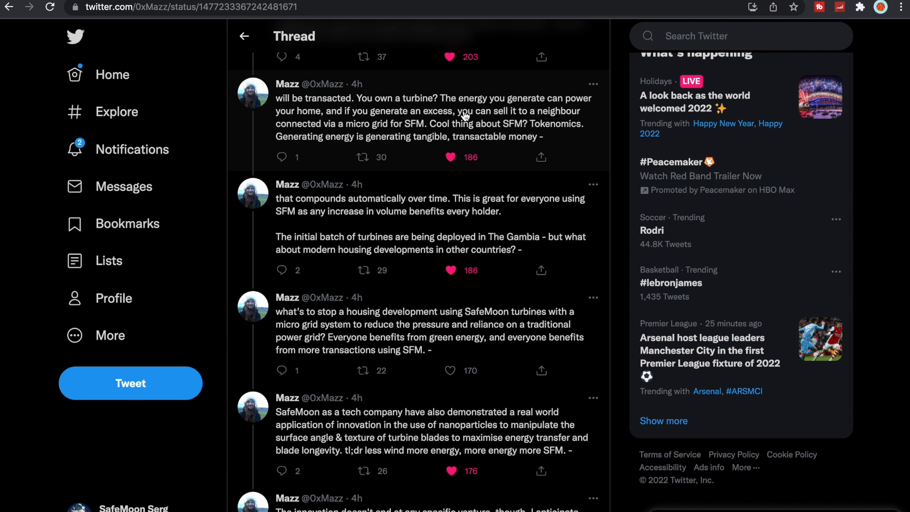
{"action": "mouse_move", "coordinate": [453, 123]}
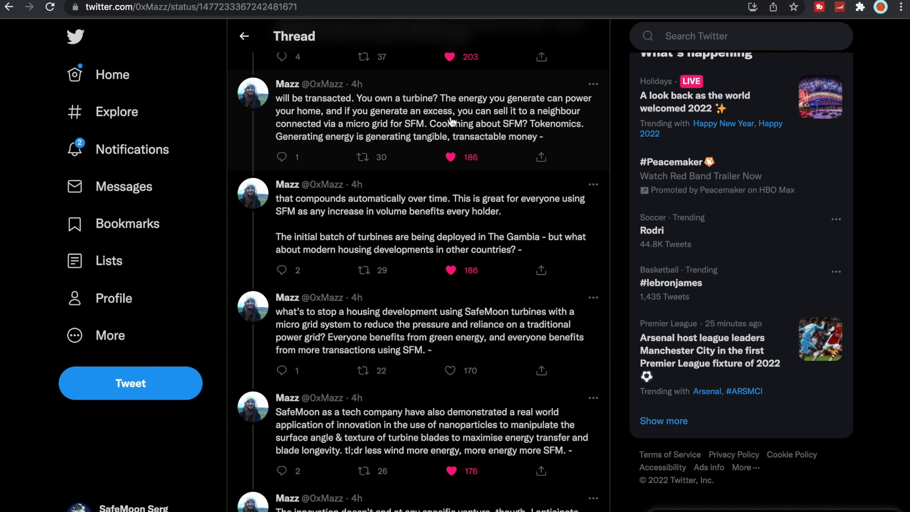
{"action": "scroll", "scroll_direction": "down", "scroll_amount": 3}
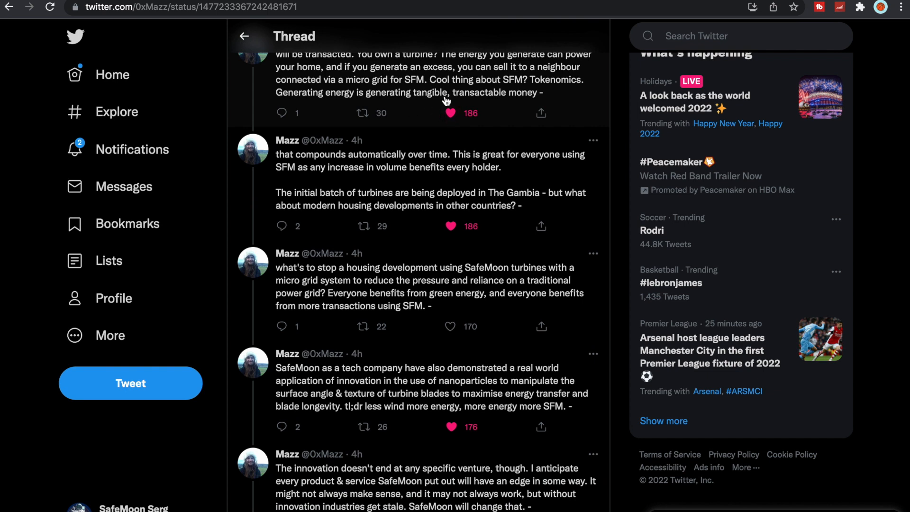
{"action": "scroll", "scroll_direction": "down", "scroll_amount": 3}
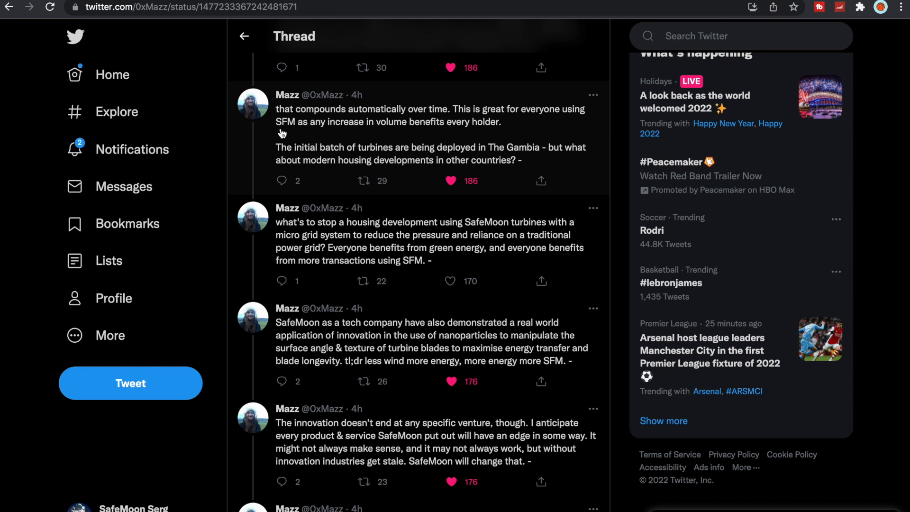
{"action": "scroll", "scroll_direction": "down", "scroll_amount": 3}
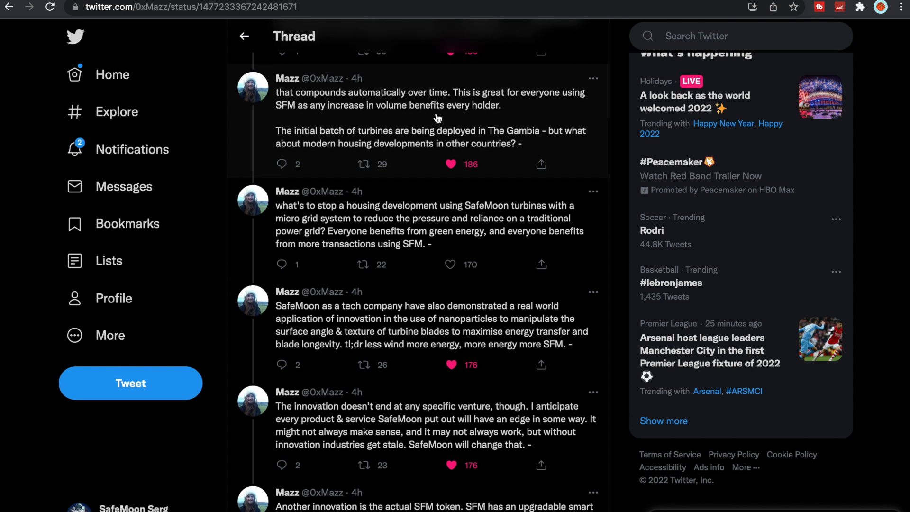
{"action": "scroll", "scroll_direction": "down", "scroll_amount": 3}
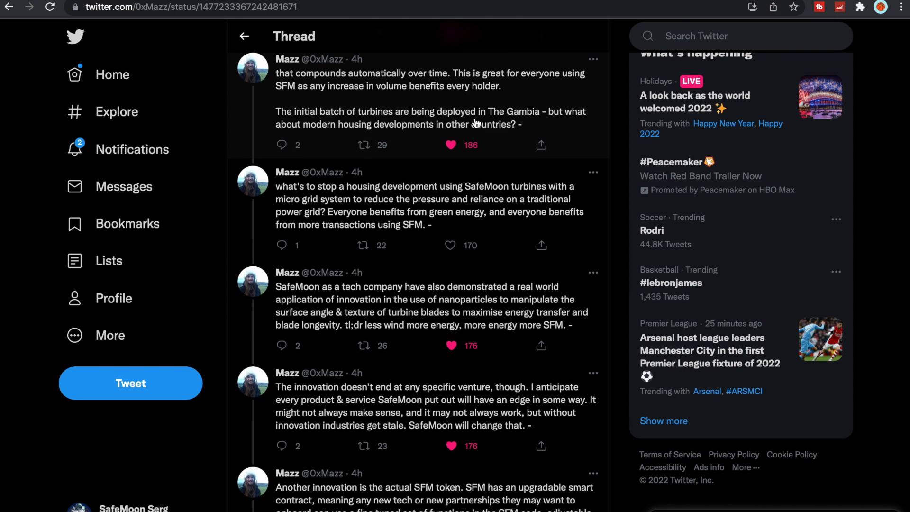
Step: Continue down to the posts on SFM's upgradeable smart contract and Ethereum's upgrade limitations
{"action": "scroll", "scroll_direction": "down", "scroll_amount": 3}
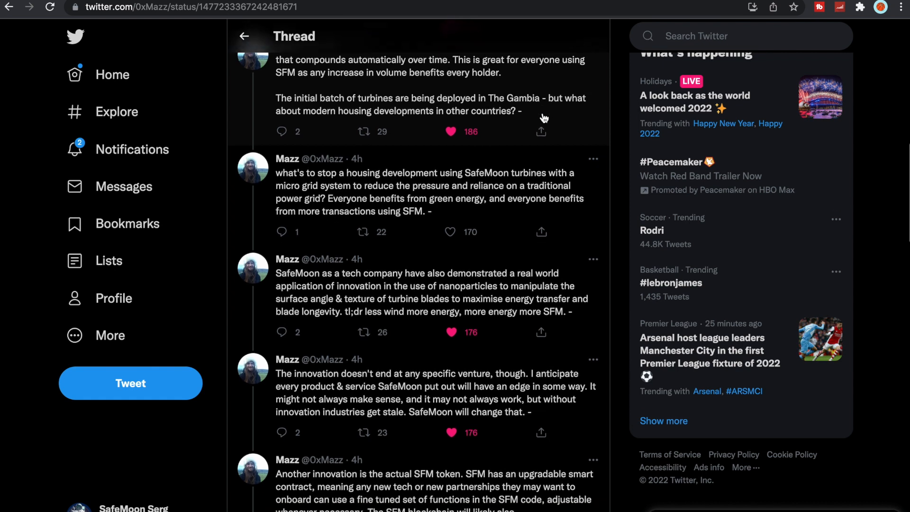
{"action": "scroll", "scroll_direction": "down", "scroll_amount": 3}
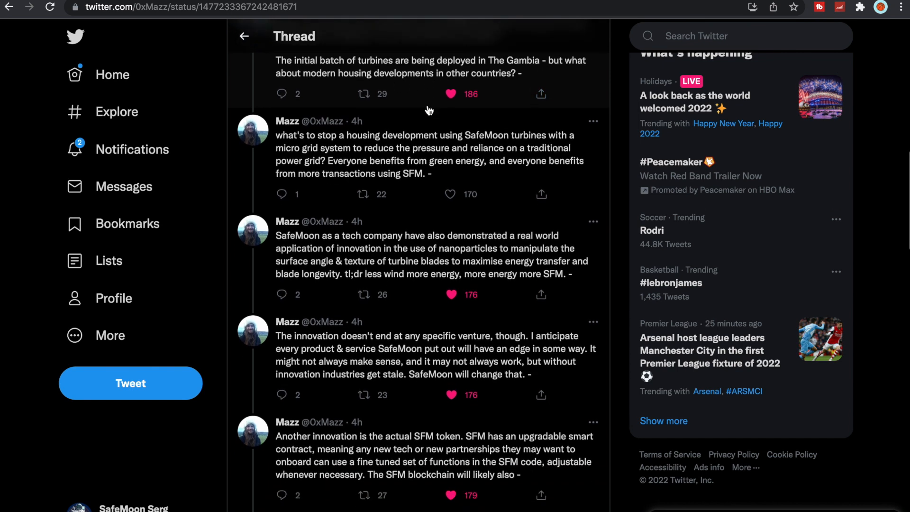
{"action": "scroll", "scroll_direction": "down", "scroll_amount": 3}
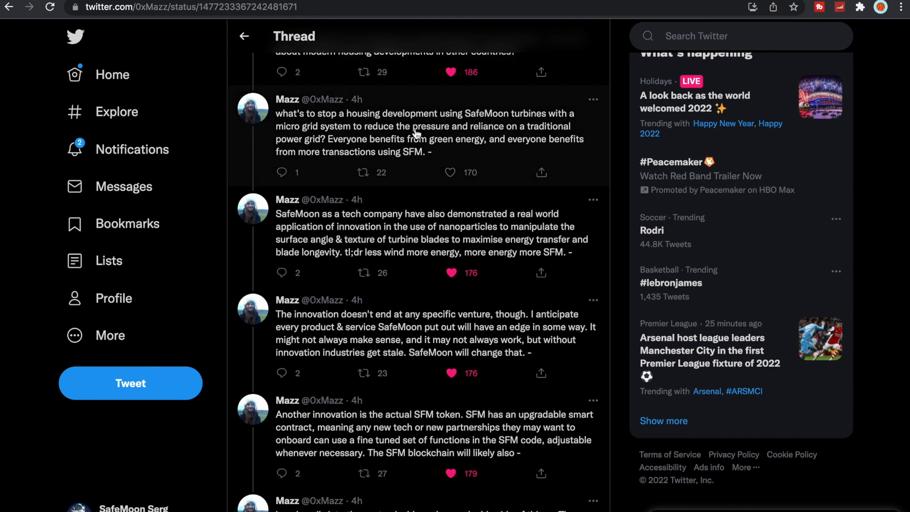
{"action": "scroll", "scroll_direction": "down", "scroll_amount": 3}
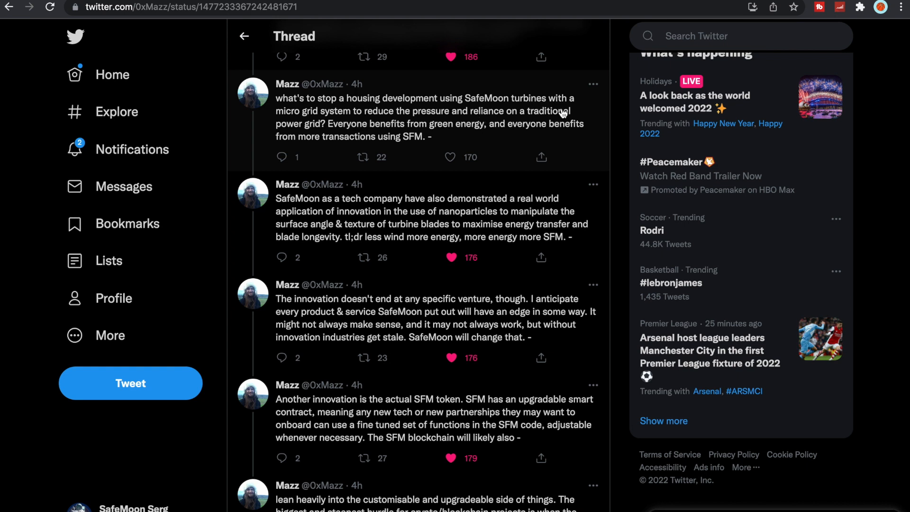
{"action": "scroll", "scroll_direction": "down", "scroll_amount": 3}
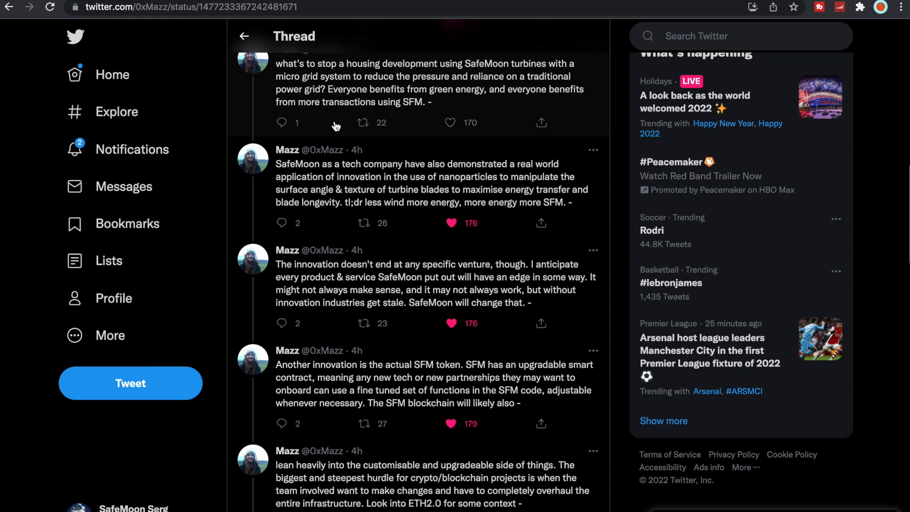
{"action": "scroll", "scroll_direction": "down", "scroll_amount": 3}
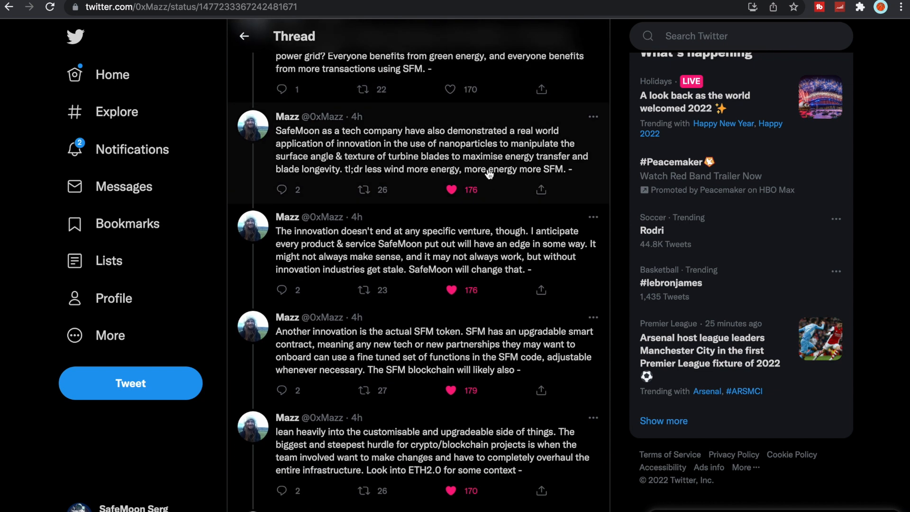
{"action": "scroll", "scroll_direction": "down", "scroll_amount": 3}
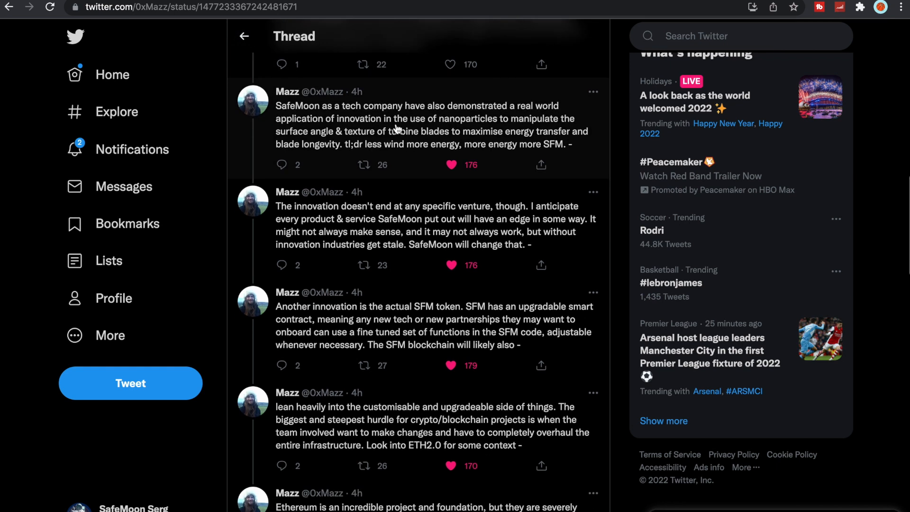
{"action": "scroll", "scroll_direction": "down", "scroll_amount": 3}
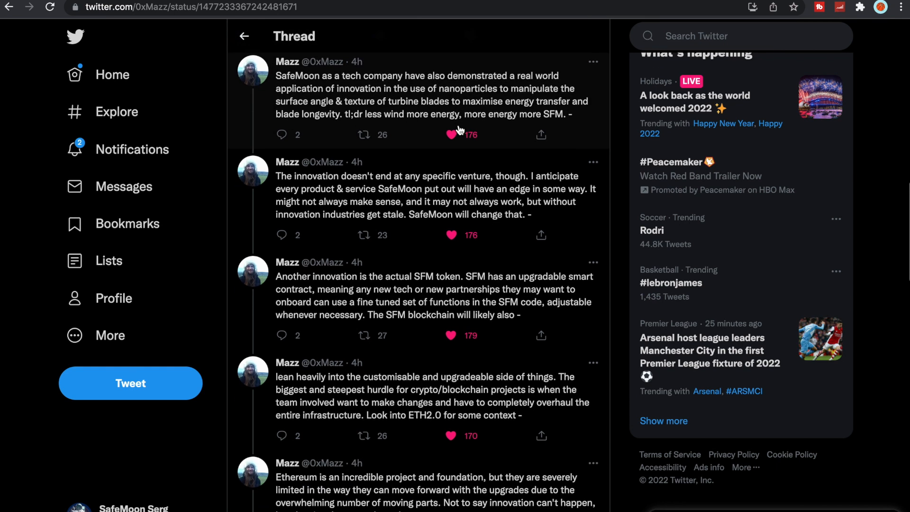
{"action": "mouse_move", "coordinate": [498, 98]}
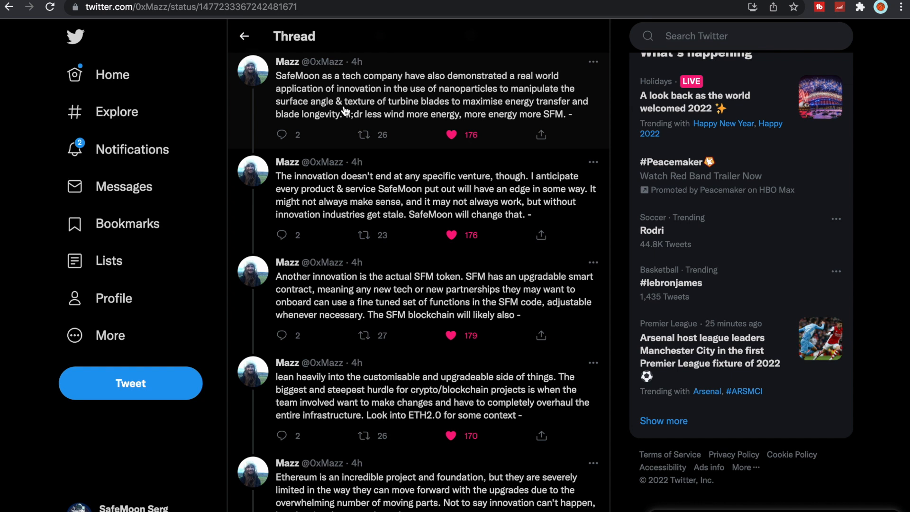
{"action": "scroll", "scroll_direction": "down", "scroll_amount": 3}
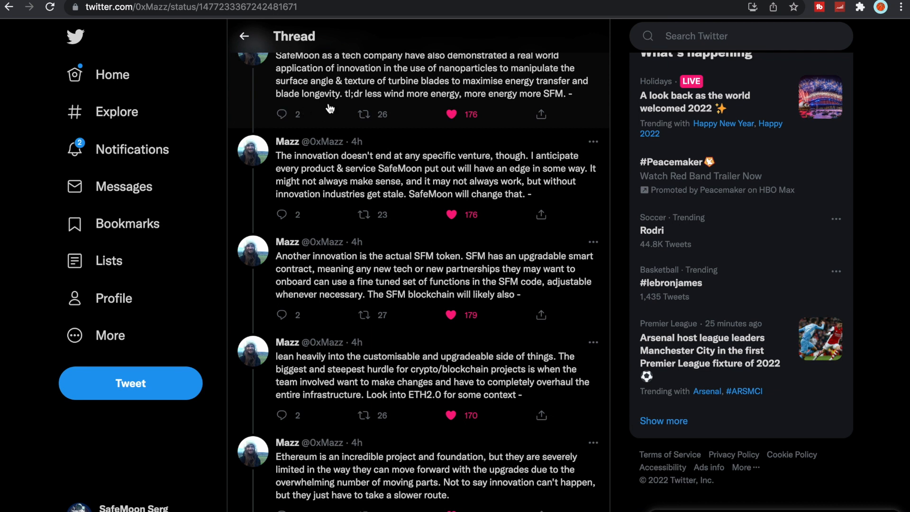
{"action": "mouse_move", "coordinate": [491, 120]}
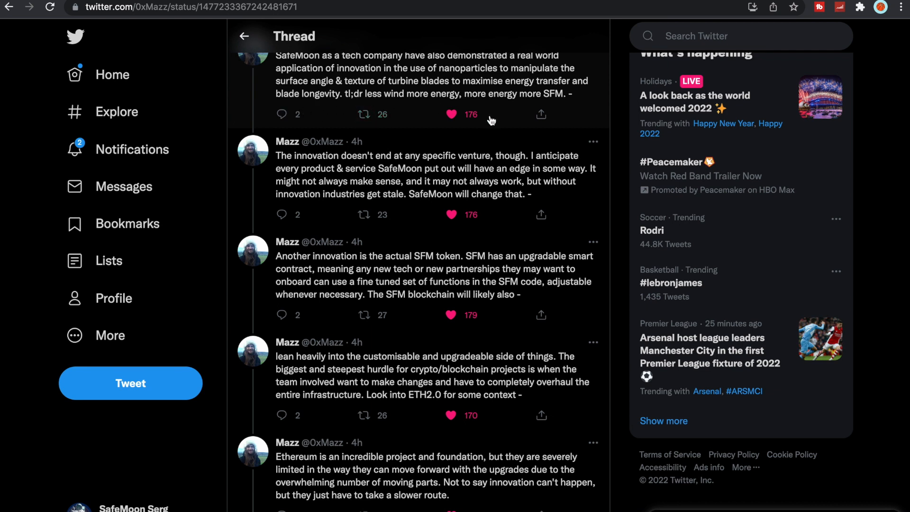
Step: Scroll further down the thread through the tweets on trading volume and the macro IoT
{"action": "scroll", "scroll_direction": "down", "scroll_amount": 3}
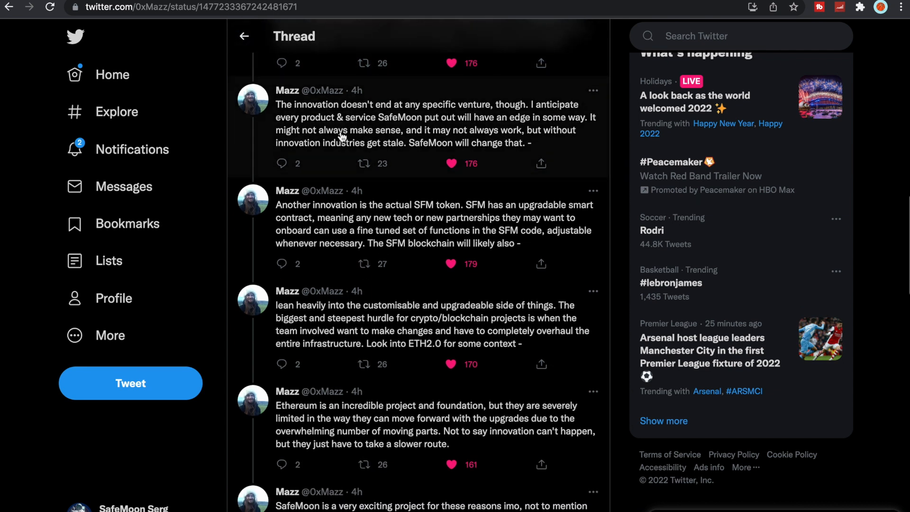
{"action": "mouse_move", "coordinate": [510, 123]}
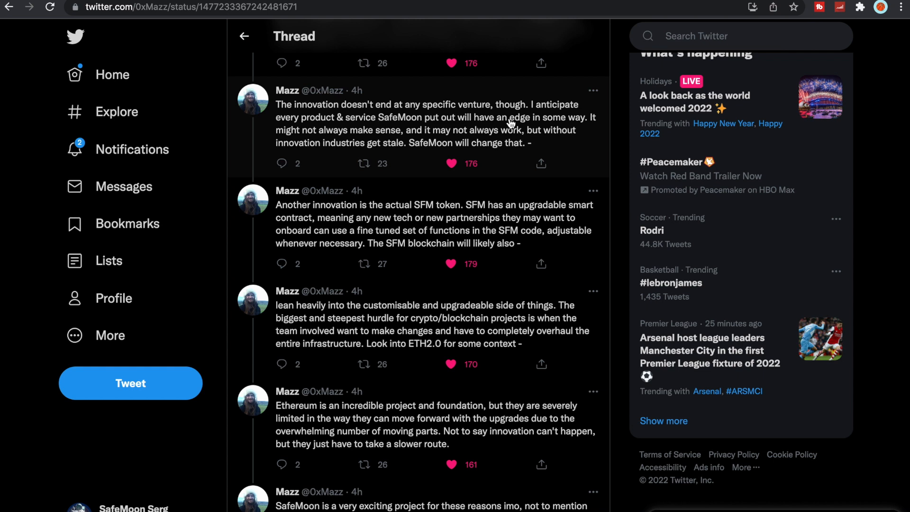
{"action": "scroll", "scroll_direction": "down", "scroll_amount": 3}
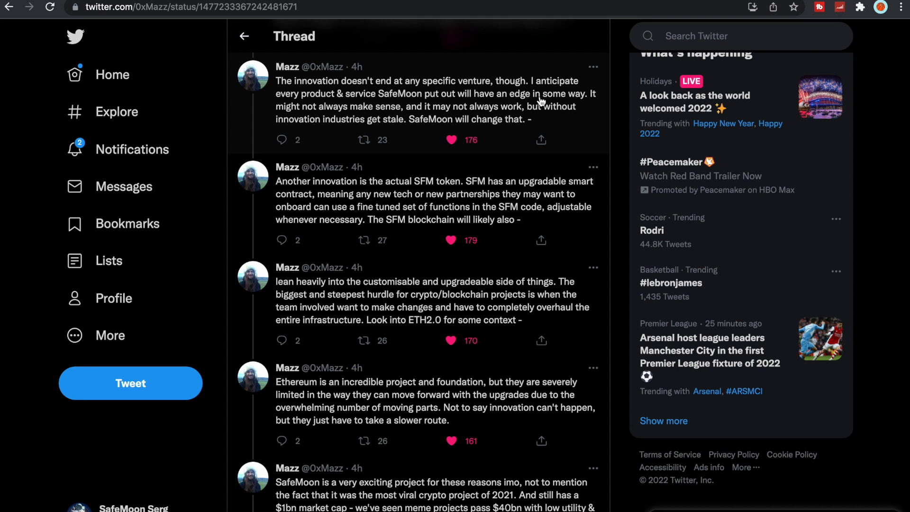
{"action": "scroll", "scroll_direction": "down", "scroll_amount": 3}
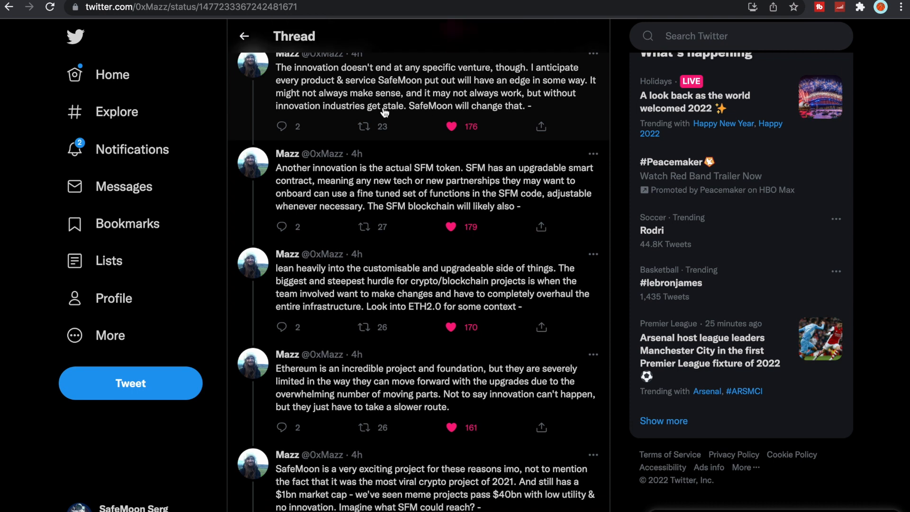
{"action": "scroll", "scroll_direction": "down", "scroll_amount": 3}
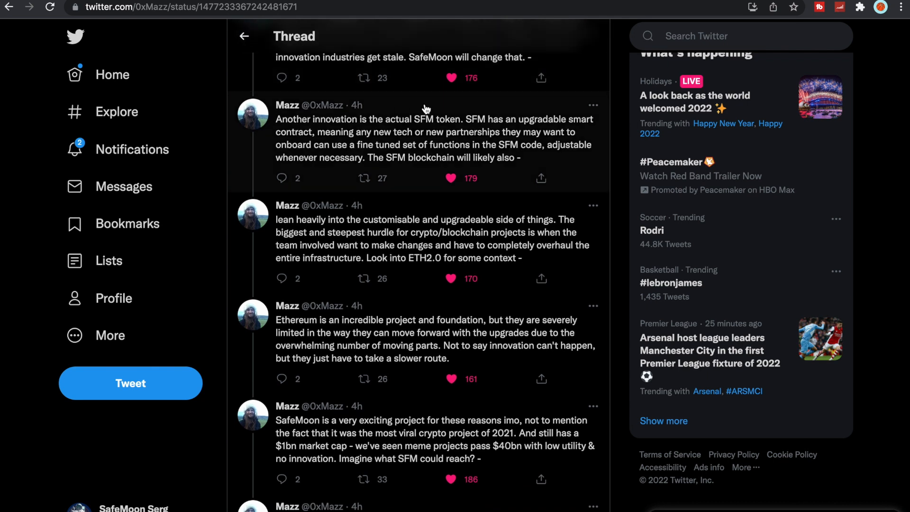
{"action": "scroll", "scroll_direction": "down", "scroll_amount": 3}
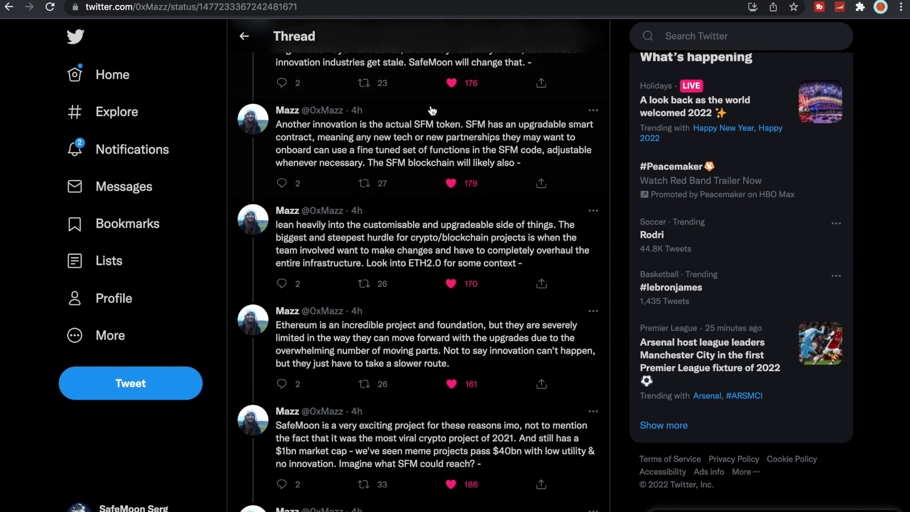
{"action": "scroll", "scroll_direction": "down", "scroll_amount": 3}
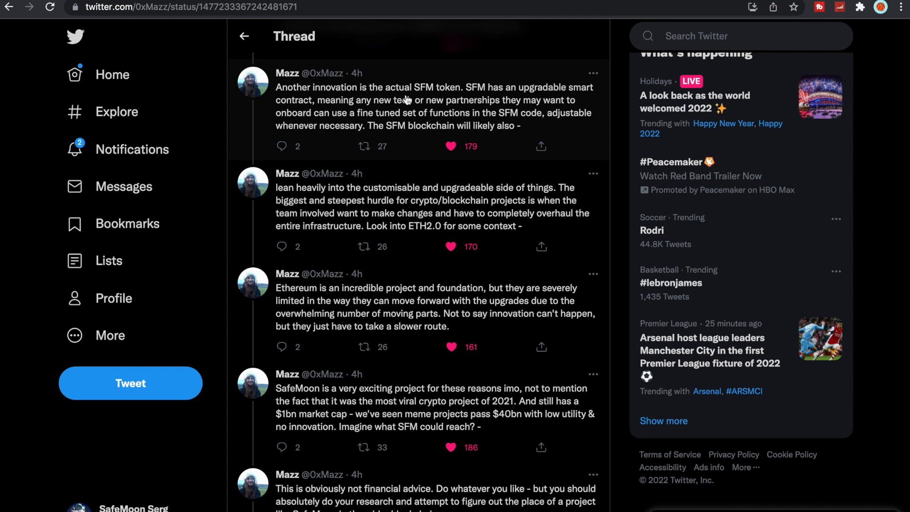
{"action": "mouse_move", "coordinate": [563, 102]}
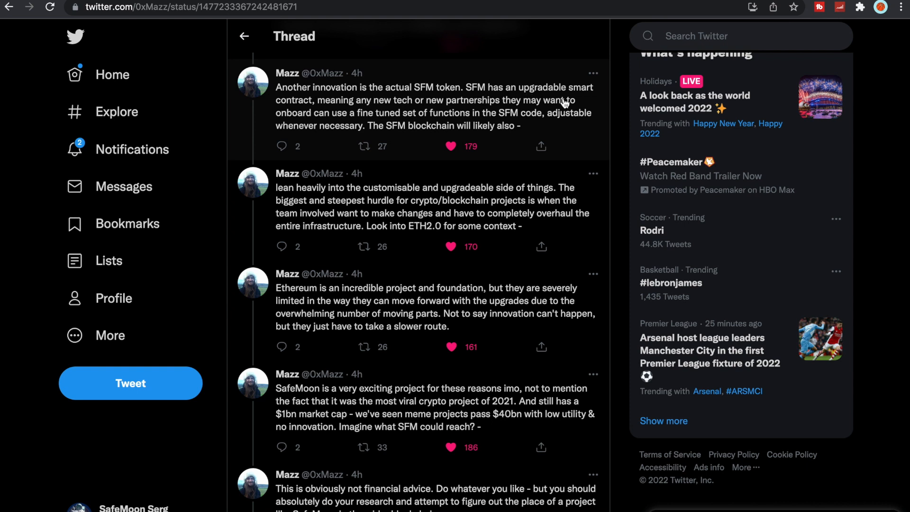
{"action": "mouse_move", "coordinate": [434, 104]}
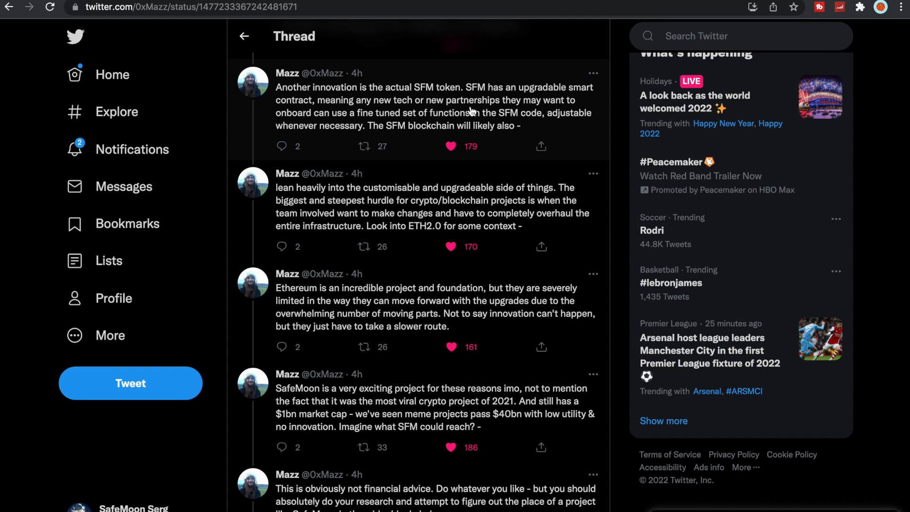
{"action": "scroll", "scroll_direction": "down", "scroll_amount": 3}
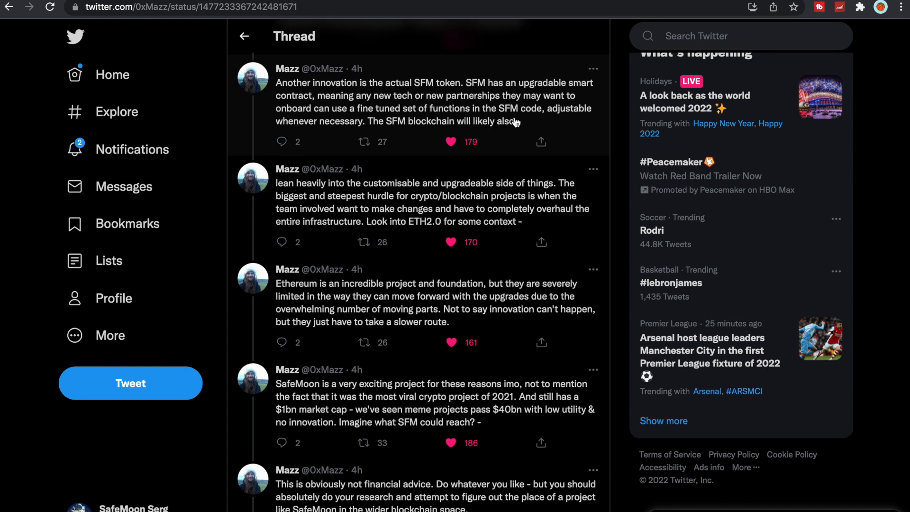
{"action": "scroll", "scroll_direction": "down", "scroll_amount": 3}
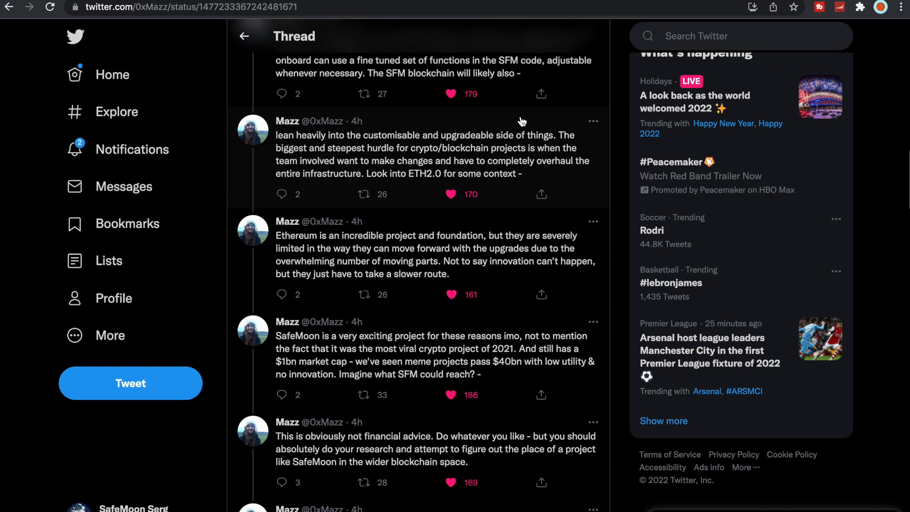
{"action": "mouse_move", "coordinate": [460, 81]}
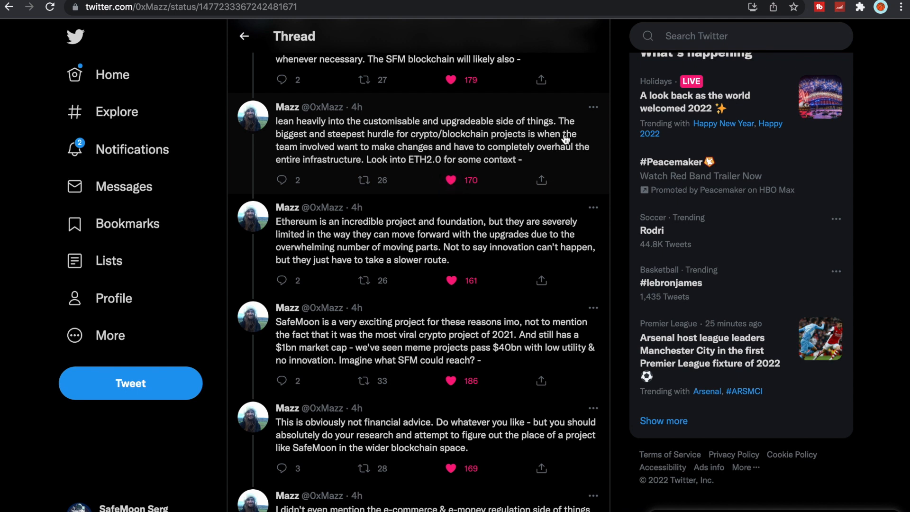
Step: Reach the thread's closing tweets ending with #safemoon hashtags
{"action": "scroll", "scroll_direction": "down", "scroll_amount": 3}
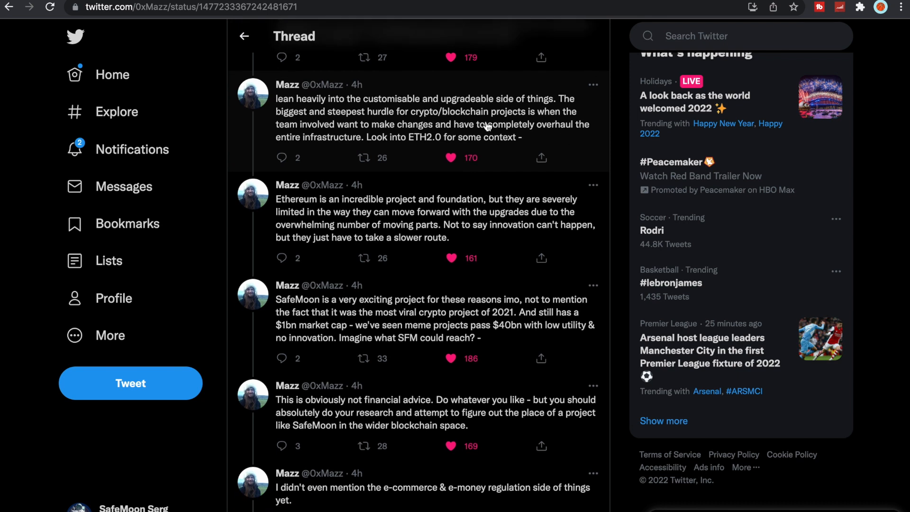
{"action": "scroll", "scroll_direction": "down", "scroll_amount": 3}
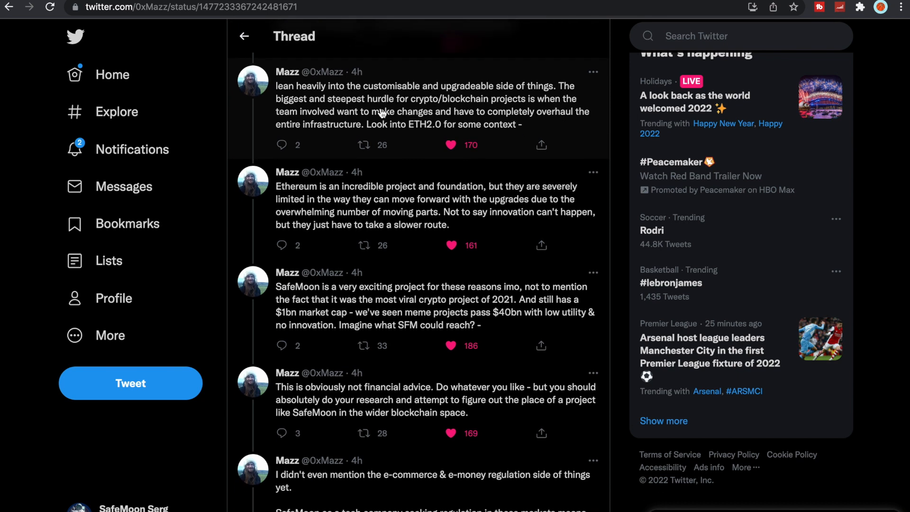
{"action": "scroll", "scroll_direction": "down", "scroll_amount": 3}
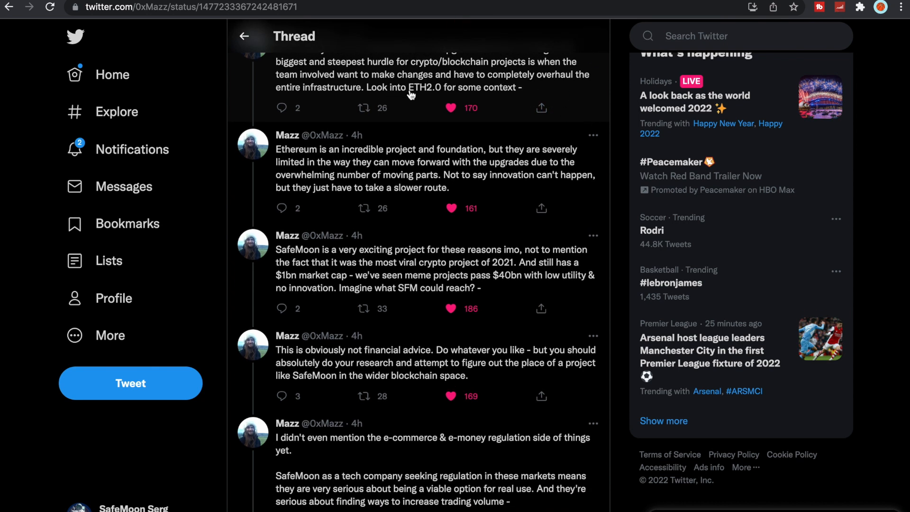
{"action": "mouse_move", "coordinate": [529, 119]}
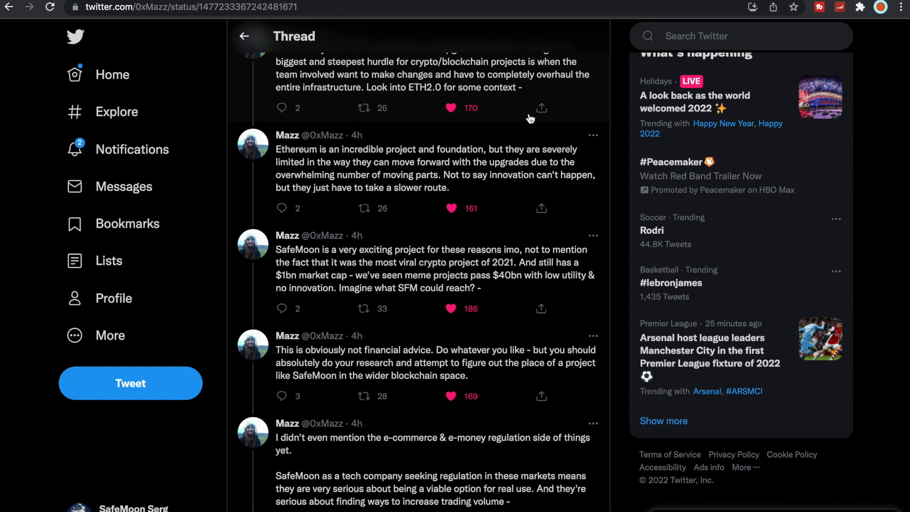
{"action": "scroll", "scroll_direction": "down", "scroll_amount": 3}
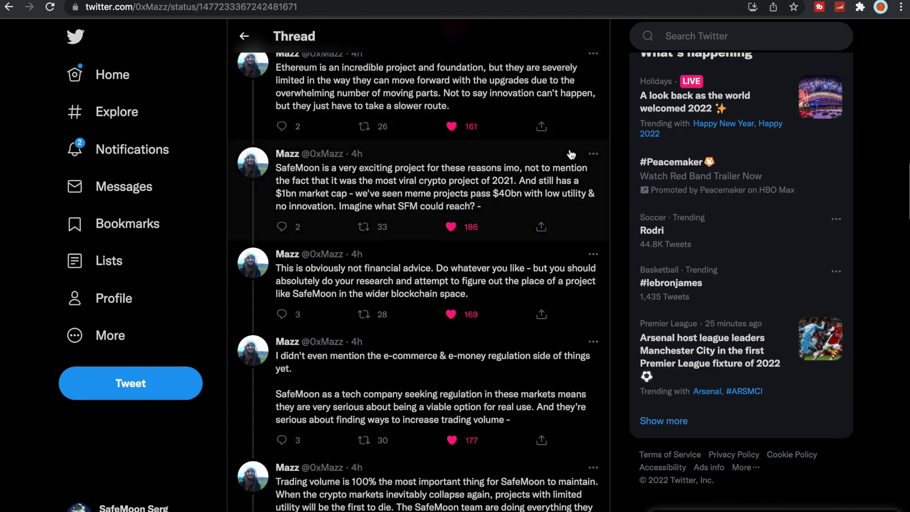
{"action": "scroll", "scroll_direction": "down", "scroll_amount": 3}
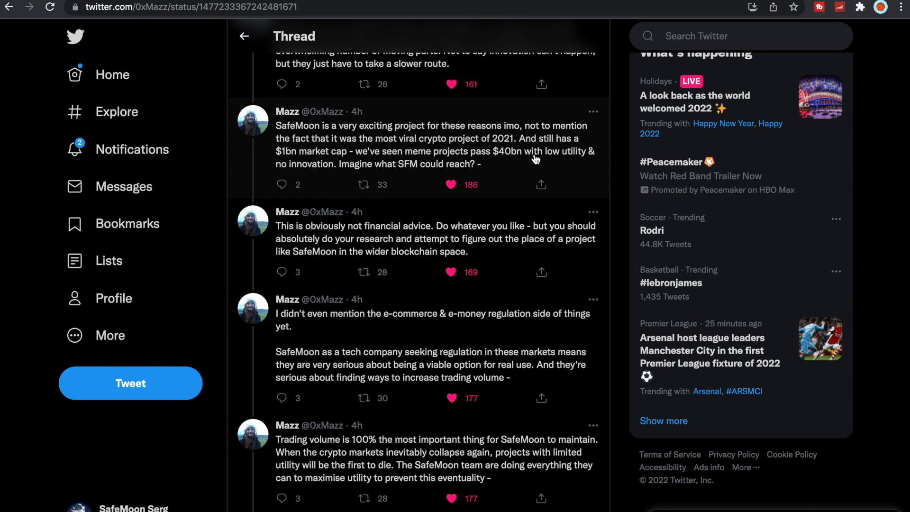
{"action": "scroll", "scroll_direction": "down", "scroll_amount": 3}
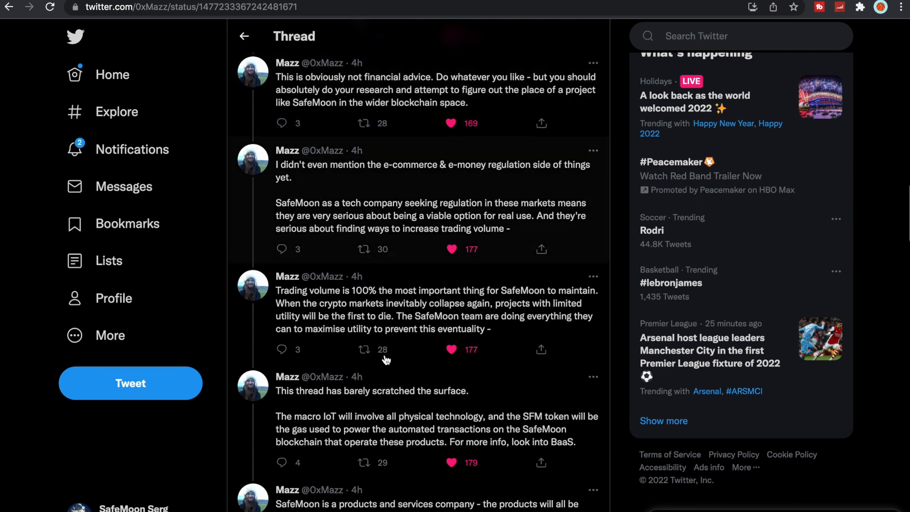
{"action": "scroll", "scroll_direction": "down", "scroll_amount": 3}
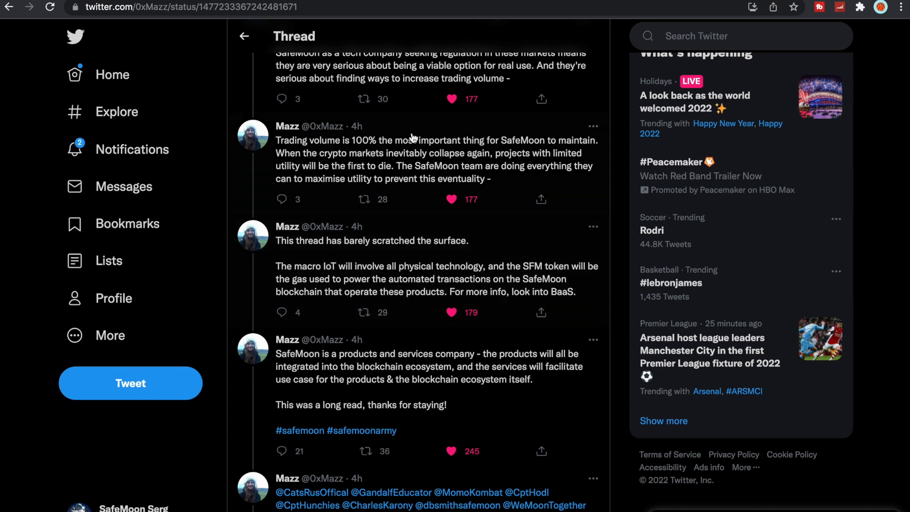
Step: Return to the SafeMoon Serg profile scrolled to its banner and Safemoon YouTuber bio
{"action": "left_click", "coordinate": [151, 508]}
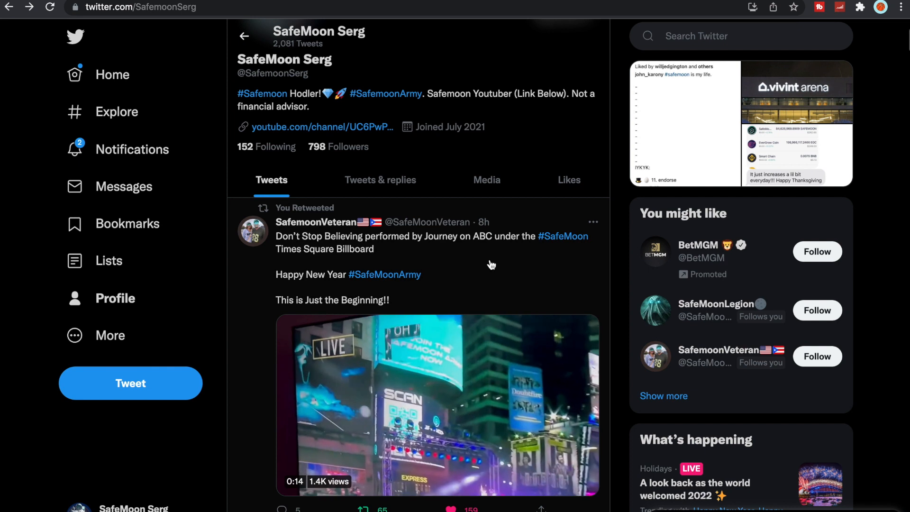
{"action": "left_click", "coordinate": [437, 405]}
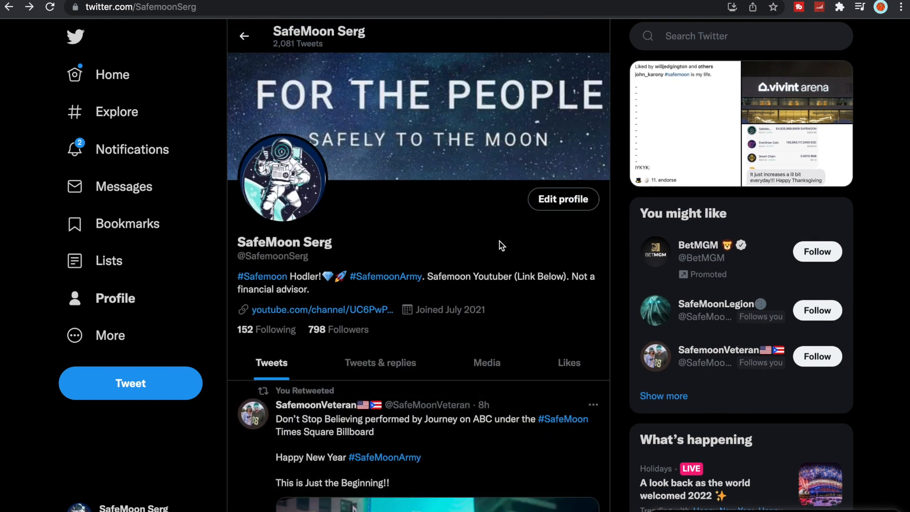
{"action": "scroll", "scroll_direction": "down", "scroll_amount": 3}
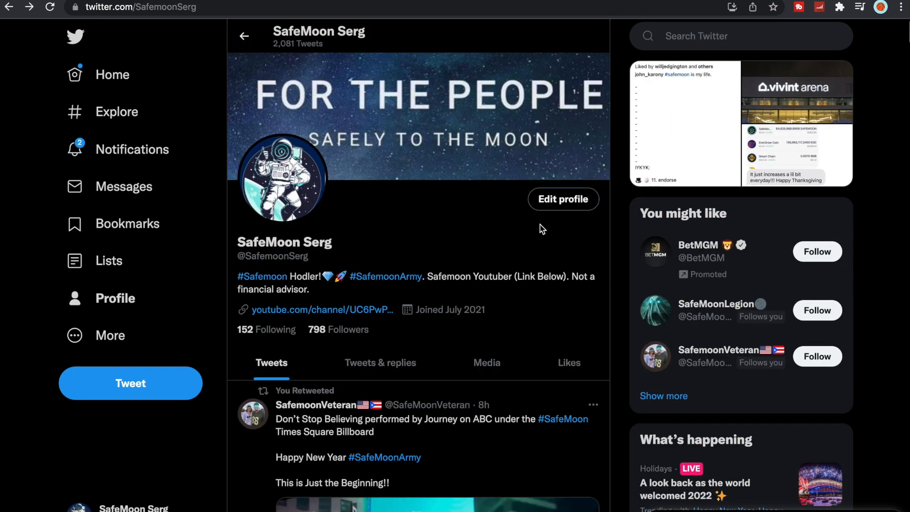
{"action": "mouse_move", "coordinate": [370, 225]}
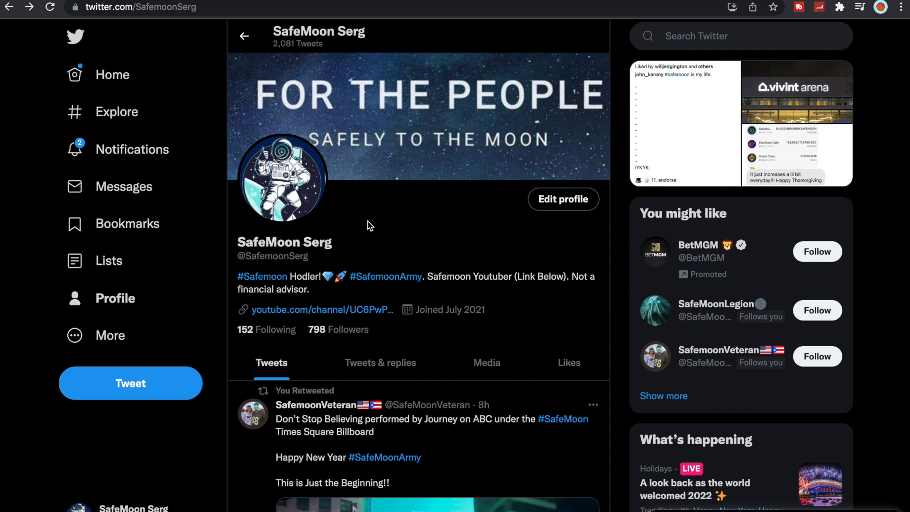
Step: Follow the bio's youtube.com/channel link to the Safemoon Serg channel home page
{"action": "left_click", "coordinate": [319, 309]}
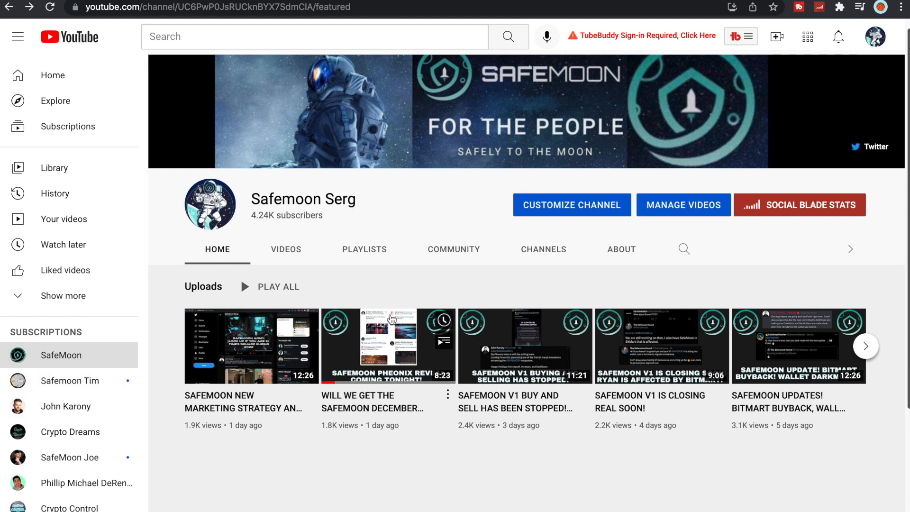
{"action": "mouse_move", "coordinate": [639, 275]}
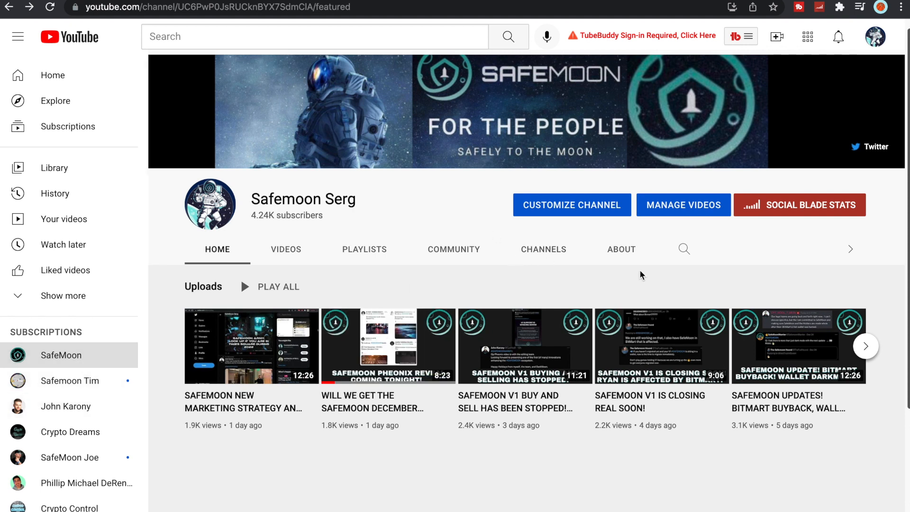